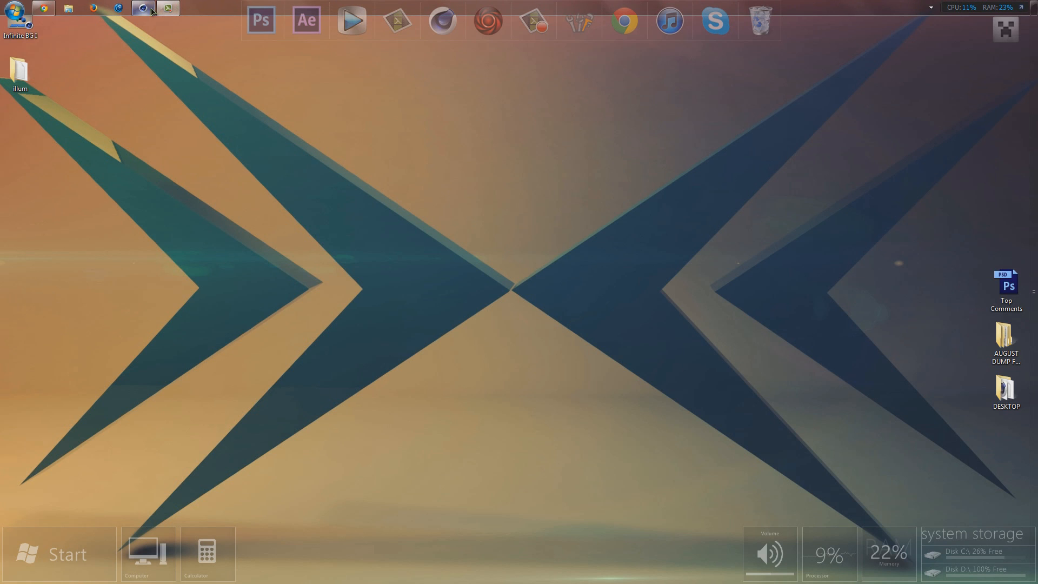
Switch from the desktop back to the Cinema 4D window with its empty project
{"action": "left_click", "coordinate": [141, 7]}
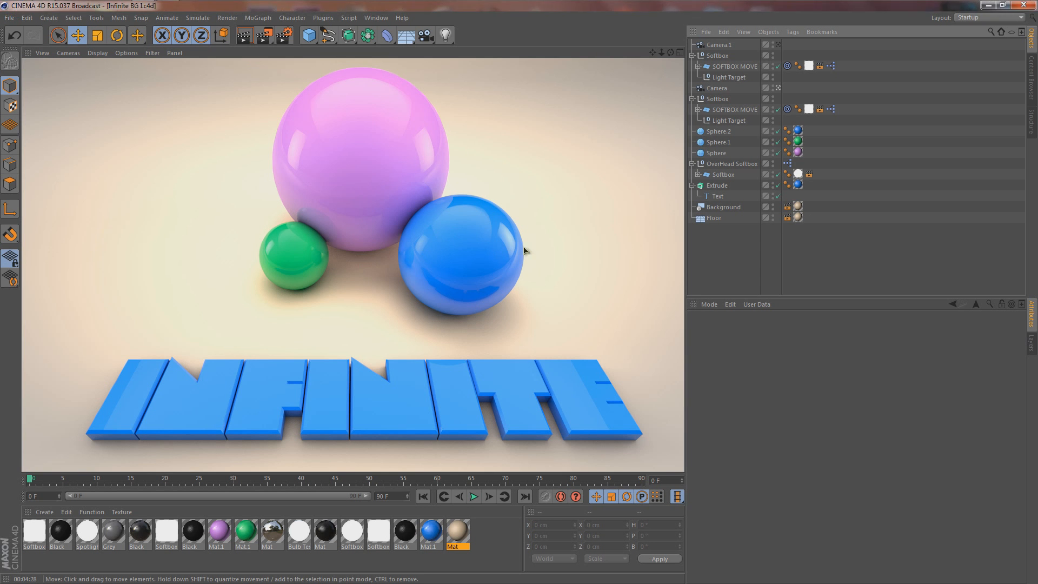
{"action": "mouse_move", "coordinate": [494, 127]}
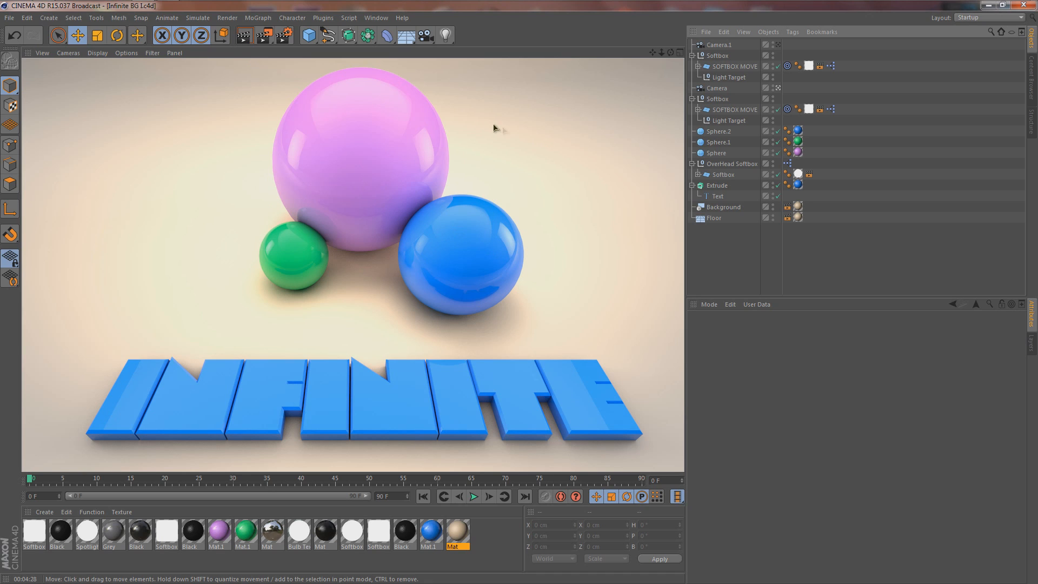
{"action": "mouse_move", "coordinate": [550, 258]}
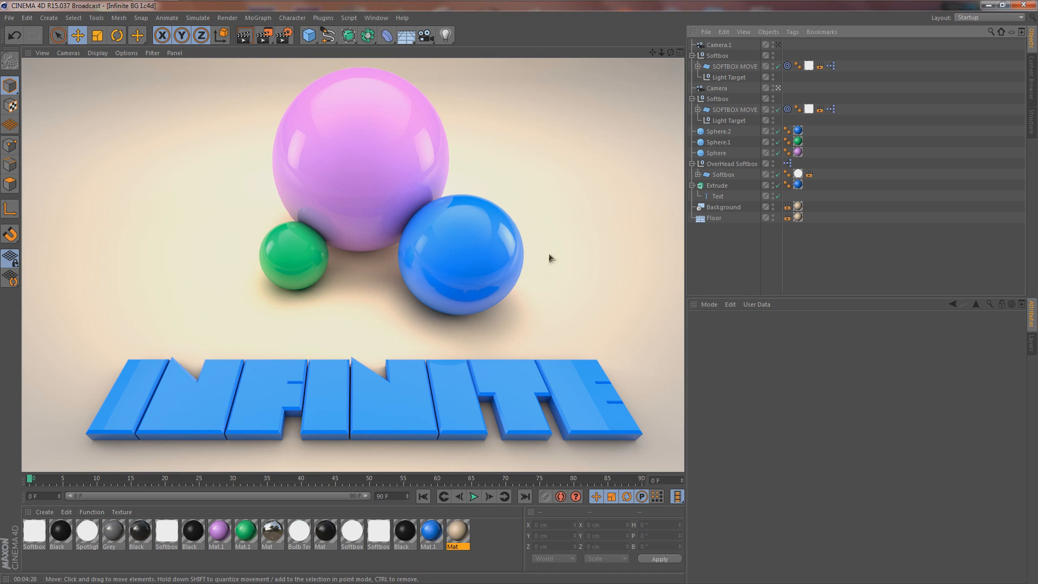
{"action": "mouse_move", "coordinate": [745, 280]}
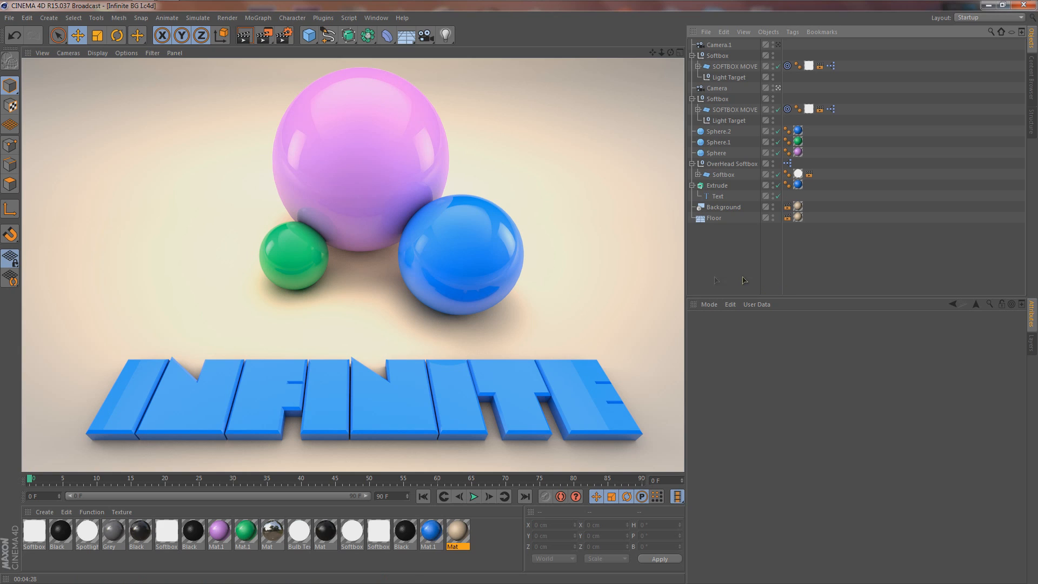
{"action": "mouse_move", "coordinate": [250, 270]}
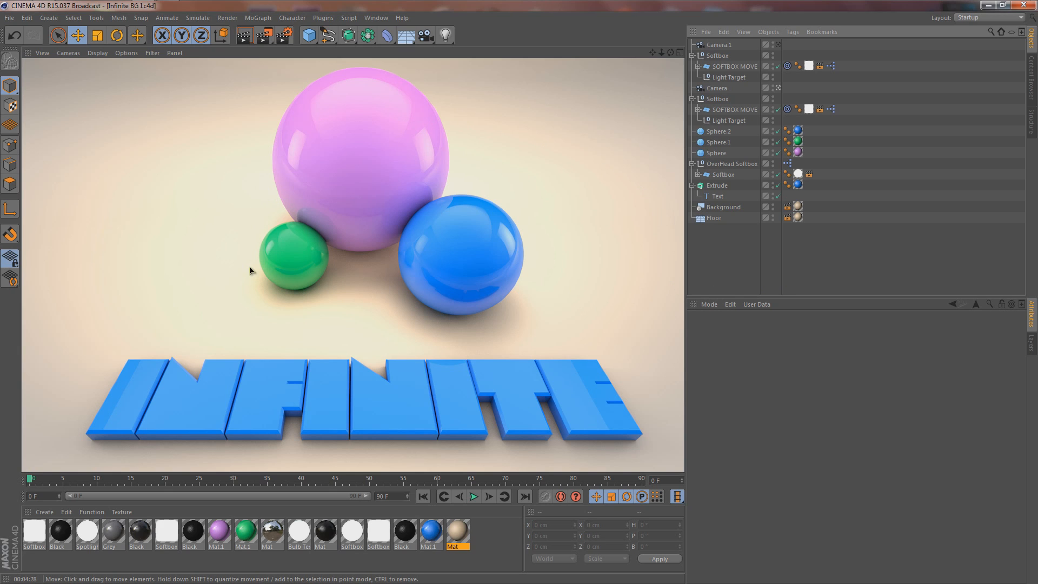
{"action": "mouse_move", "coordinate": [205, 121]}
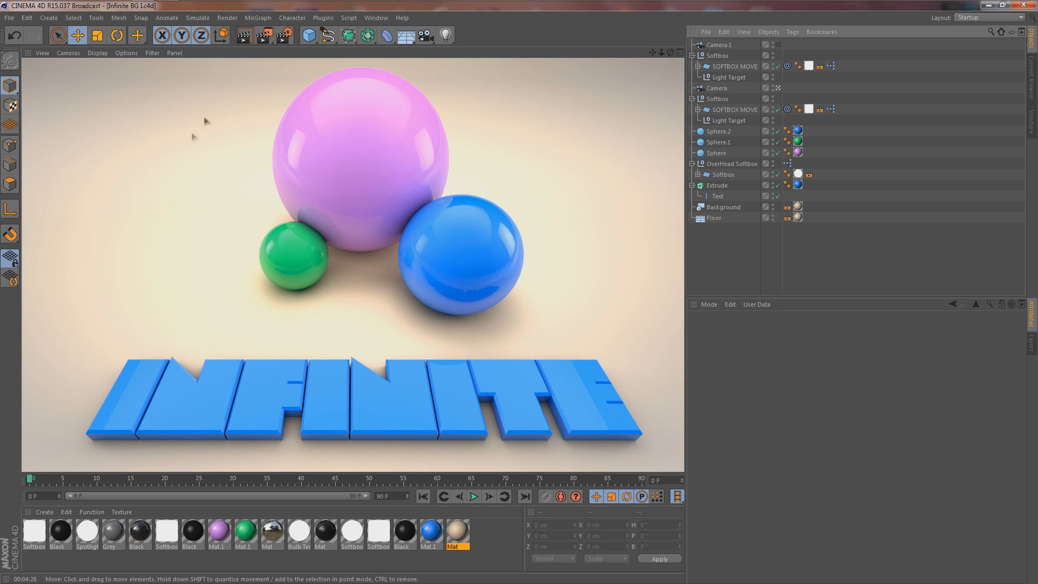
{"action": "mouse_move", "coordinate": [387, 325]}
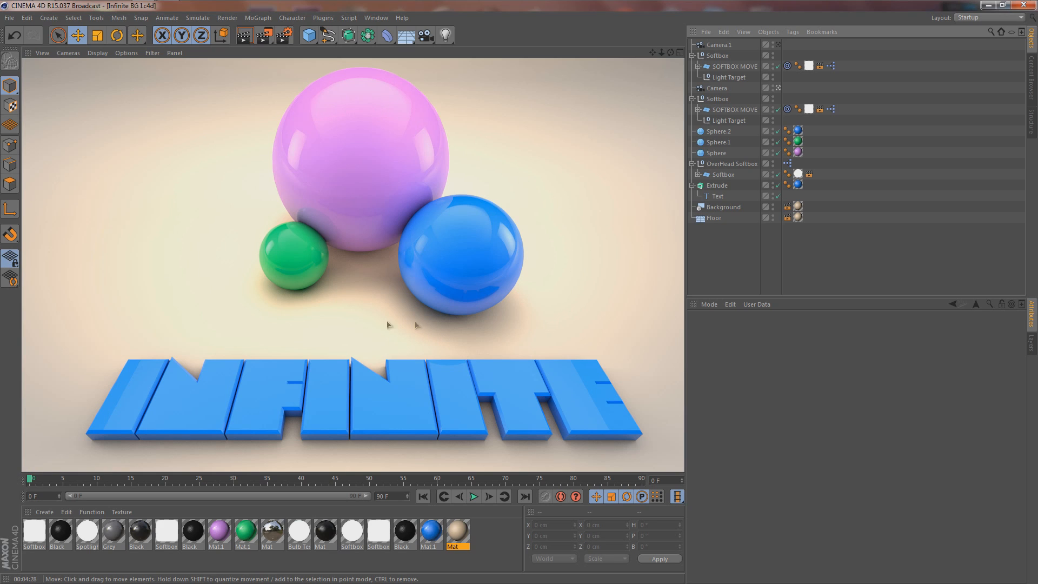
{"action": "mouse_move", "coordinate": [589, 278]}
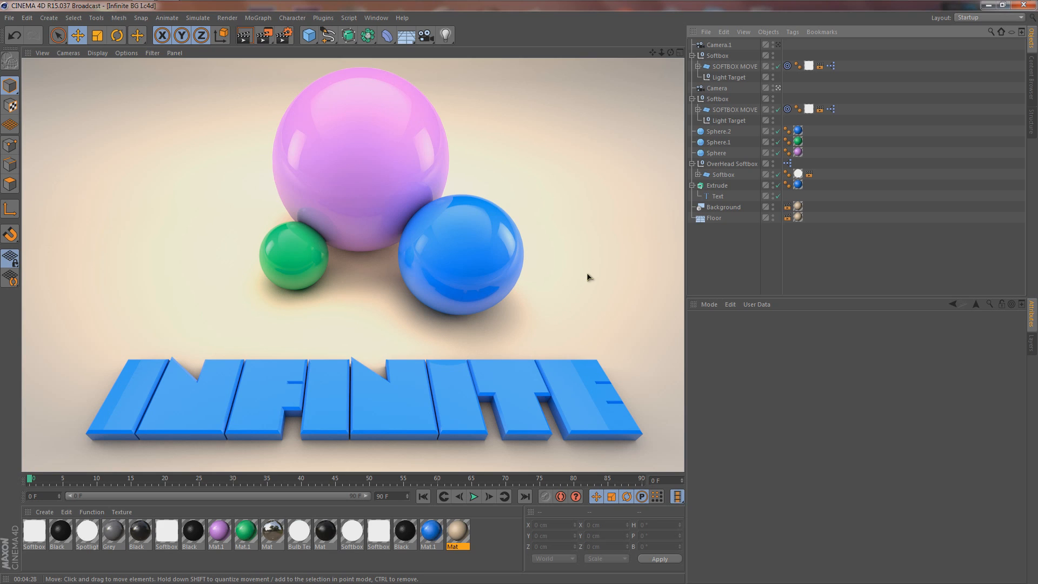
{"action": "mouse_move", "coordinate": [444, 140]}
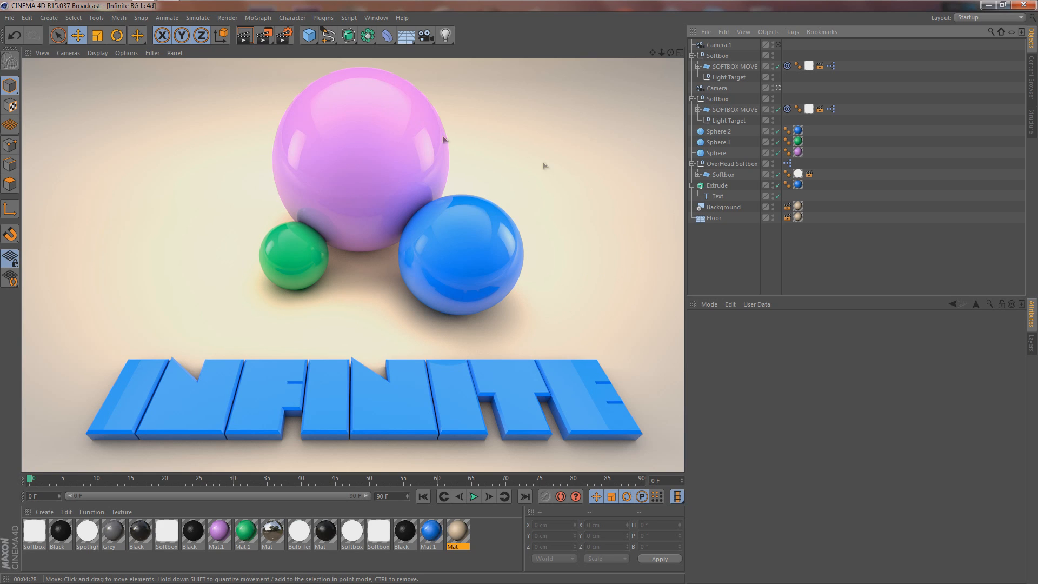
{"action": "mouse_move", "coordinate": [618, 288]}
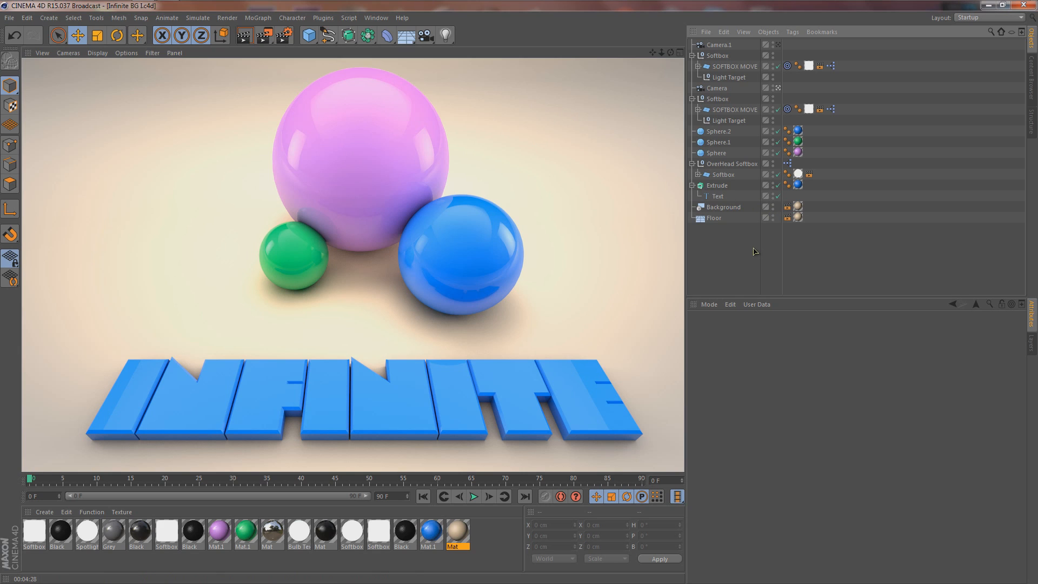
{"action": "mouse_move", "coordinate": [342, 324]}
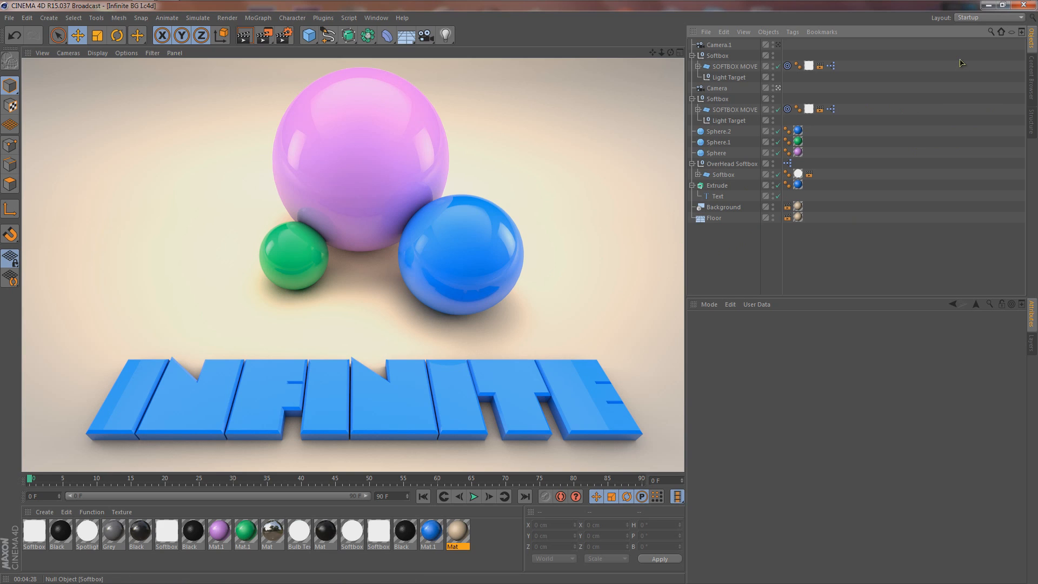
{"action": "mouse_move", "coordinate": [960, 63]}
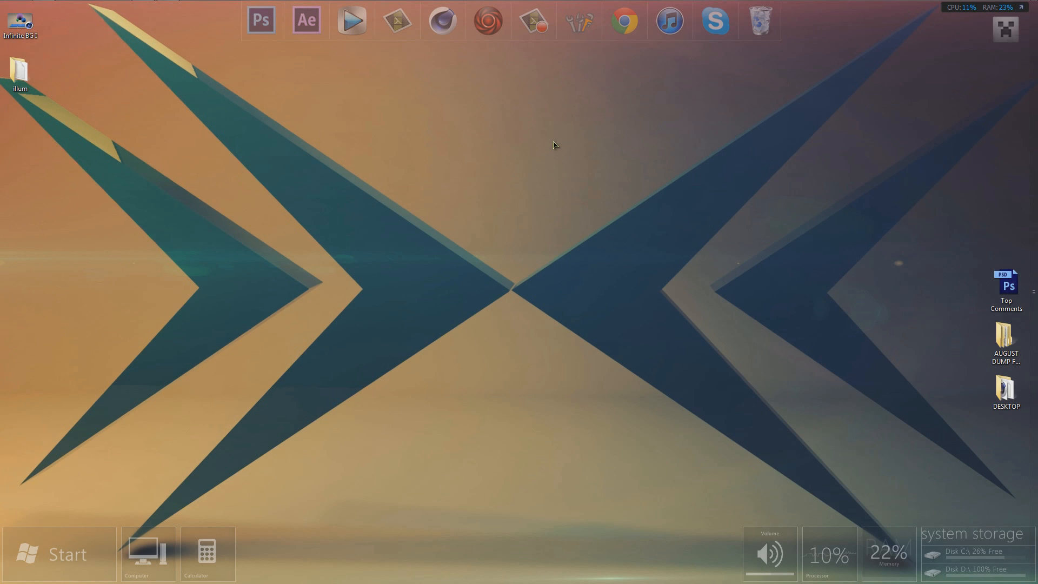
{"action": "mouse_move", "coordinate": [554, 156]}
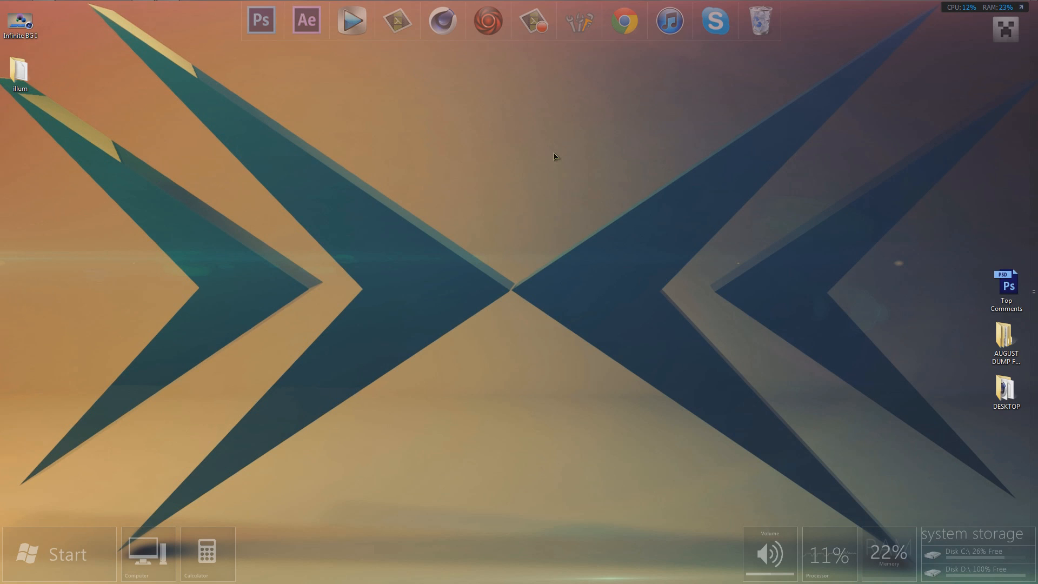
{"action": "left_click", "coordinate": [19, 19]}
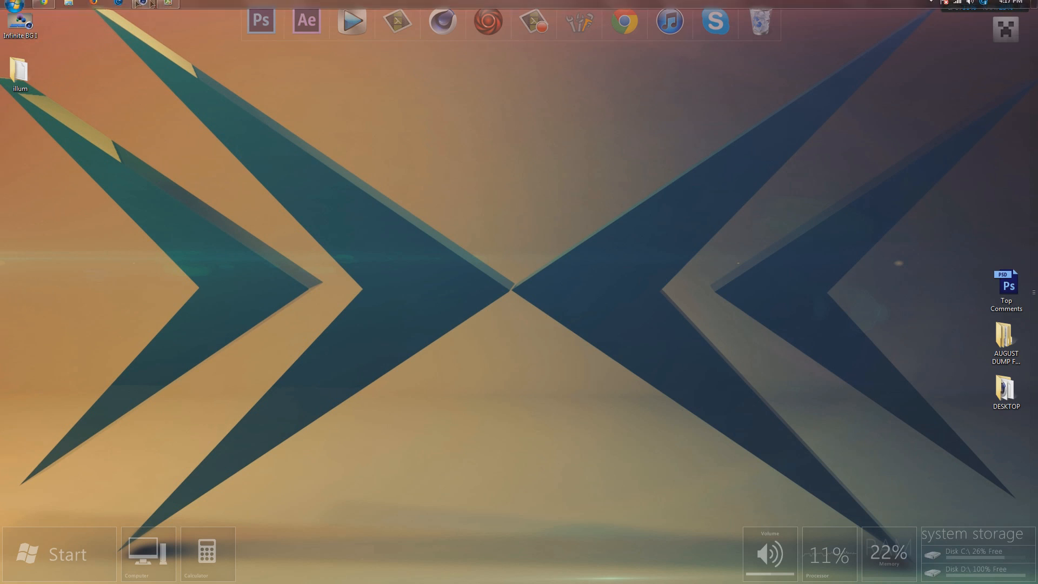
{"action": "left_click", "coordinate": [137, 3]}
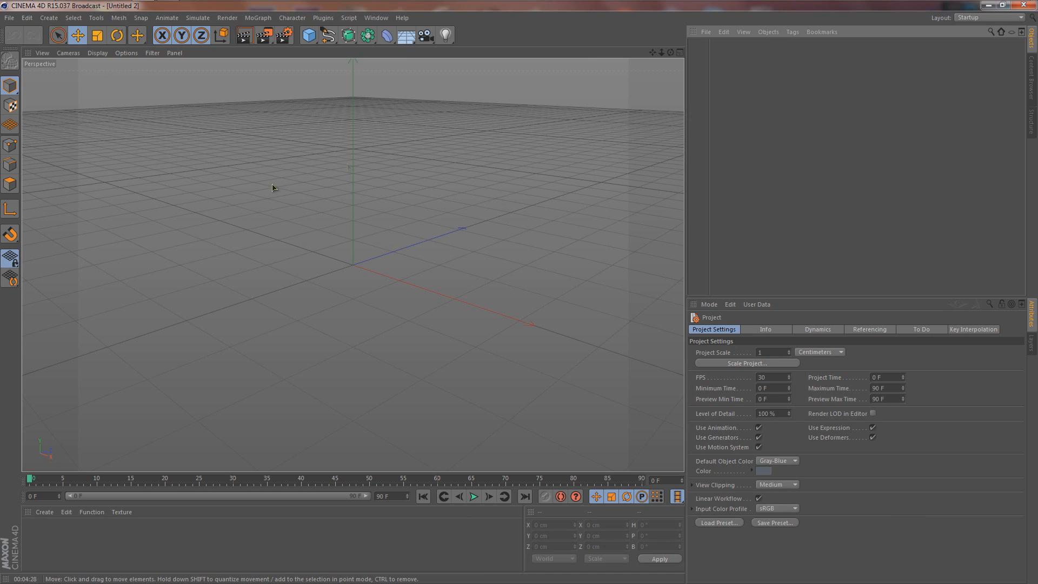
Bring up the viewport context menu and dismiss it without choosing anything
{"action": "right_click", "coordinate": [323, 213]}
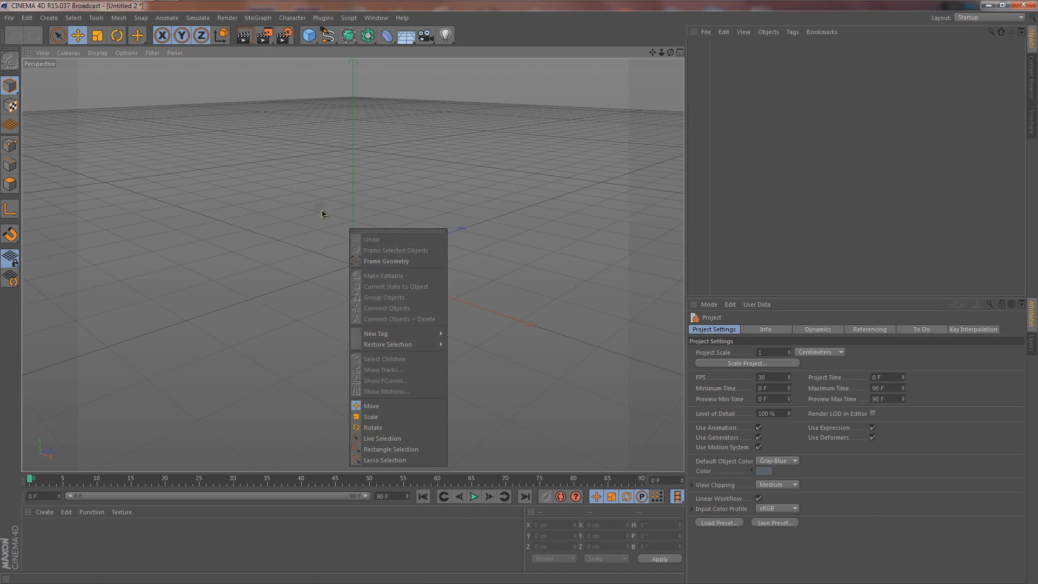
{"action": "left_click", "coordinate": [371, 406]}
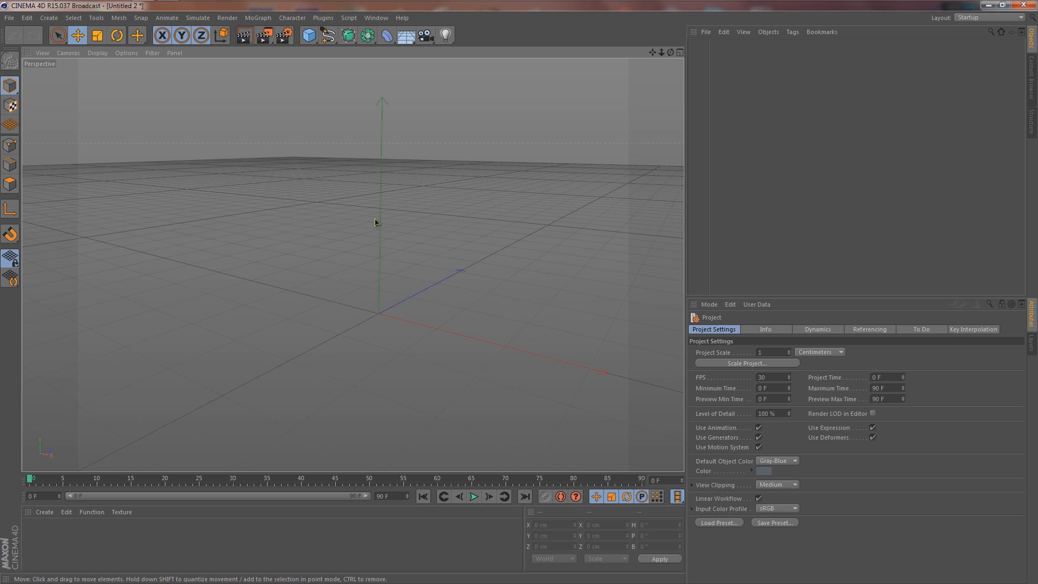
{"action": "mouse_move", "coordinate": [391, 71]}
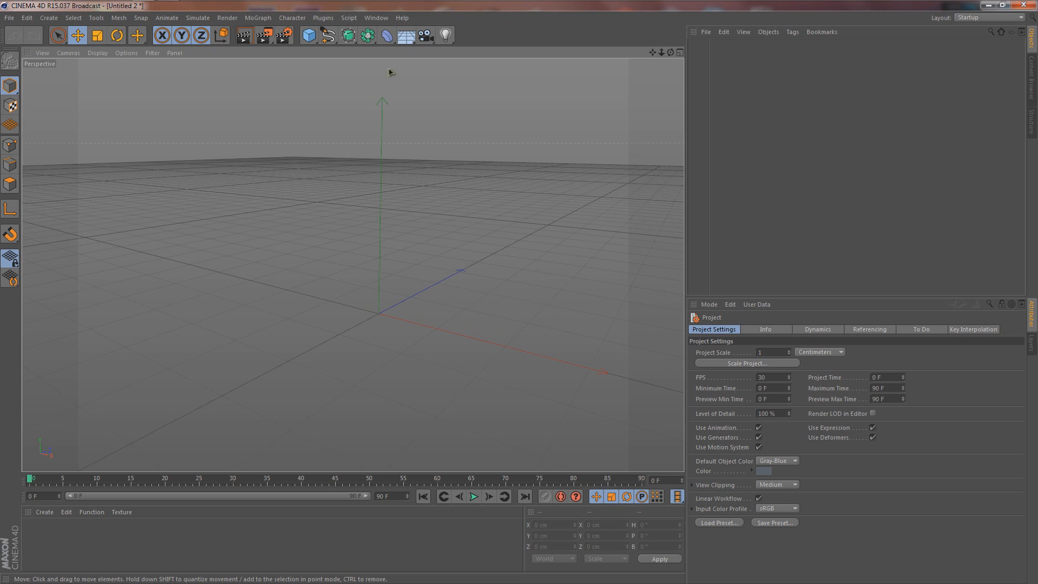
Add a Floor object from the environment objects palette
{"action": "left_click", "coordinate": [404, 35]}
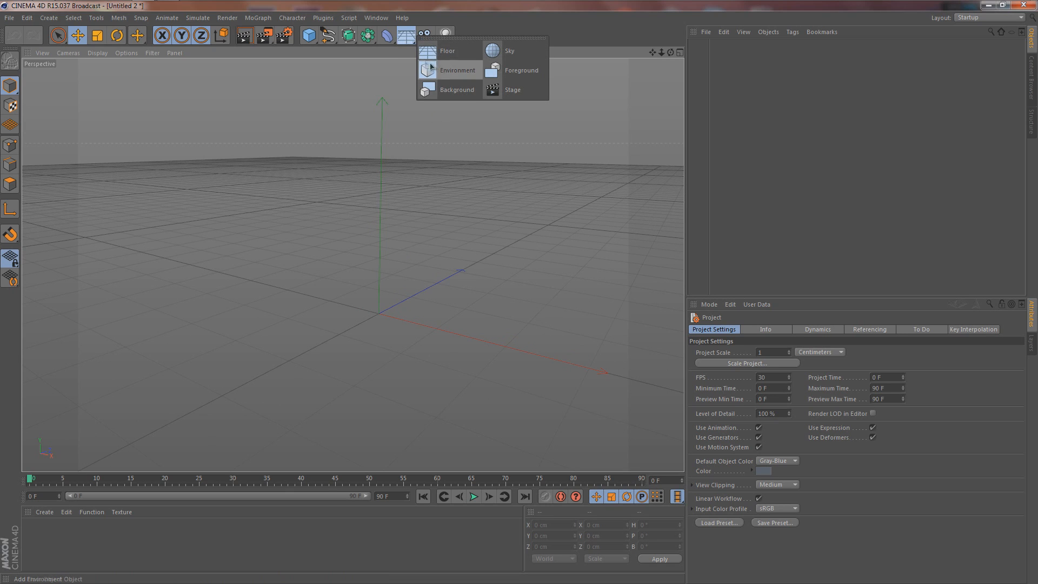
{"action": "left_click", "coordinate": [447, 51]}
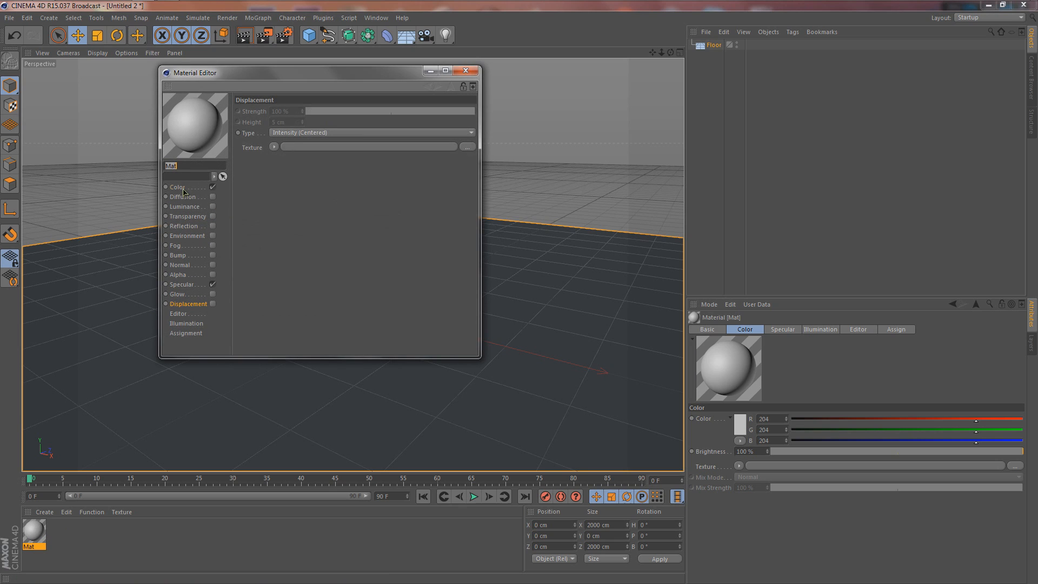
Give the floor material's colour a Gradient shader and set its first knot to light tan
{"action": "left_click", "coordinate": [273, 159]}
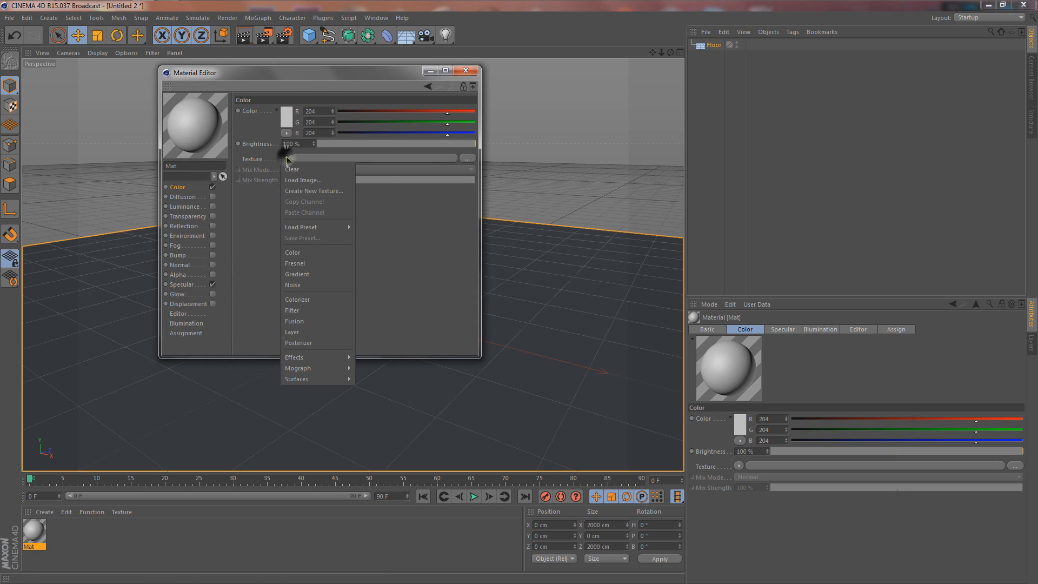
{"action": "left_click", "coordinate": [296, 273]}
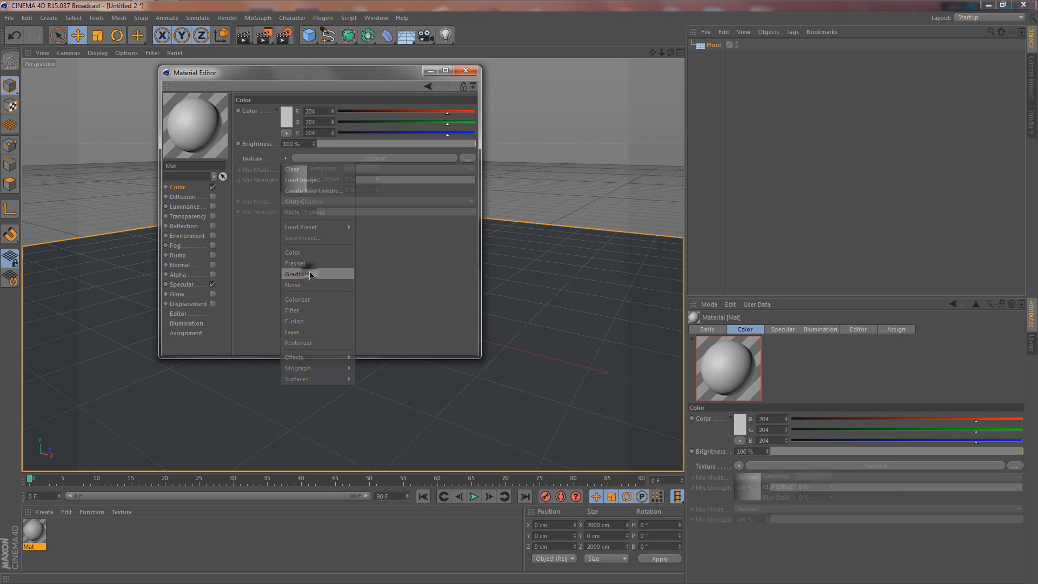
{"action": "left_click", "coordinate": [300, 274]}
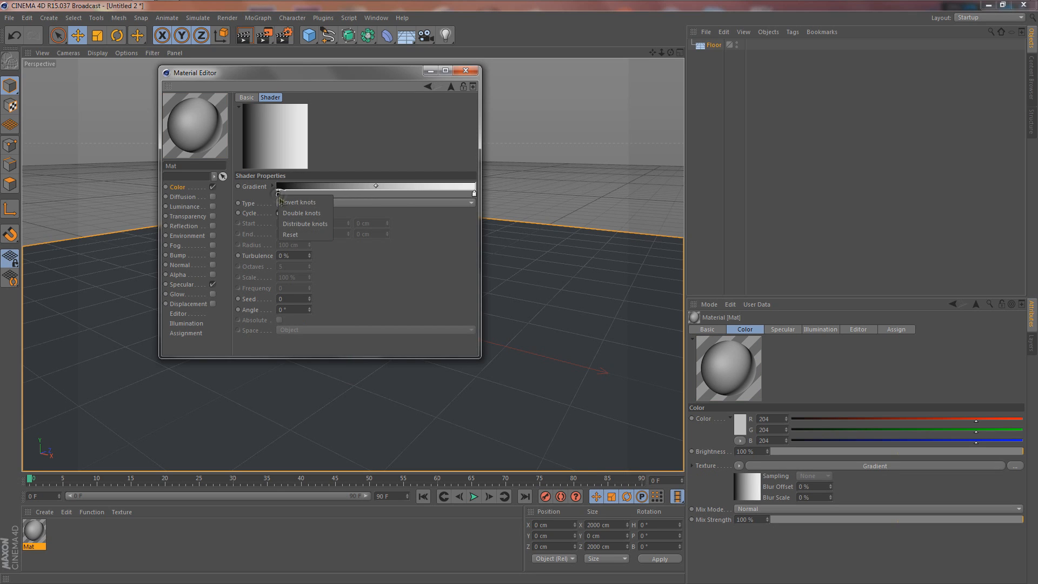
{"action": "left_click", "coordinate": [298, 202]}
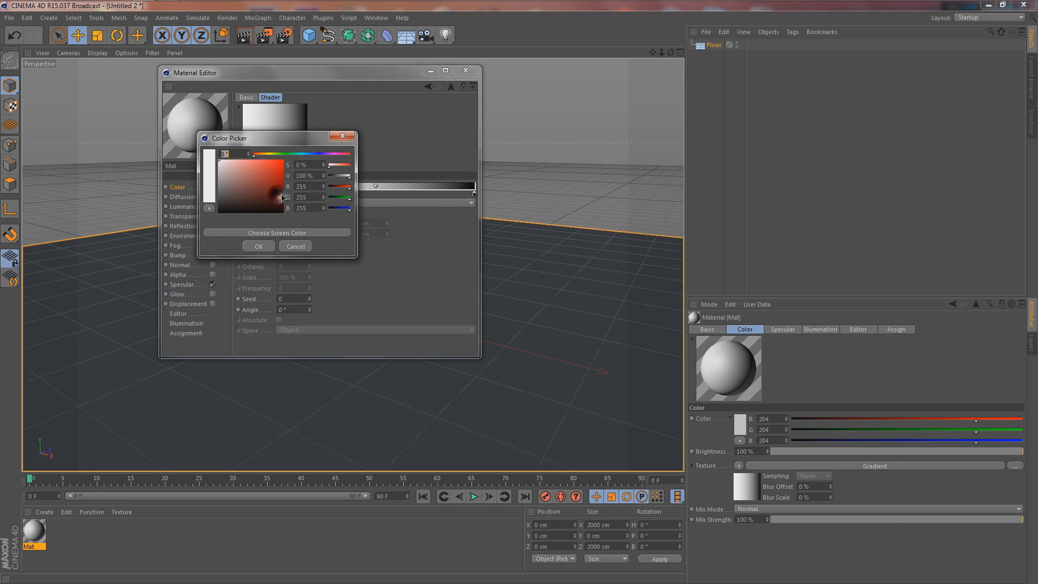
{"action": "left_click", "coordinate": [262, 156]}
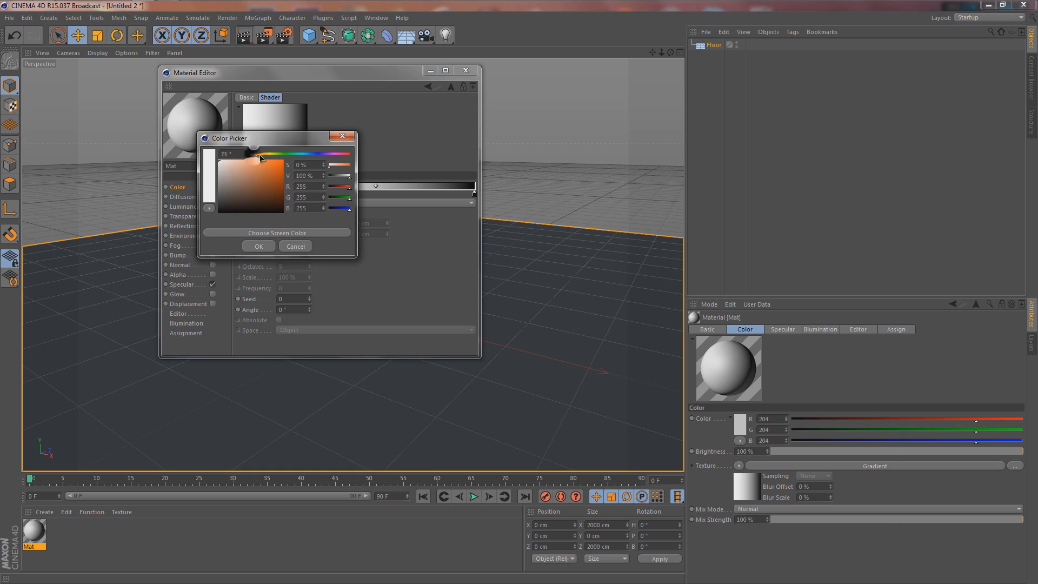
{"action": "left_click", "coordinate": [249, 159]}
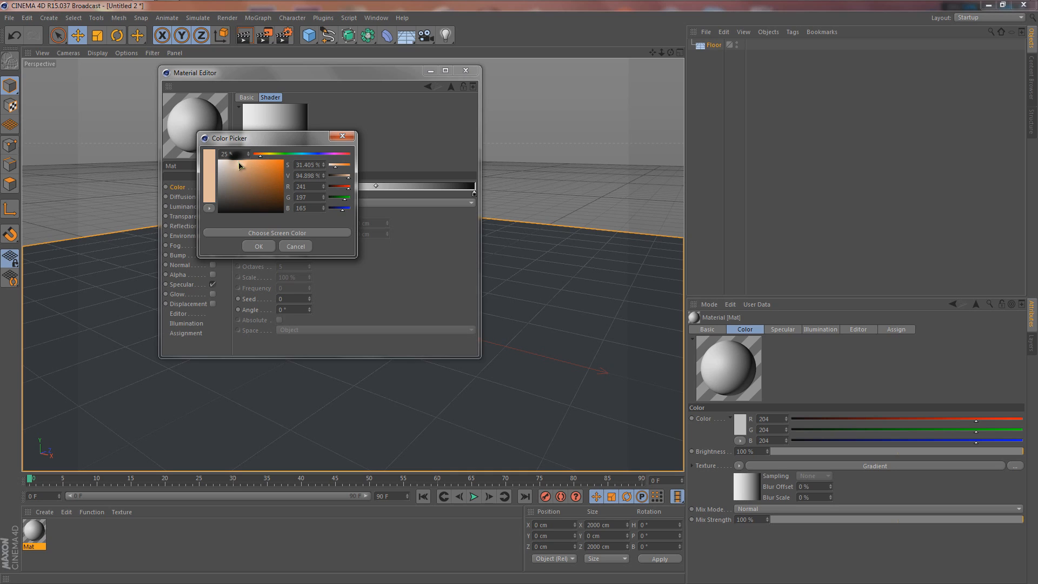
{"action": "left_click", "coordinate": [259, 162]}
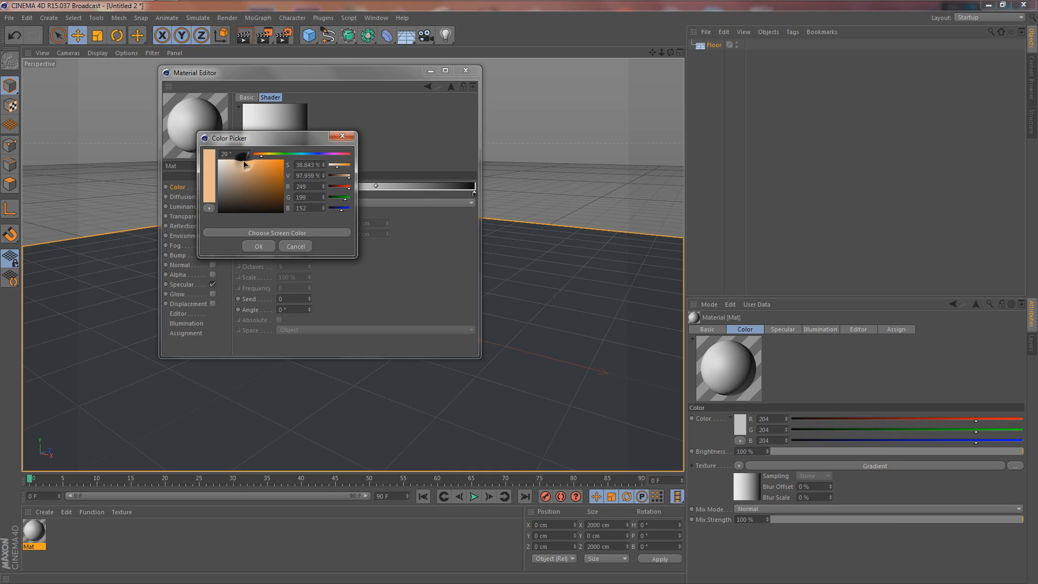
{"action": "left_click", "coordinate": [259, 246]}
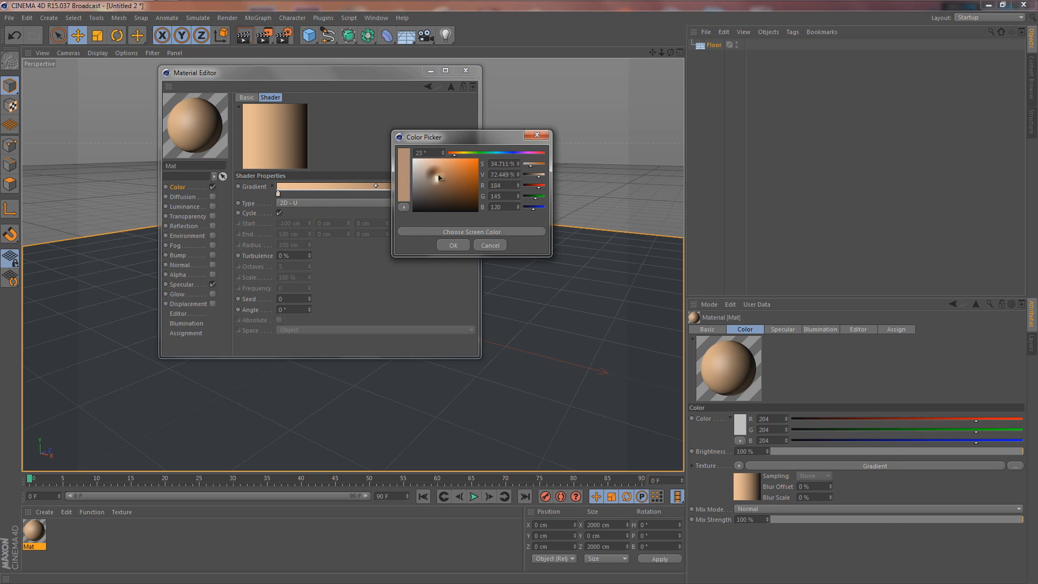
Set the second knot to a darker greyish tan and make the gradient 2D - Circular
{"action": "left_click", "coordinate": [431, 183]}
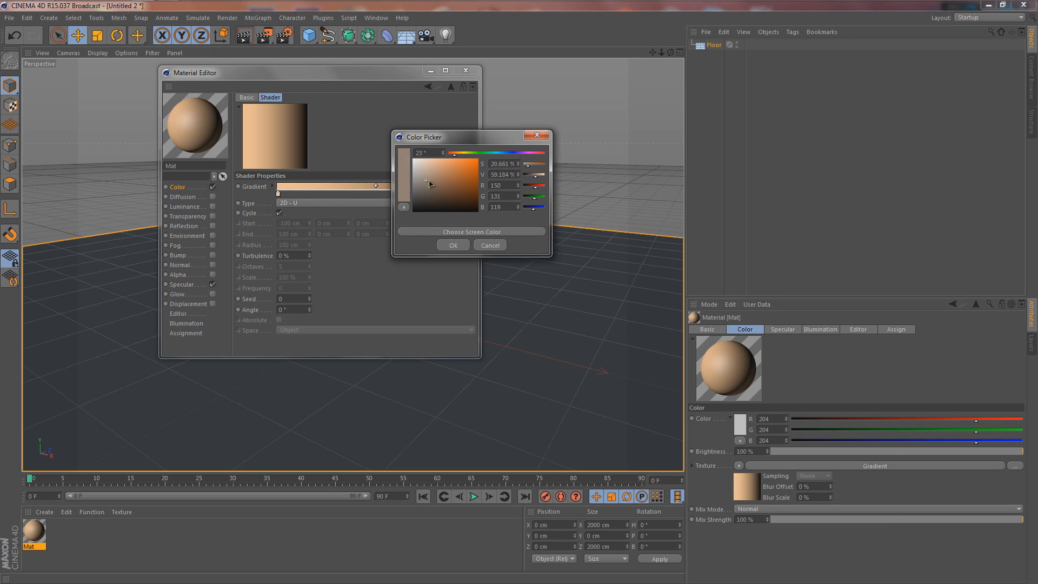
{"action": "left_click", "coordinate": [453, 246]}
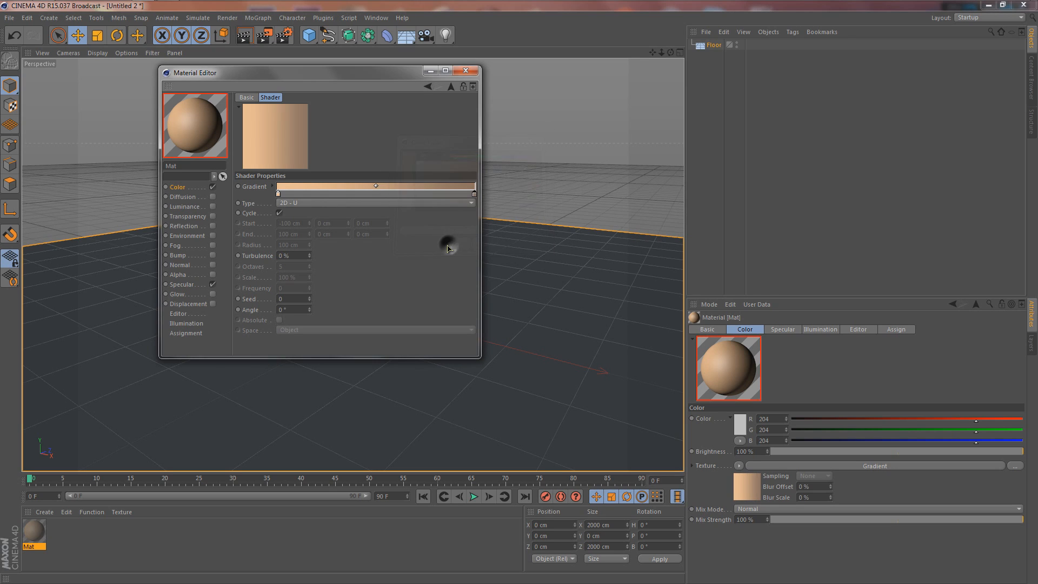
{"action": "left_click", "coordinate": [374, 202]}
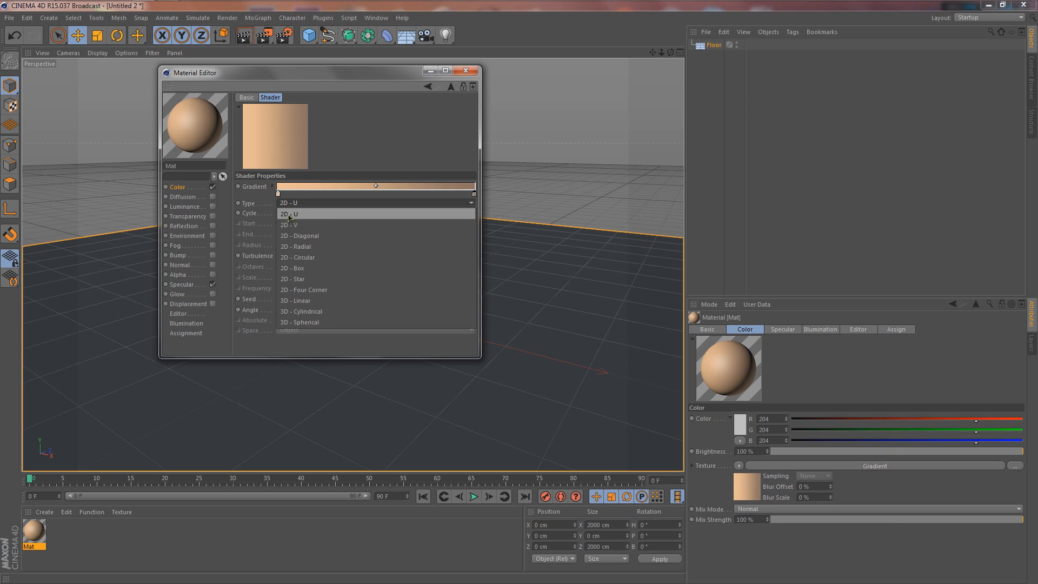
{"action": "left_click", "coordinate": [297, 257]}
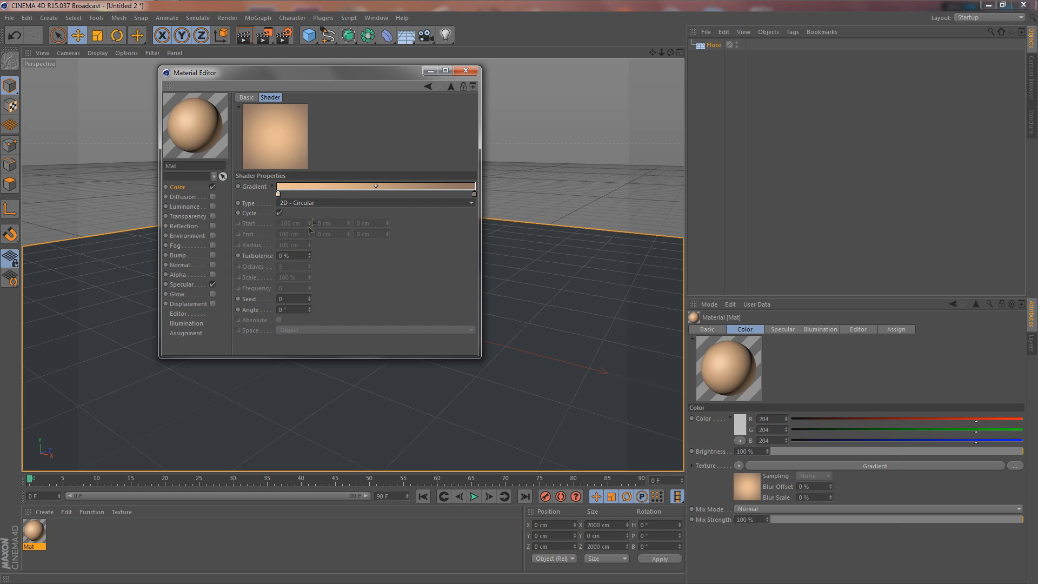
{"action": "left_click", "coordinate": [465, 72]}
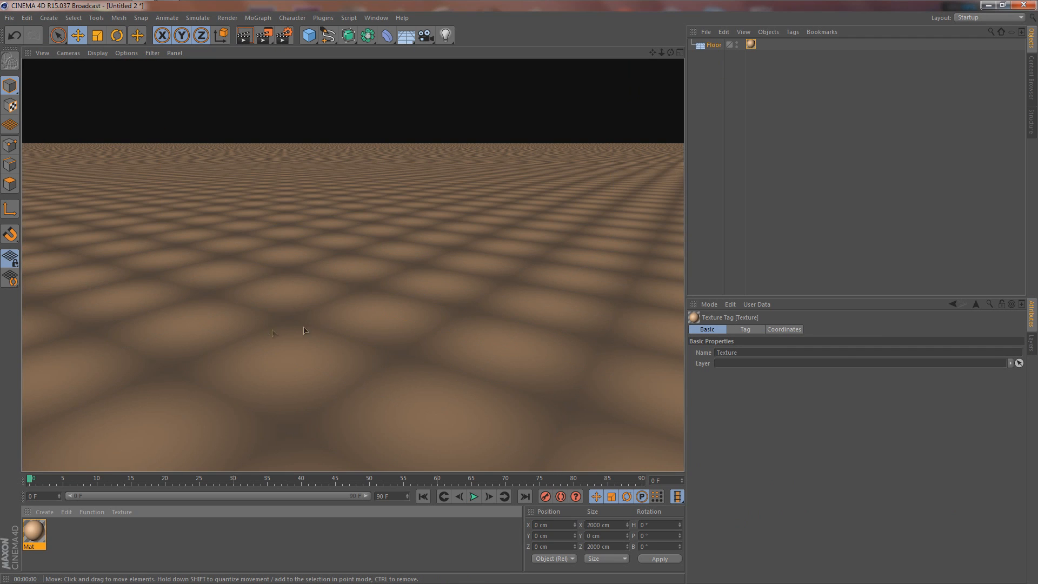
{"action": "mouse_move", "coordinate": [748, 286]}
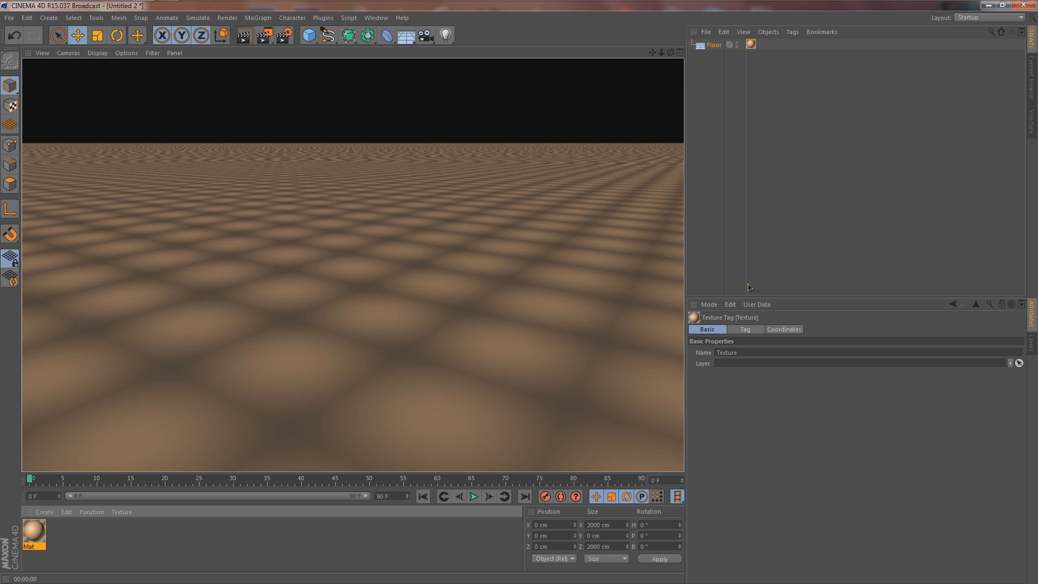
Set the floor Texture Tag's Projection to Frontal
{"action": "left_click", "coordinate": [714, 44]}
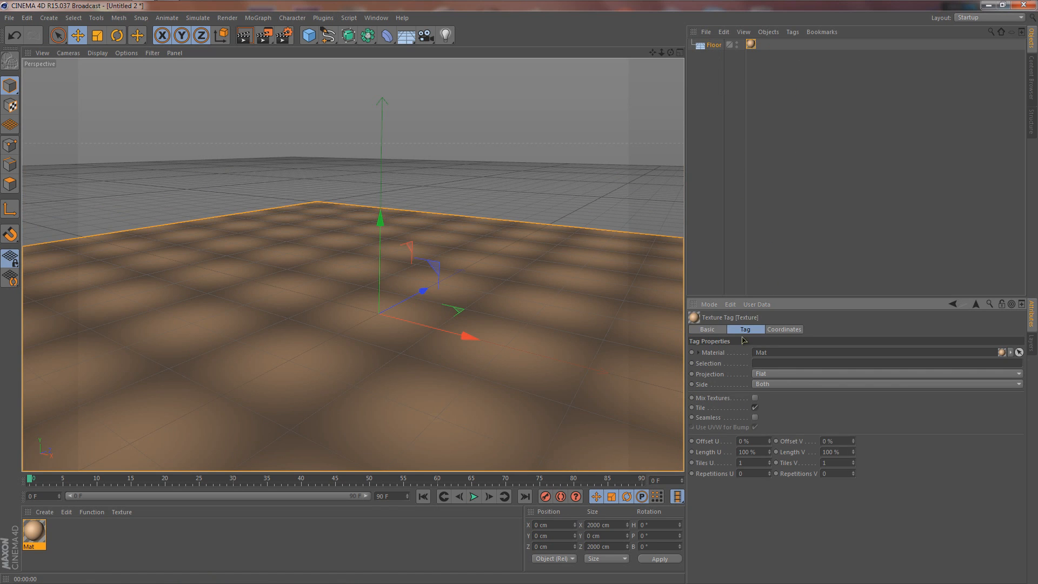
{"action": "mouse_move", "coordinate": [705, 377]}
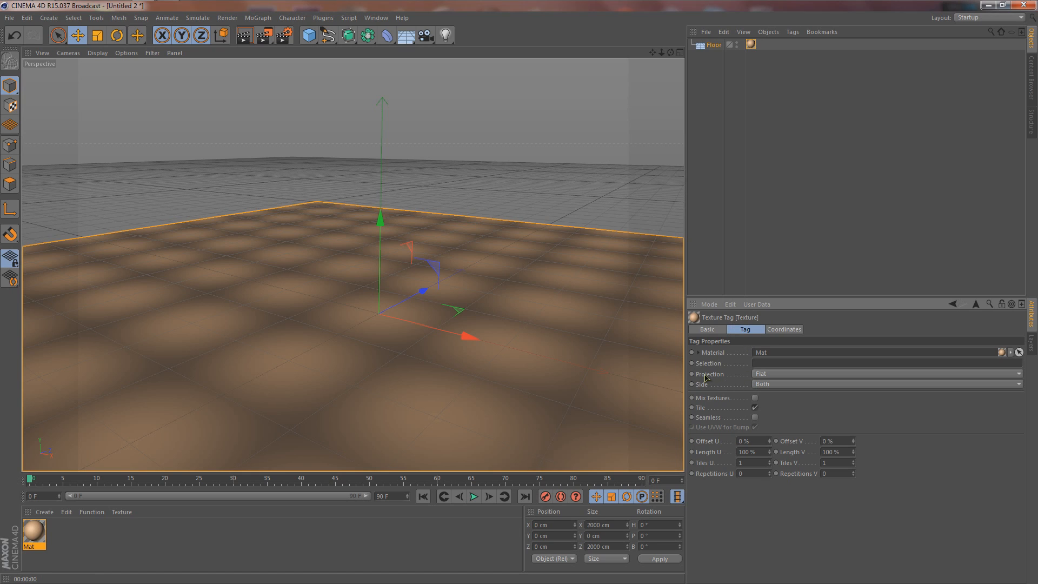
{"action": "left_click", "coordinate": [884, 373]}
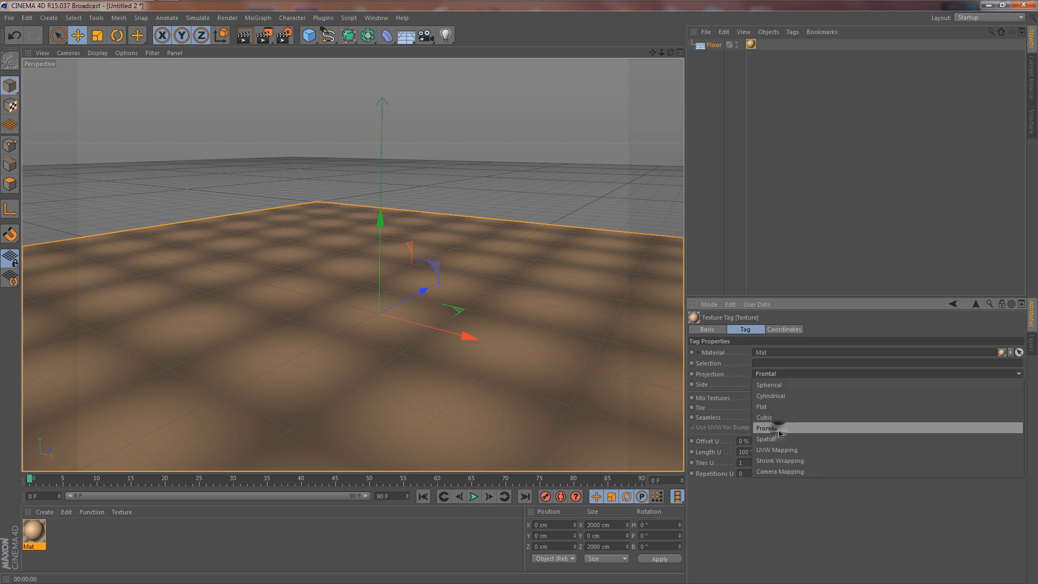
{"action": "left_click", "coordinate": [764, 429]}
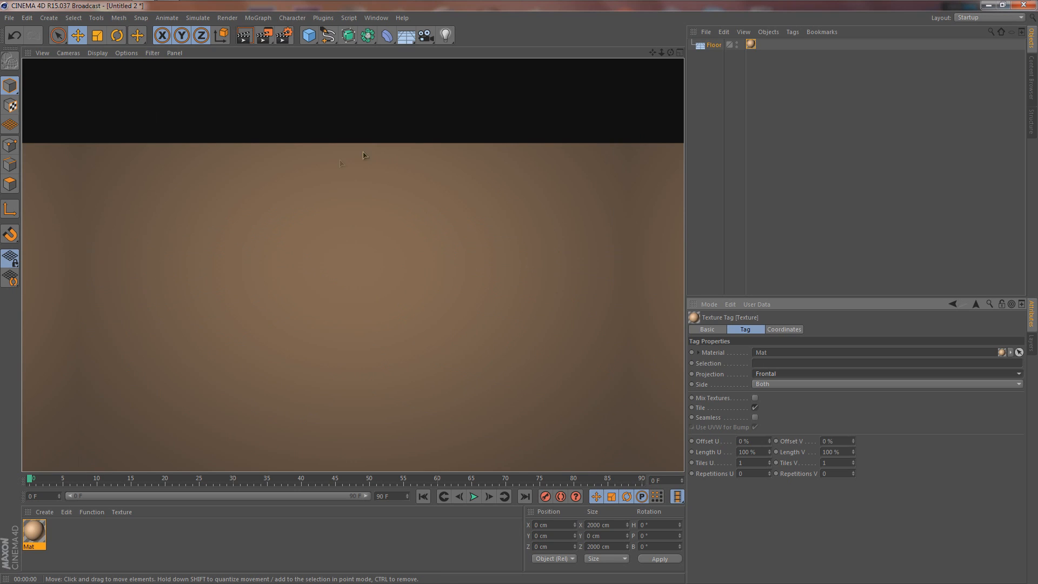
{"action": "mouse_move", "coordinate": [482, 103]}
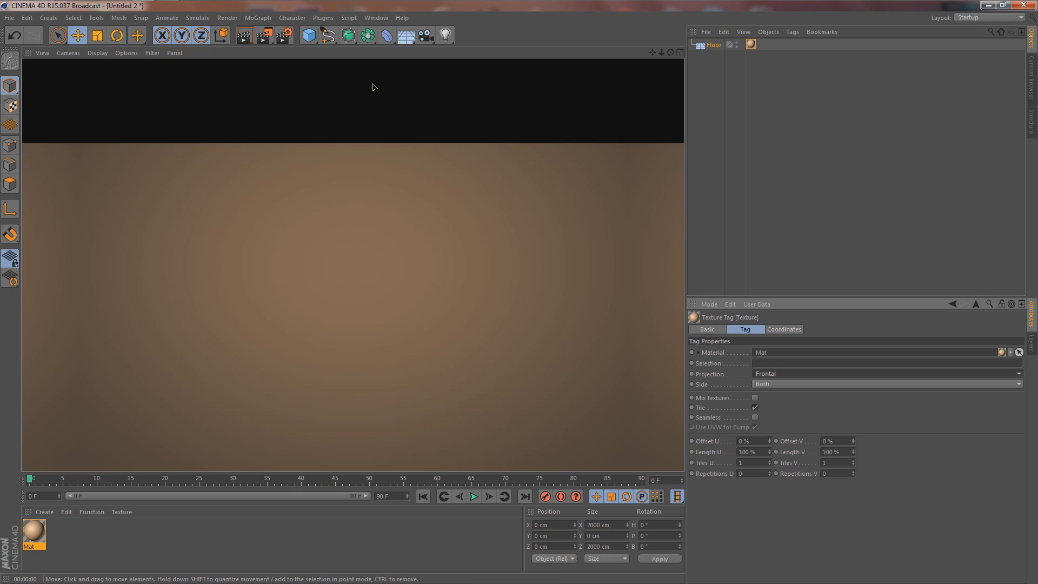
Add a Background object carrying the Mat texture and inspect its texture tag
{"action": "left_click", "coordinate": [425, 34]}
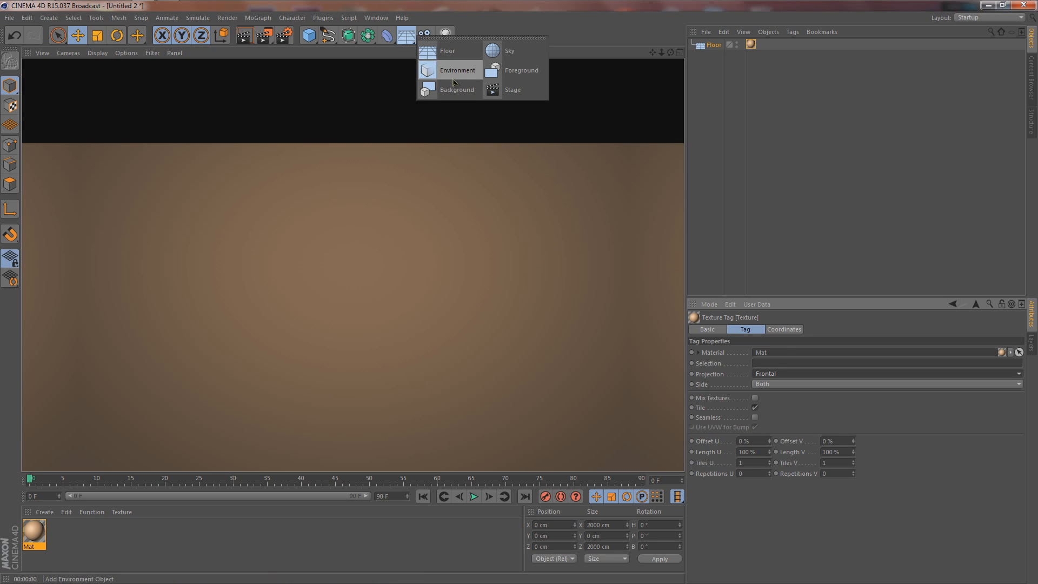
{"action": "left_click", "coordinate": [456, 89]}
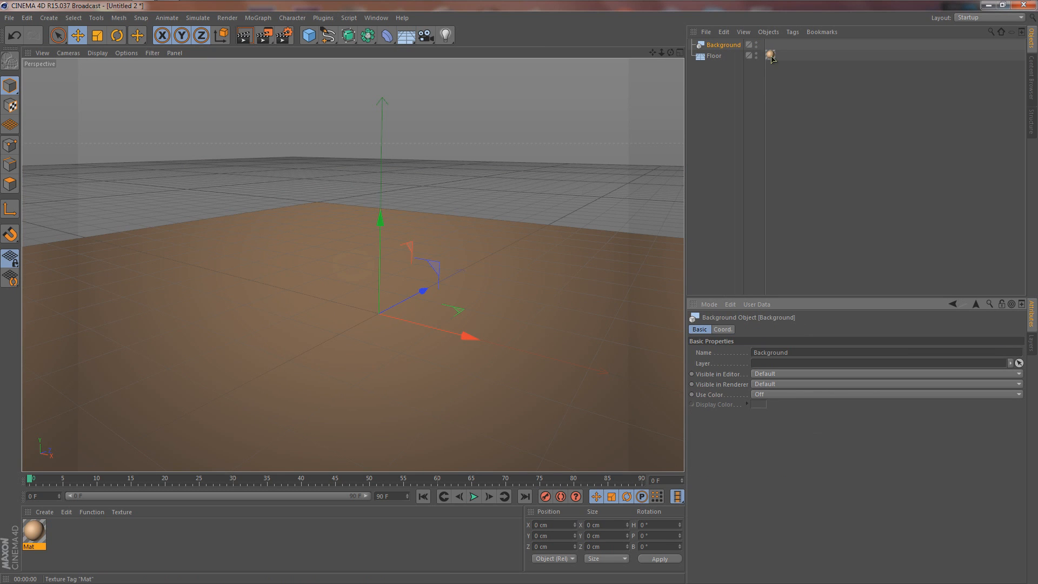
{"action": "left_click", "coordinate": [770, 55]}
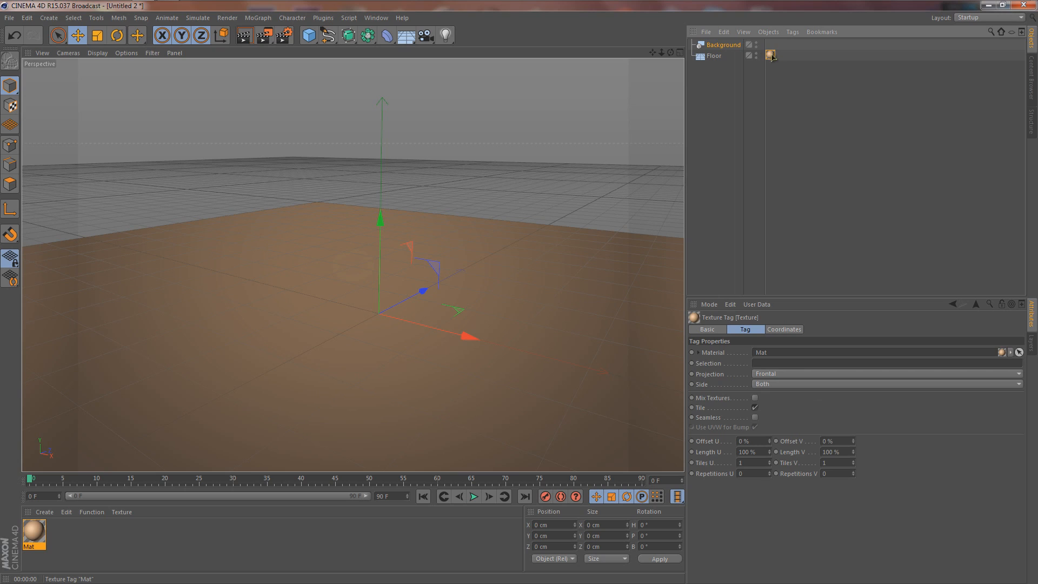
{"action": "mouse_move", "coordinate": [770, 55]}
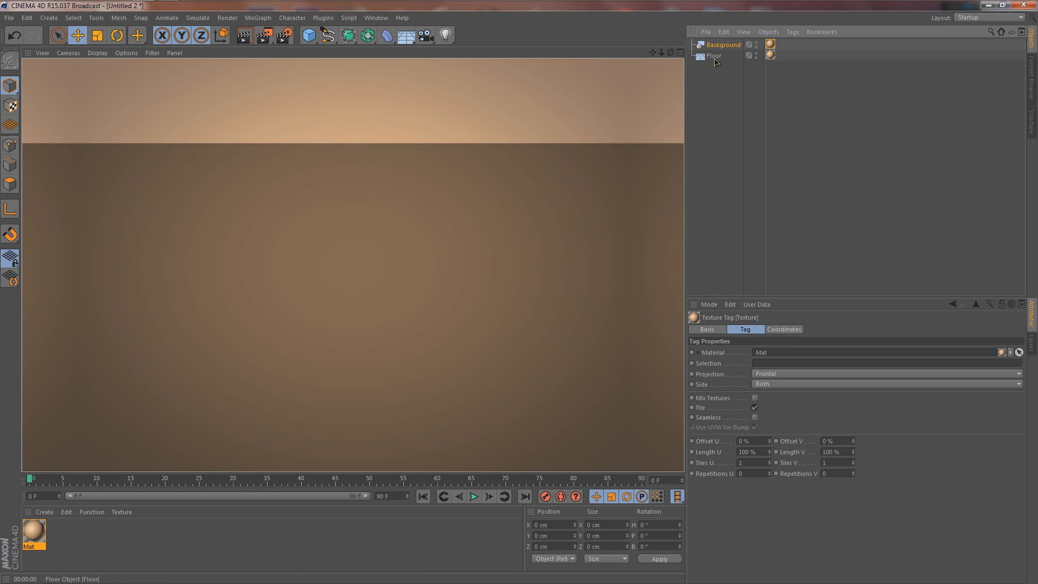
Give the Floor a Compositing tag with Compositing Background enabled
{"action": "left_click", "coordinate": [715, 55]}
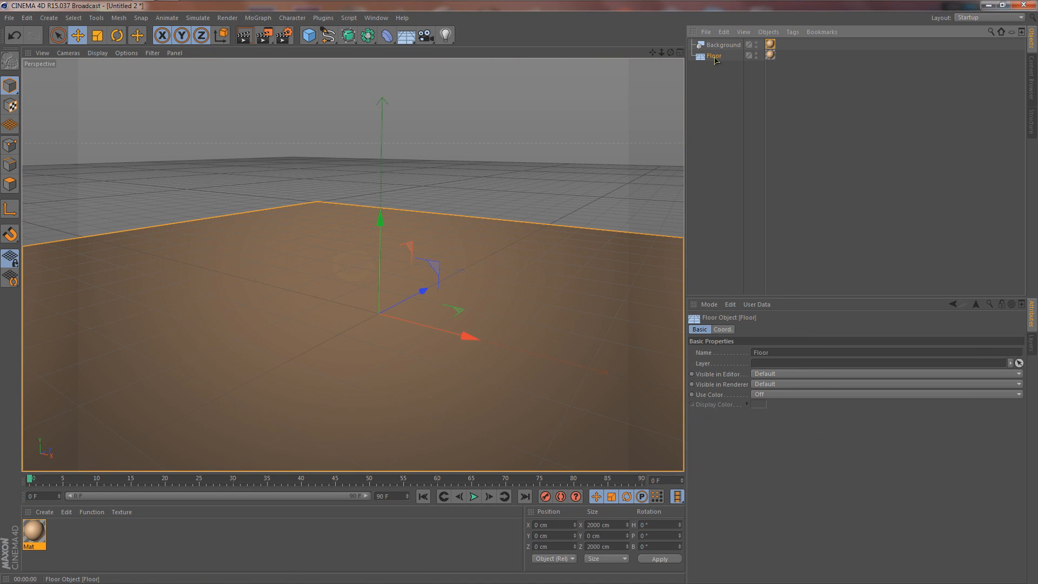
{"action": "right_click", "coordinate": [715, 55]}
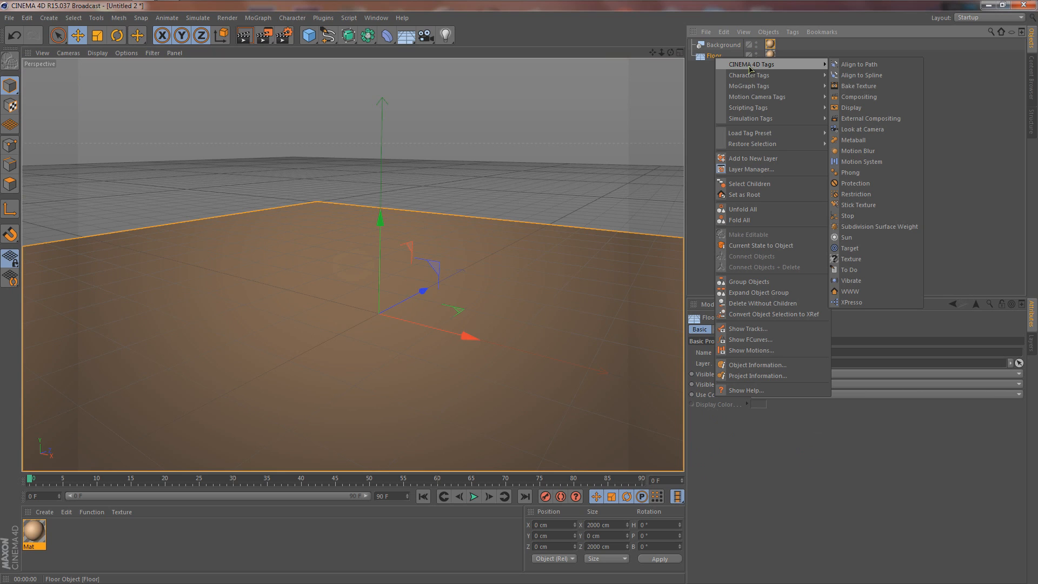
{"action": "mouse_move", "coordinate": [851, 107]}
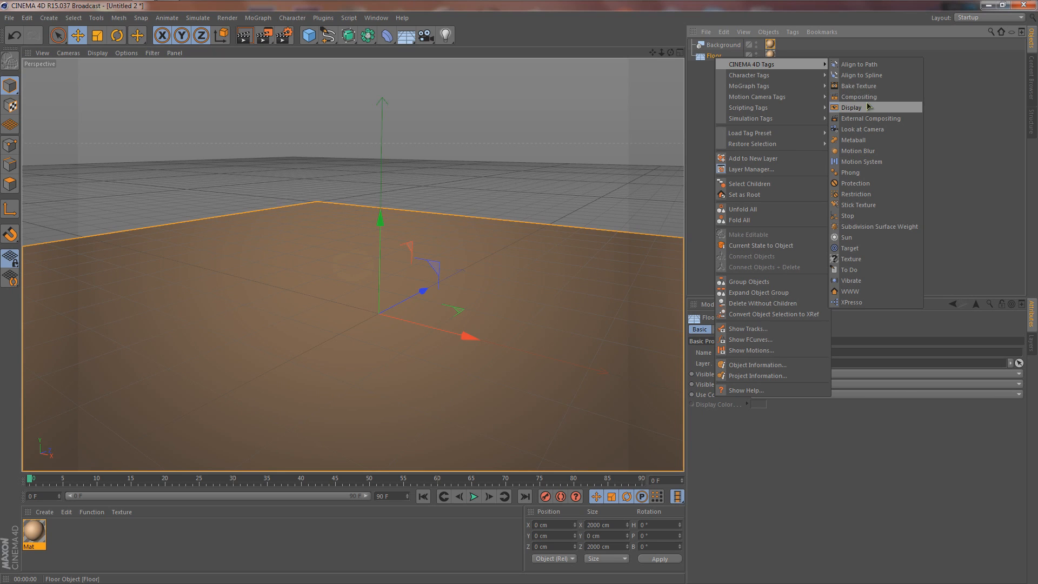
{"action": "left_click", "coordinate": [859, 96]}
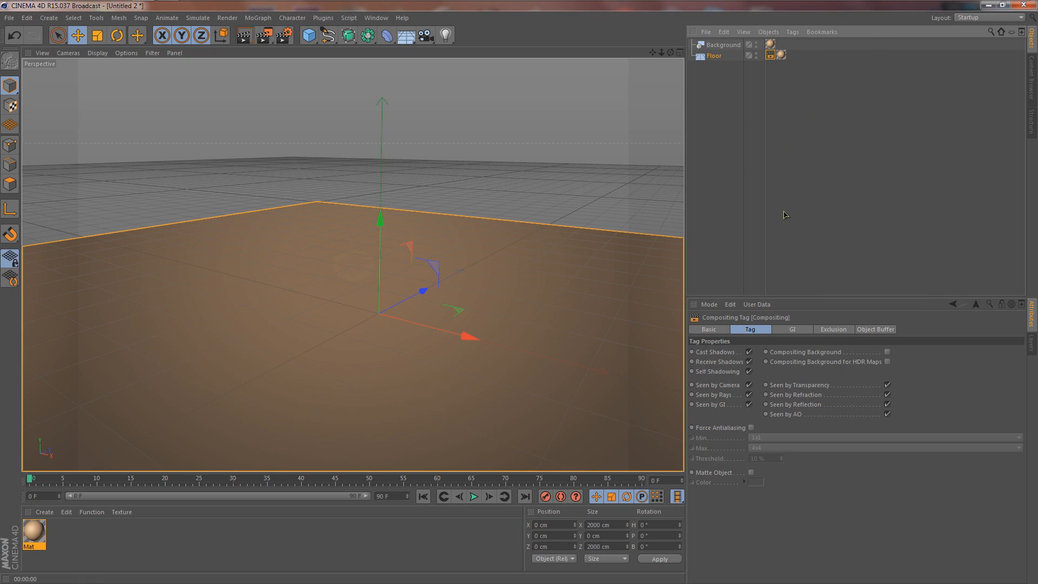
{"action": "mouse_move", "coordinate": [831, 390]}
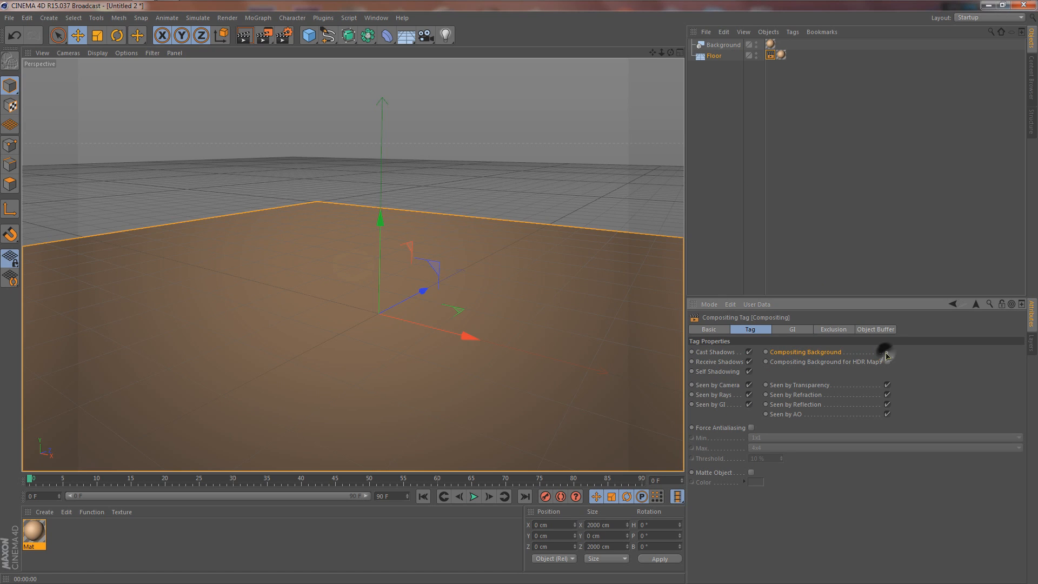
{"action": "left_click", "coordinate": [887, 352]}
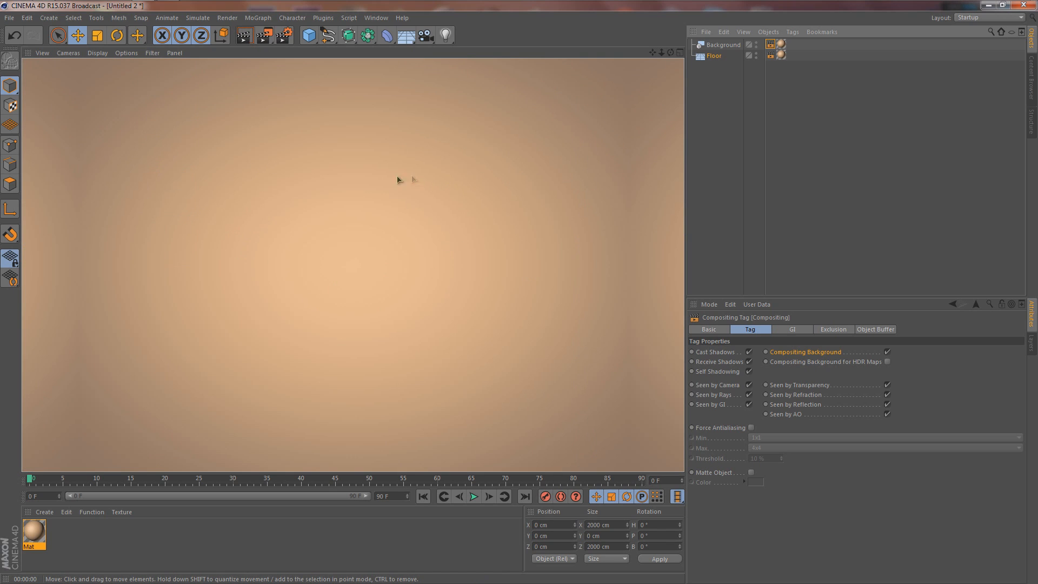
{"action": "mouse_move", "coordinate": [427, 213]}
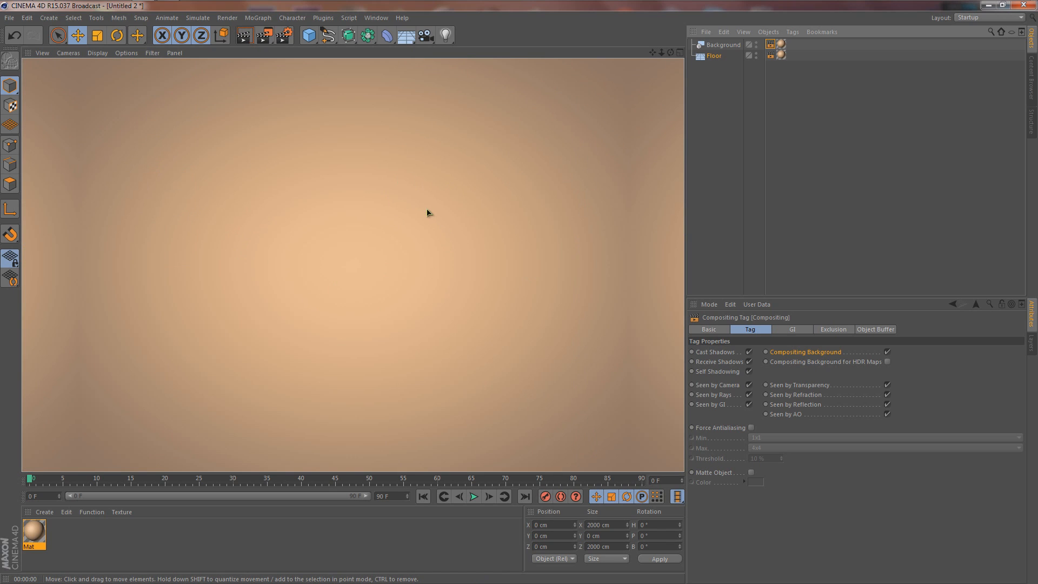
{"action": "mouse_move", "coordinate": [310, 158]}
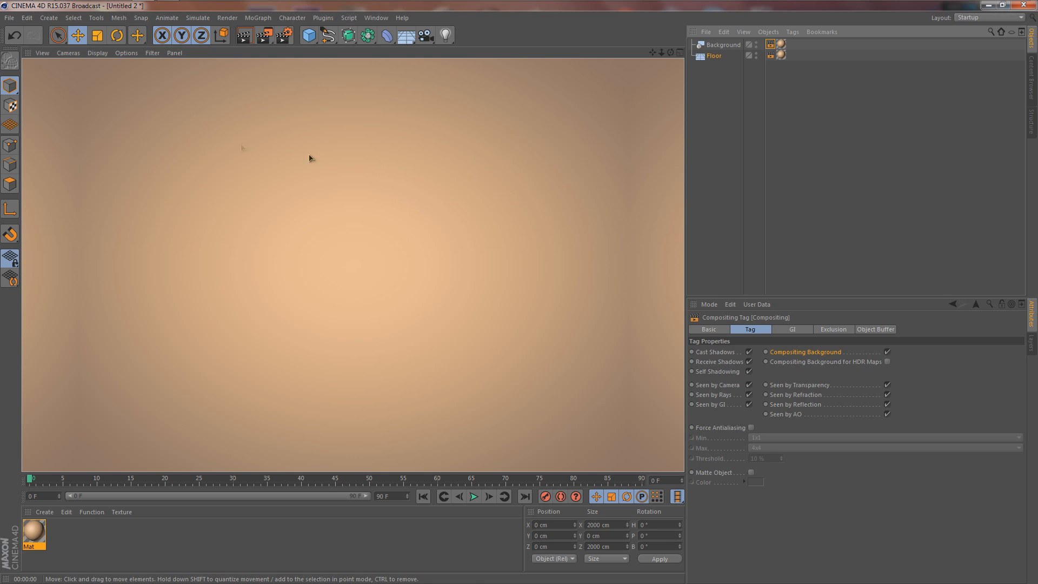
{"action": "mouse_move", "coordinate": [232, 95]}
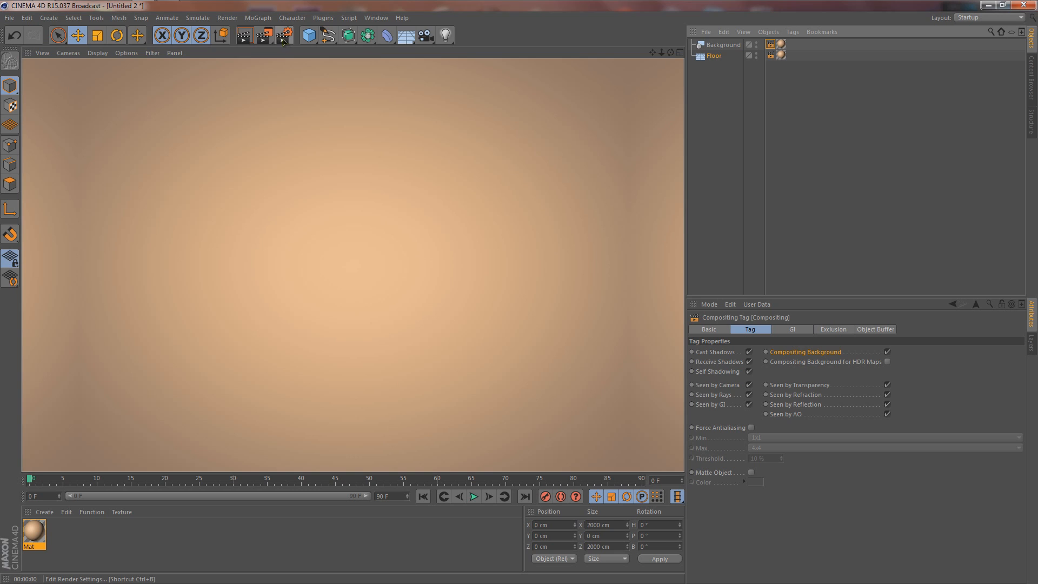
Set the render output to the HDTV 1080 29.97 preset (1920×1080)
{"action": "left_click", "coordinate": [283, 34]}
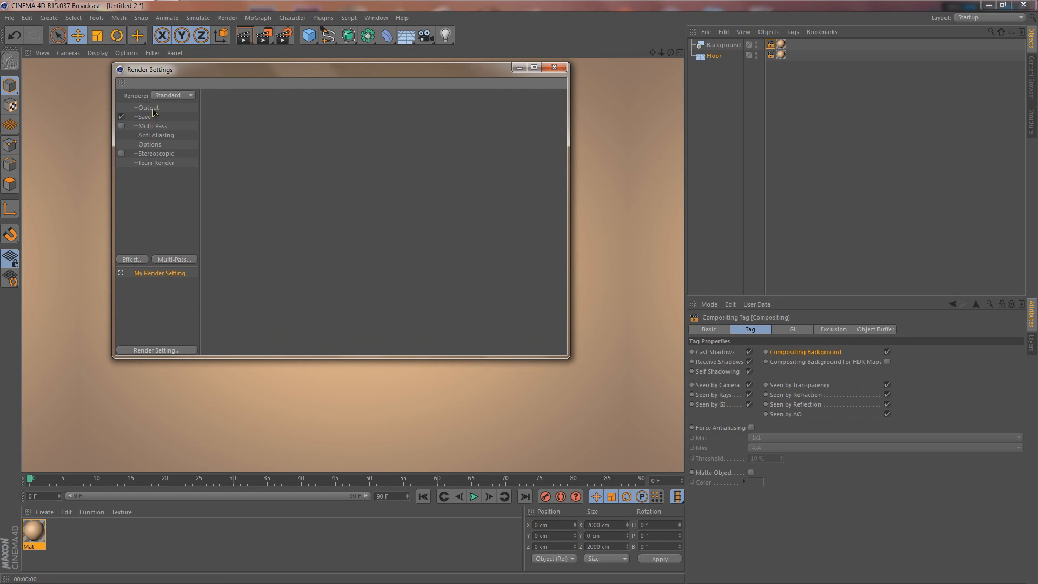
{"action": "left_click", "coordinate": [149, 107]}
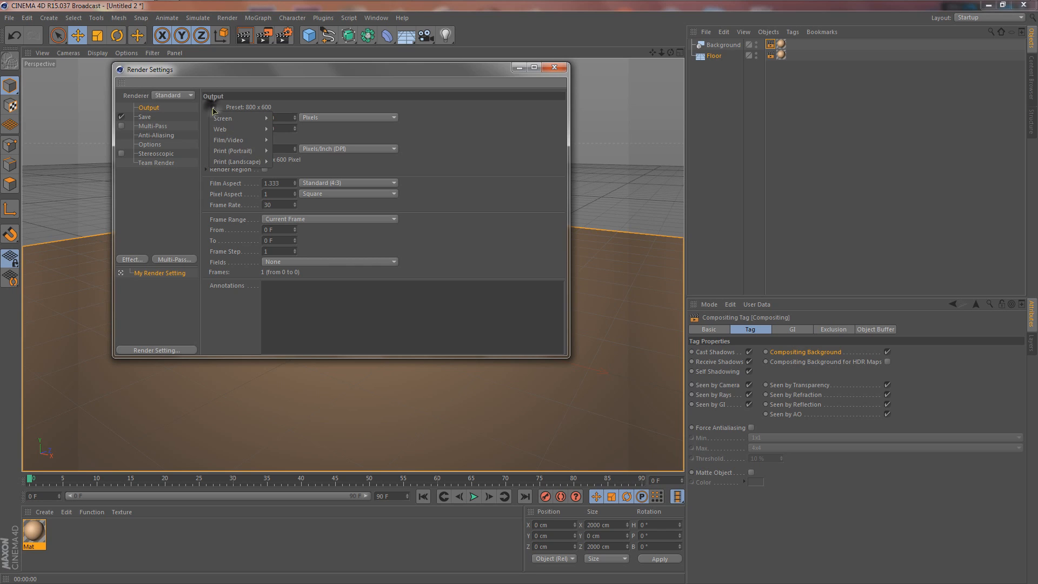
{"action": "left_click", "coordinate": [229, 139]}
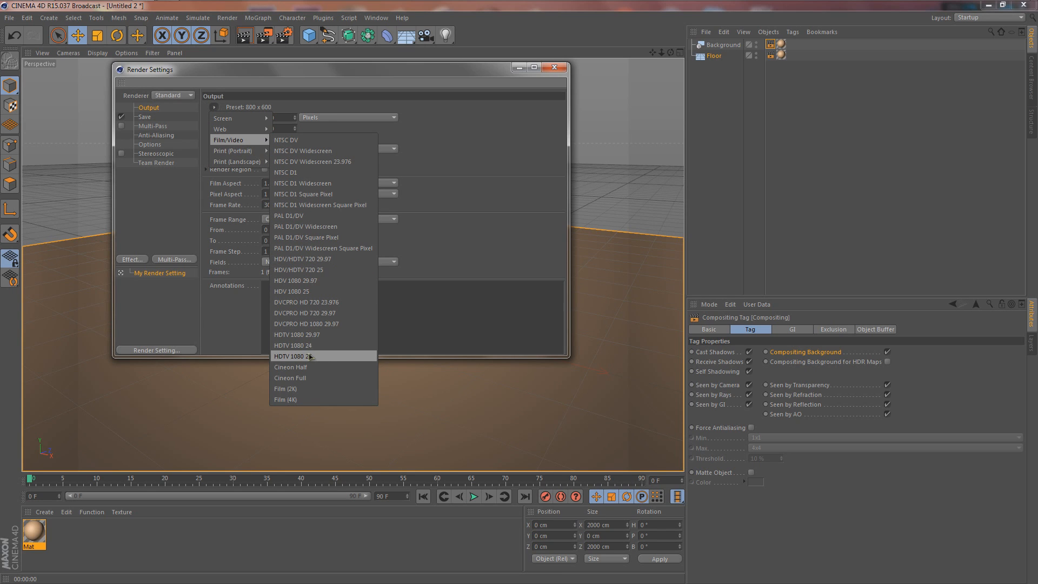
{"action": "mouse_move", "coordinate": [296, 334]}
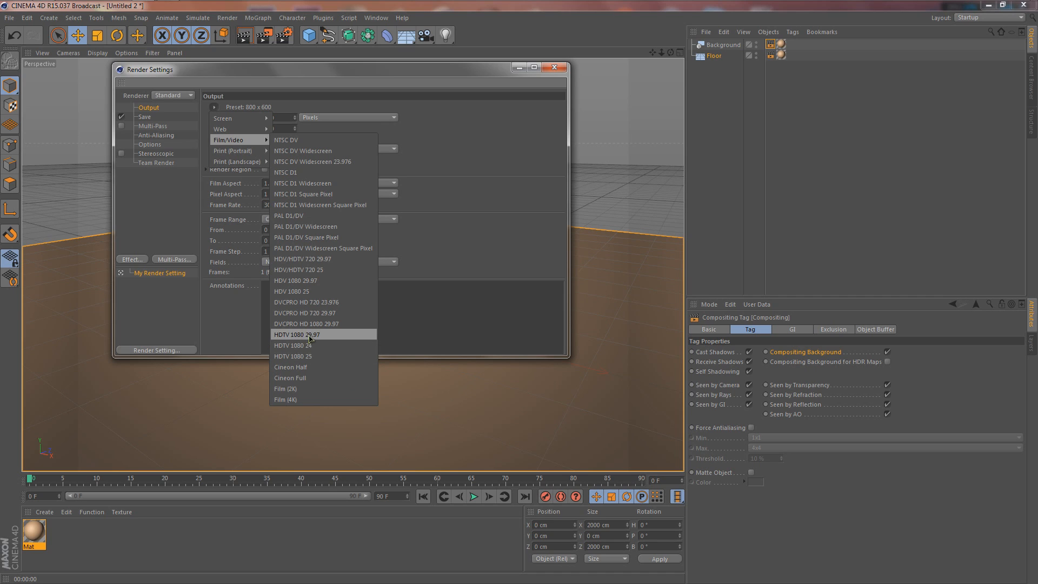
{"action": "left_click", "coordinate": [298, 334]}
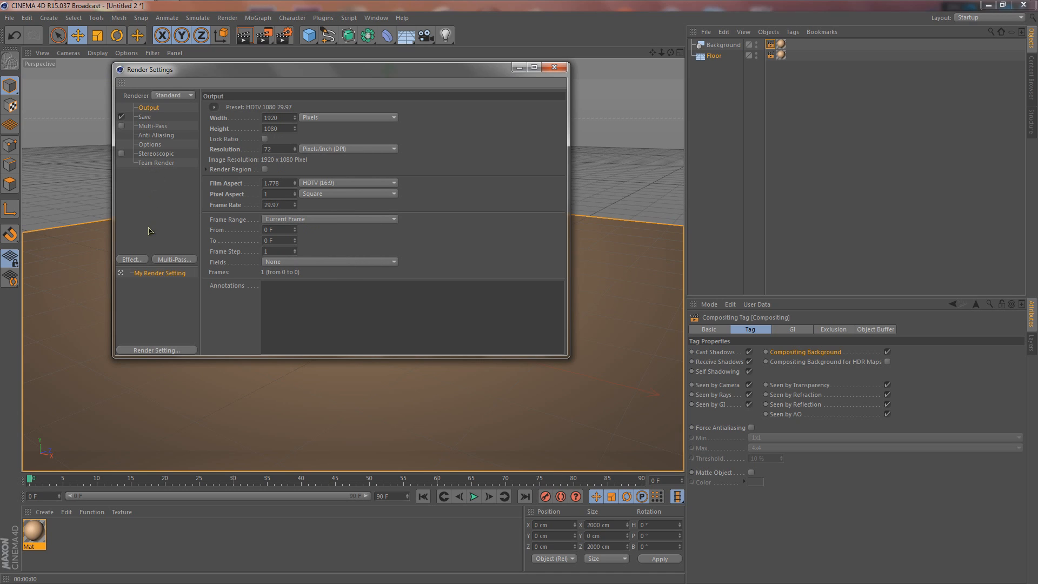
{"action": "mouse_move", "coordinate": [143, 186]}
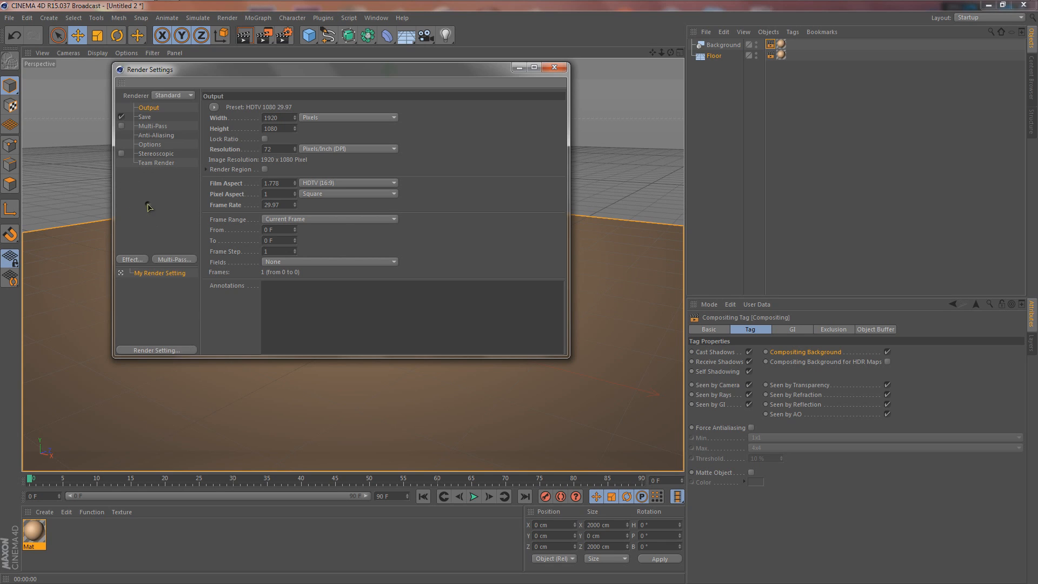
{"action": "mouse_move", "coordinate": [131, 258]}
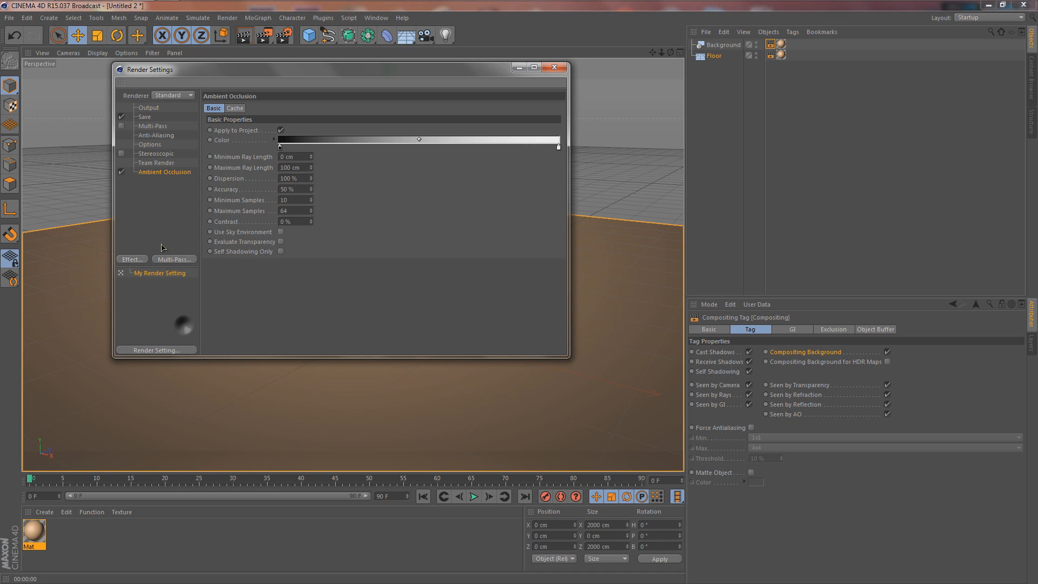
Add Ambient Occlusion and Global Illumination render effects and close the settings
{"action": "left_click", "coordinate": [132, 259]}
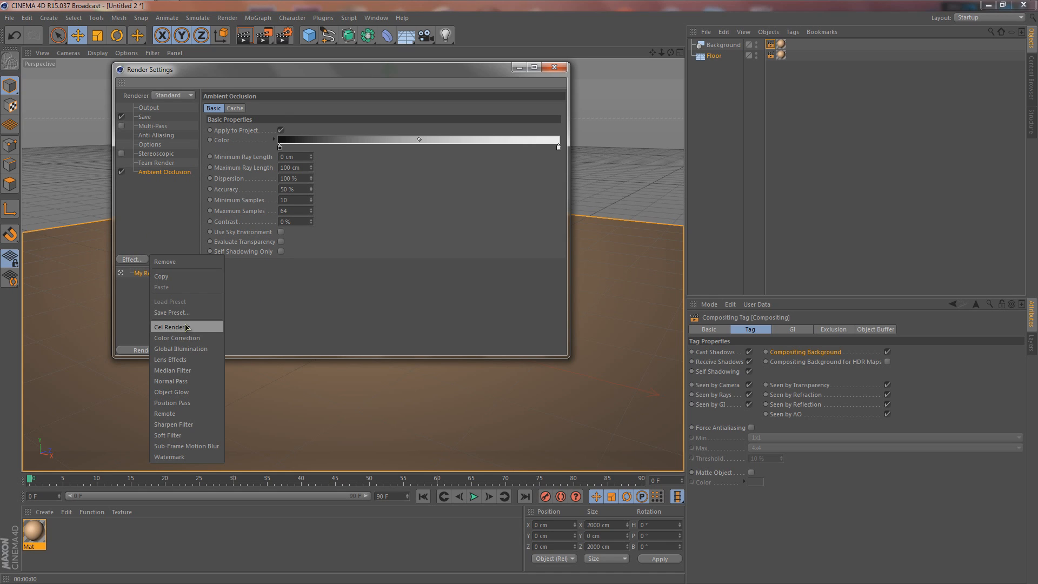
{"action": "left_click", "coordinate": [181, 349]}
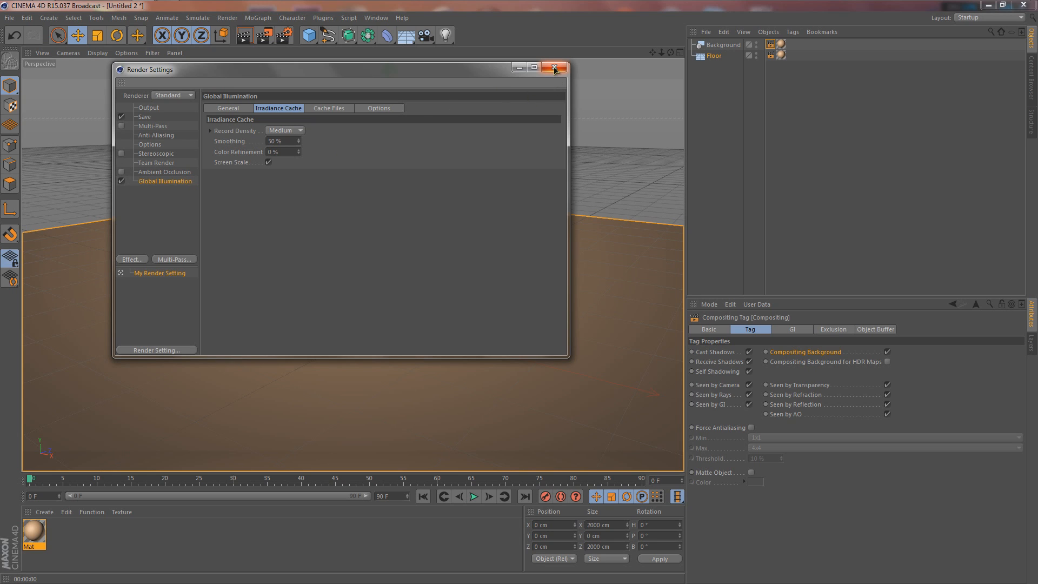
{"action": "mouse_move", "coordinate": [554, 70]}
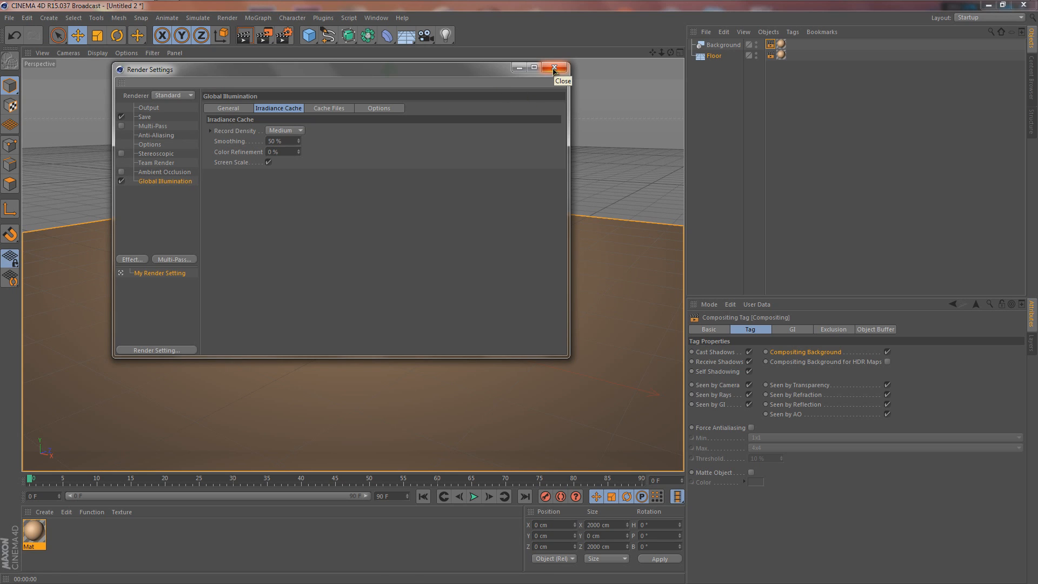
{"action": "left_click", "coordinate": [554, 67]}
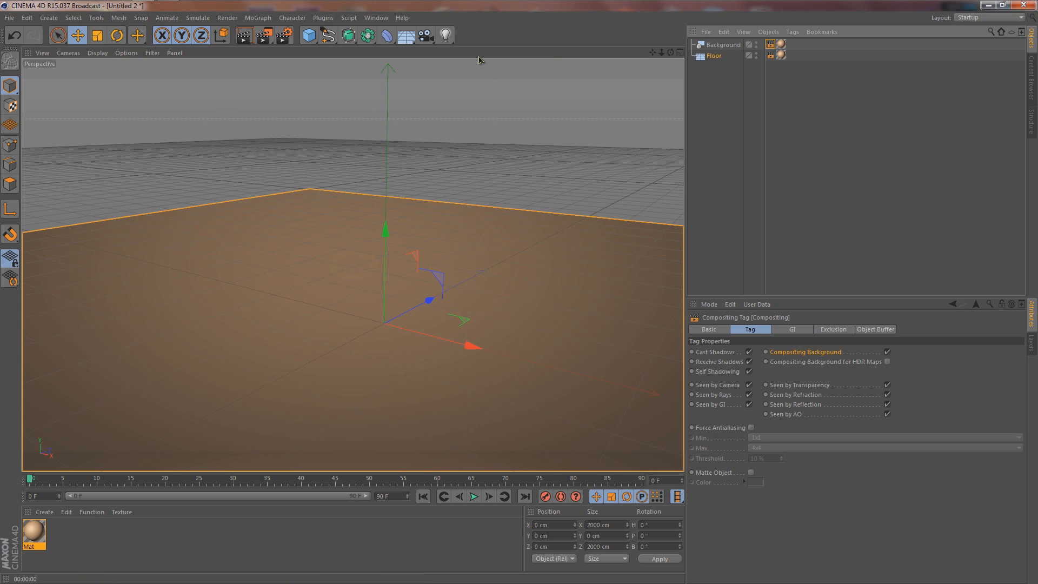
{"action": "mouse_move", "coordinate": [341, 53]}
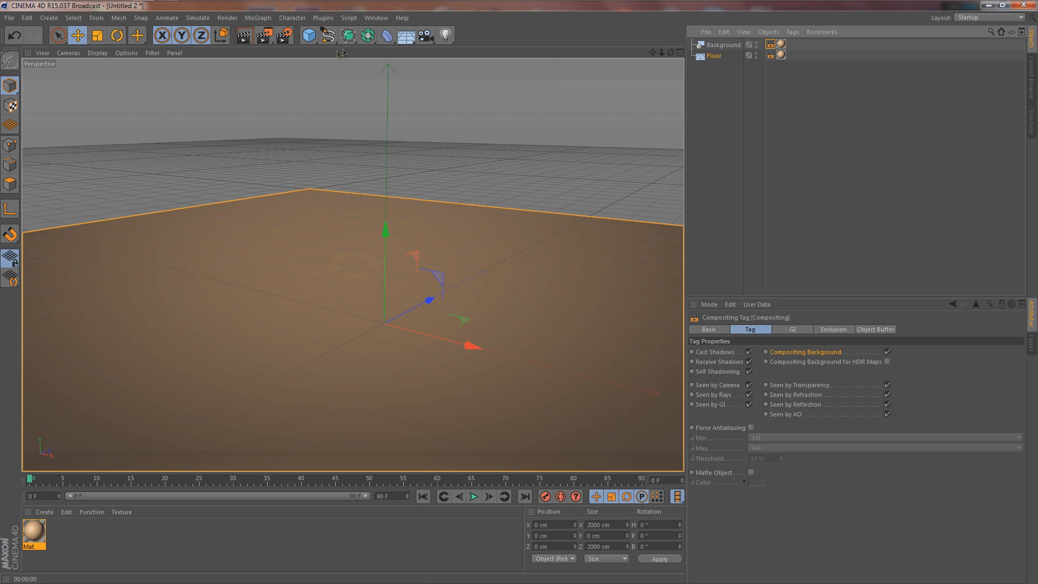
Add a Sphere, raise it onto the floor and duplicate it
{"action": "left_click", "coordinate": [307, 34]}
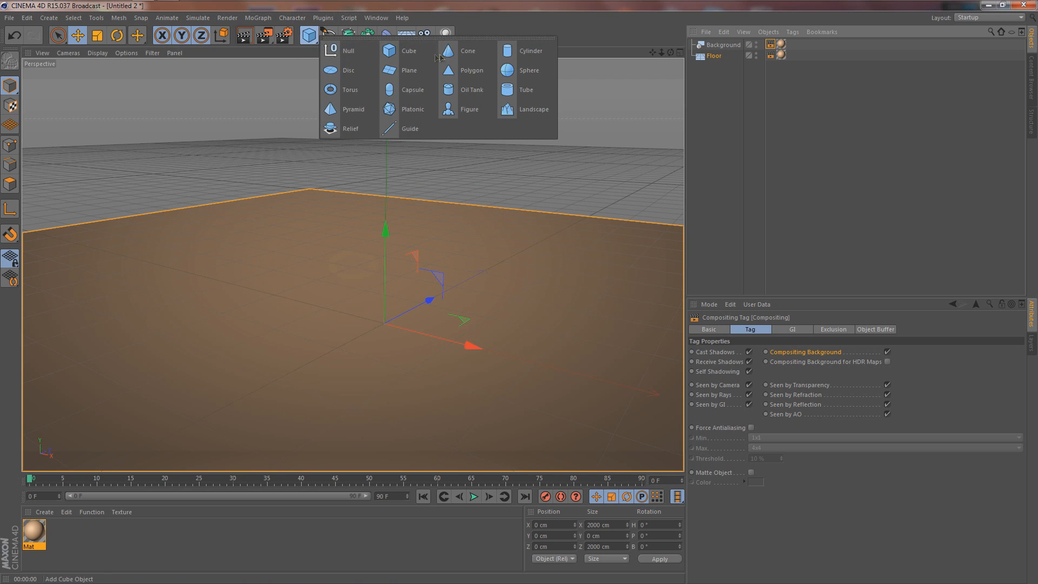
{"action": "left_click", "coordinate": [529, 71]}
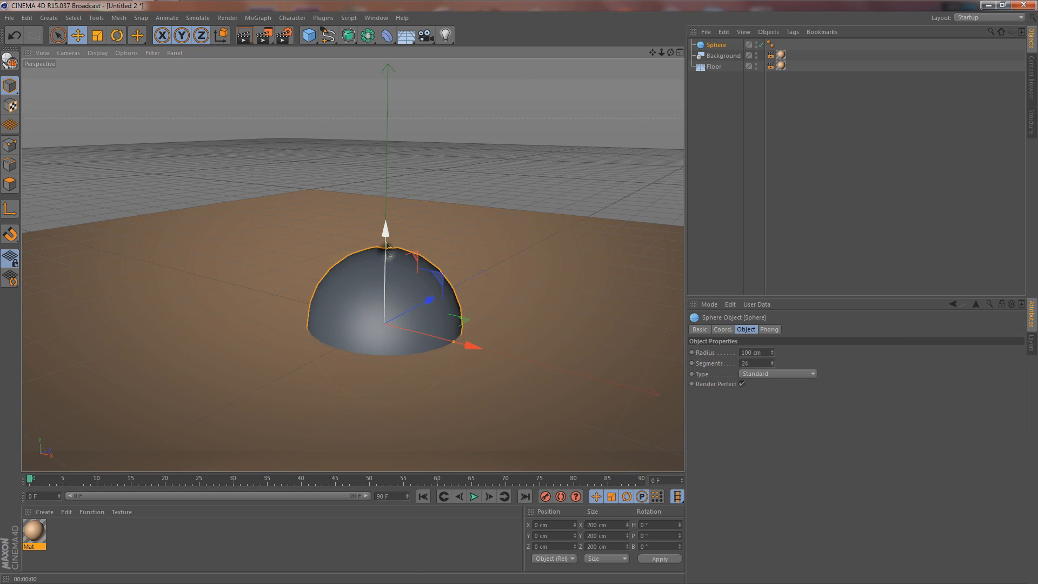
{"action": "left_click_drag", "start_coordinate": [387, 231], "coordinate": [387, 163]}
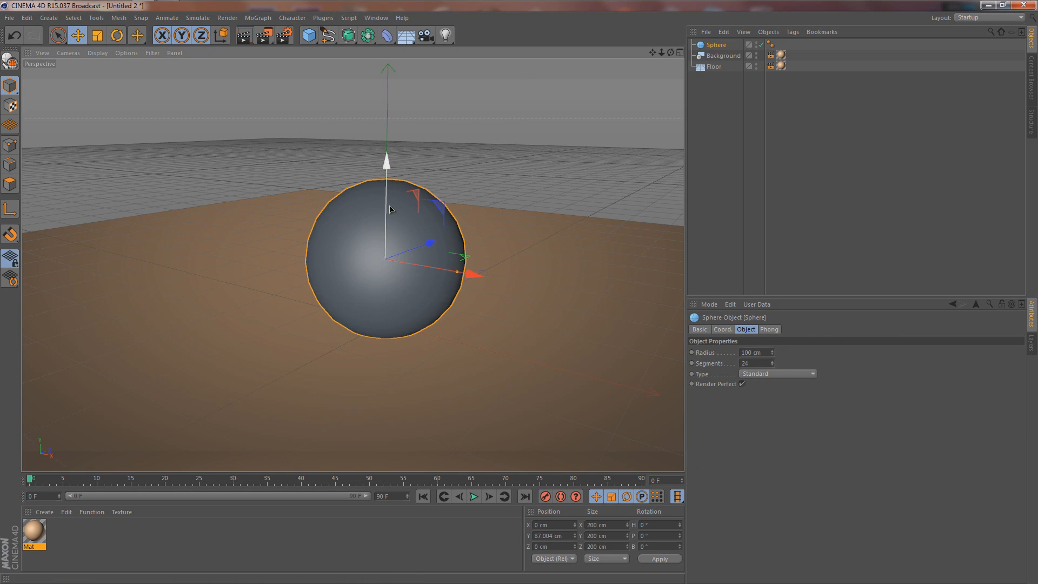
{"action": "mouse_move", "coordinate": [716, 45]}
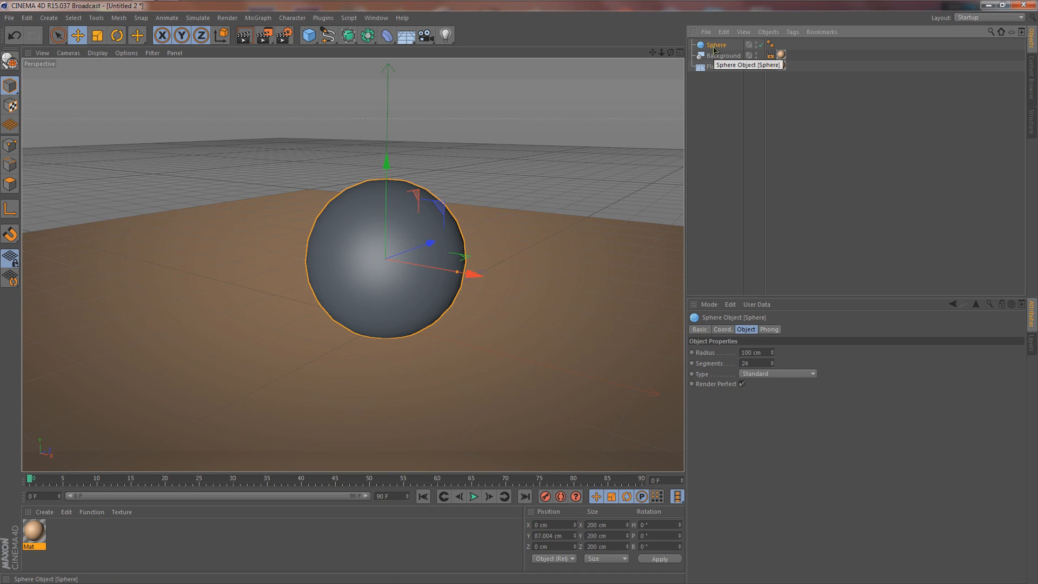
{"action": "key", "text": "ctrl+c"}
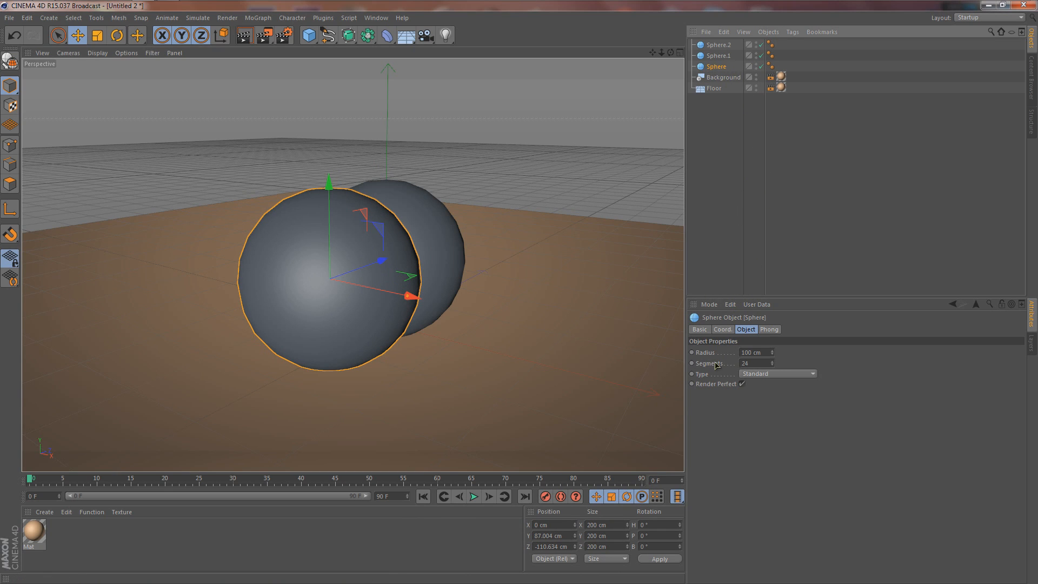
Resize the spheres into large, medium and small and settle the small one on the floor
{"action": "left_click_drag", "start_coordinate": [772, 351], "coordinate": [772, 361]}
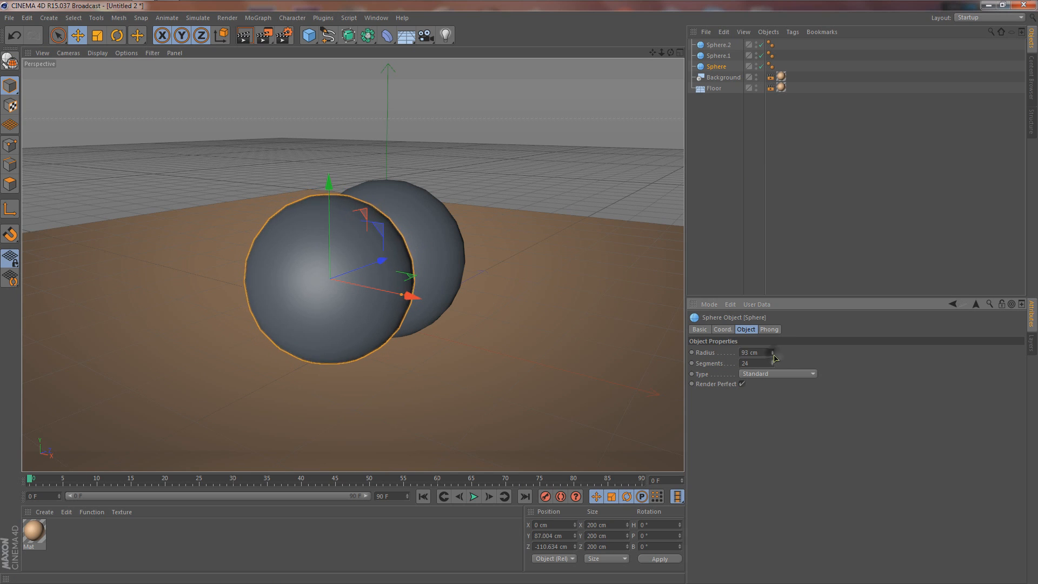
{"action": "left_click_drag", "start_coordinate": [771, 352], "coordinate": [770, 358]}
{"action": "type", "text": "10"}
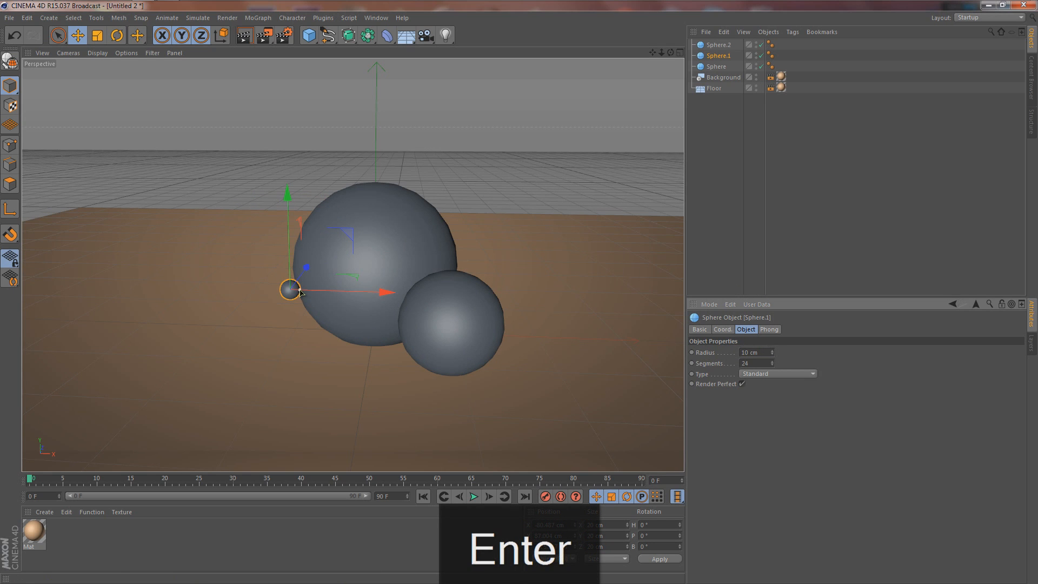
{"action": "left_click_drag", "start_coordinate": [287, 291], "coordinate": [384, 291]}
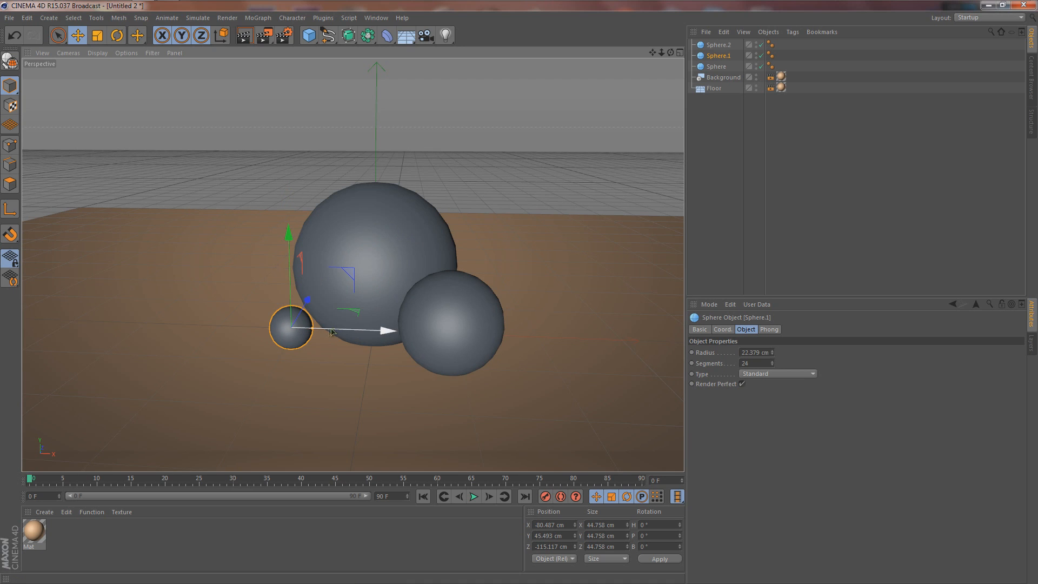
{"action": "left_click_drag", "start_coordinate": [331, 331], "coordinate": [394, 330]}
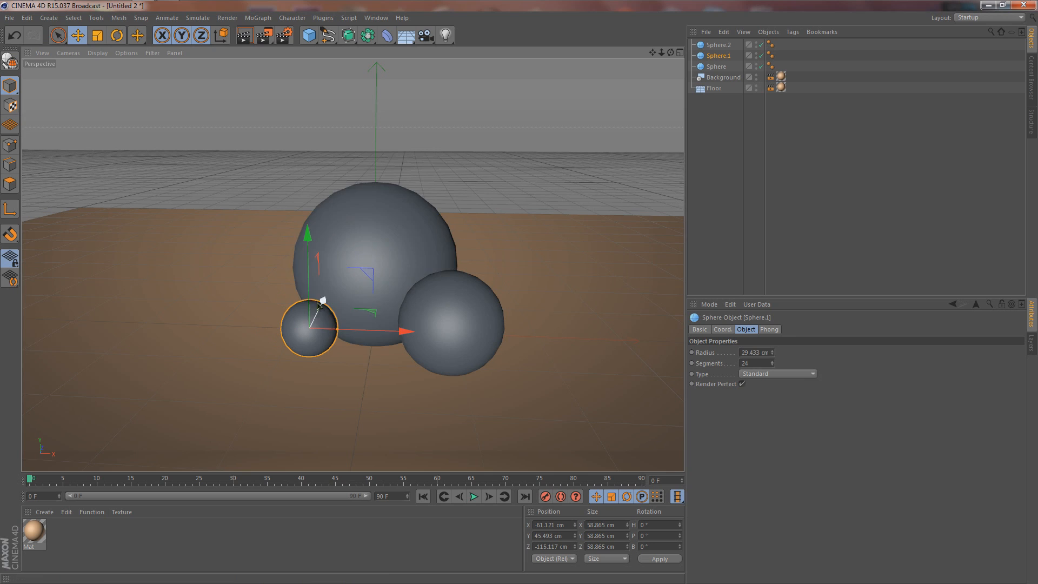
{"action": "left_click_drag", "start_coordinate": [307, 235], "coordinate": [310, 311]}
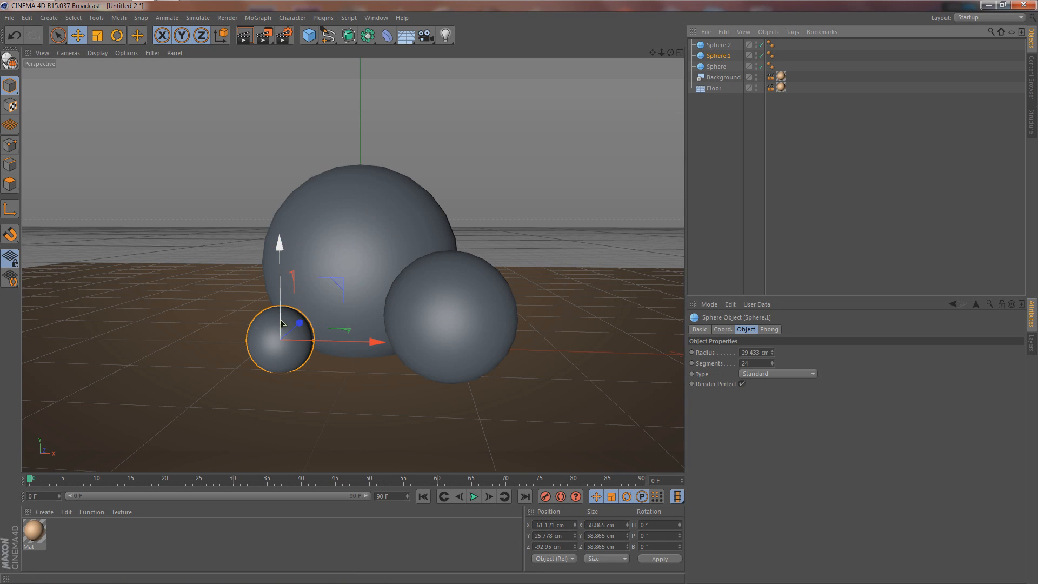
{"action": "left_click", "coordinate": [718, 44]}
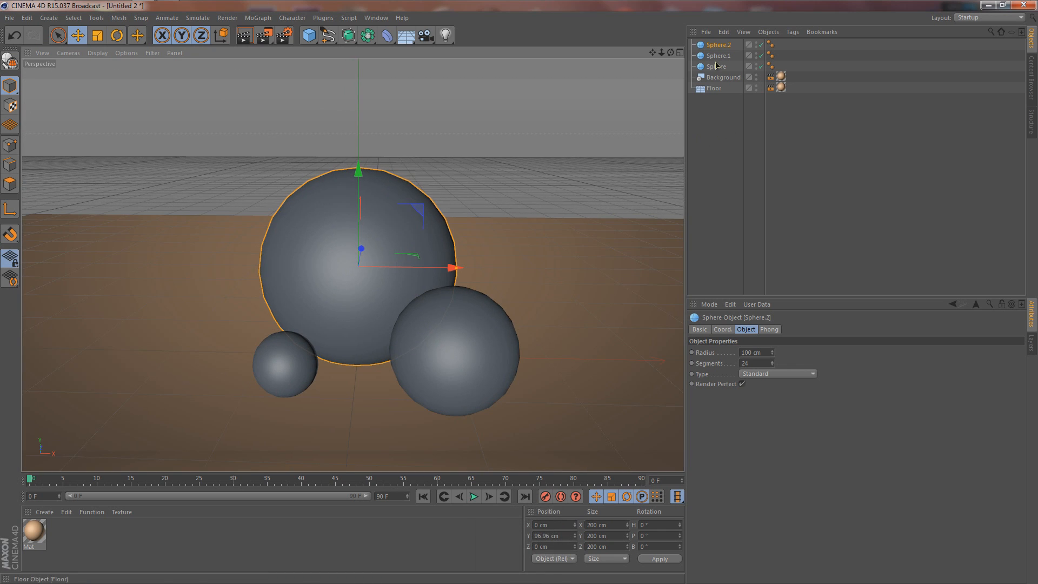
{"action": "mouse_move", "coordinate": [79, 548]}
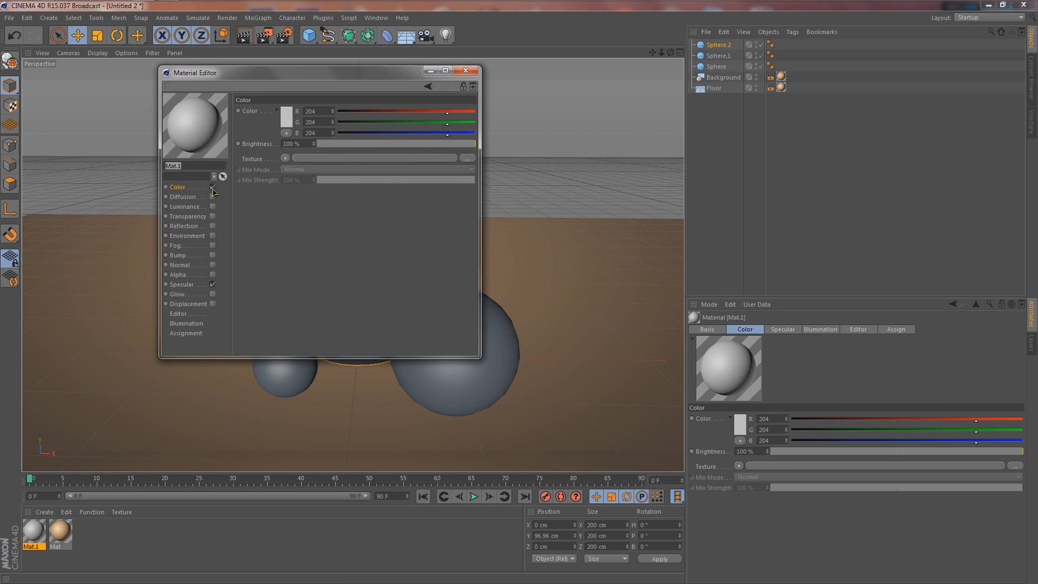
Make the new material bright blue with Reflection enabled using a Fresnel texture
{"action": "left_click", "coordinate": [285, 110]}
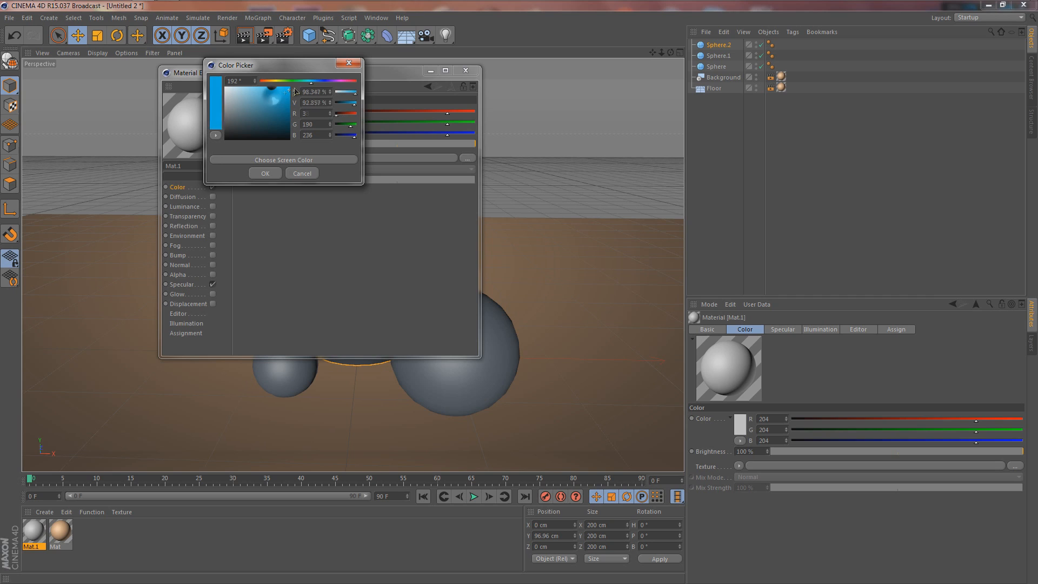
{"action": "left_click", "coordinate": [312, 86]}
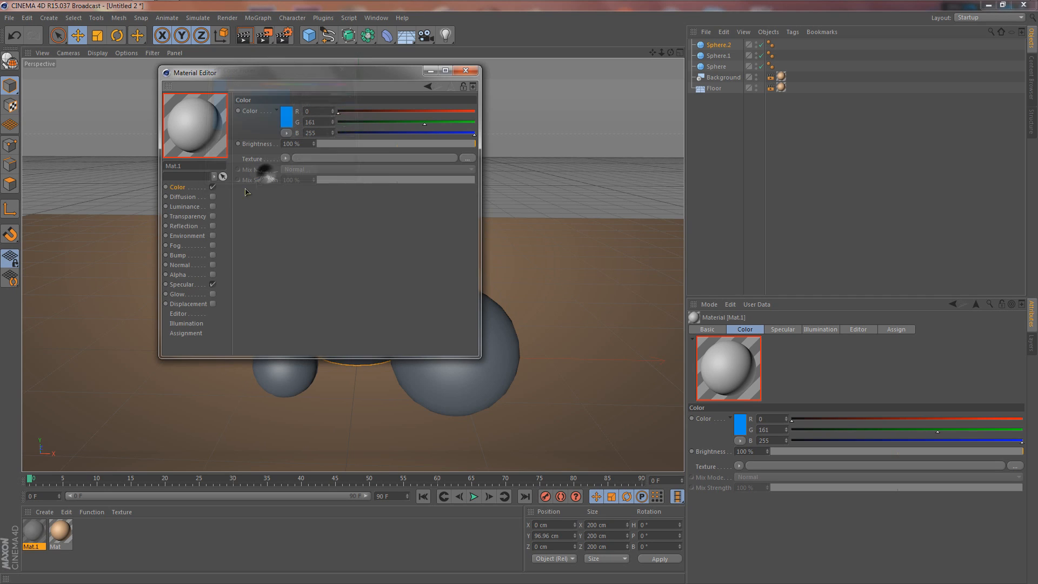
{"action": "left_click", "coordinate": [183, 226]}
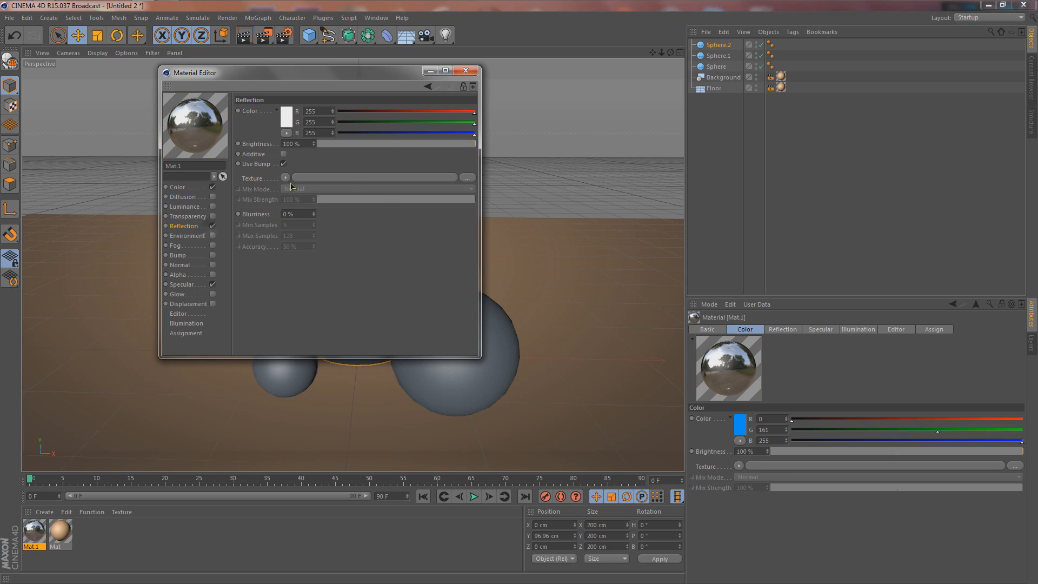
{"action": "left_click", "coordinate": [286, 178]}
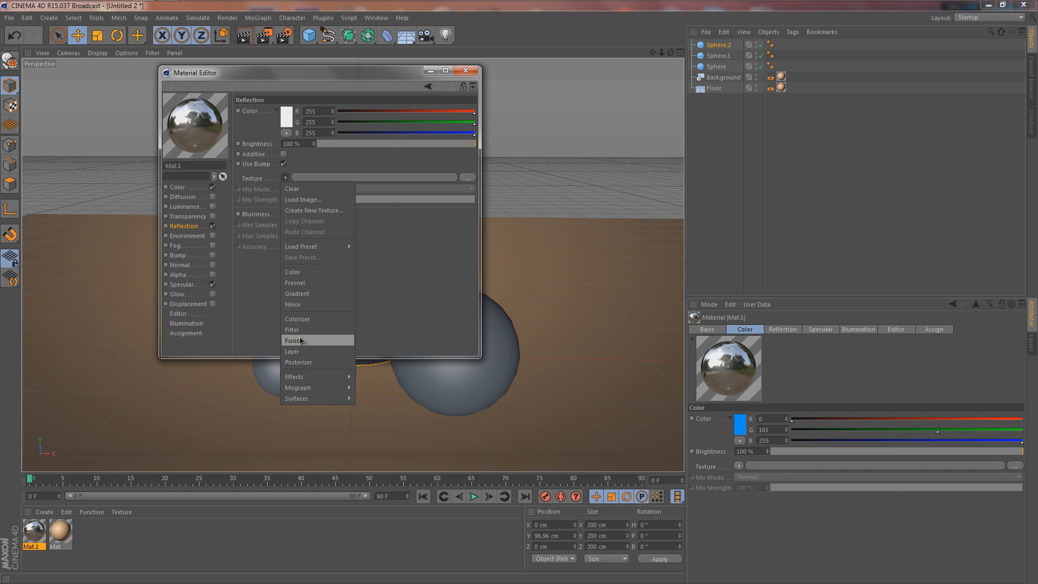
{"action": "left_click", "coordinate": [294, 283]}
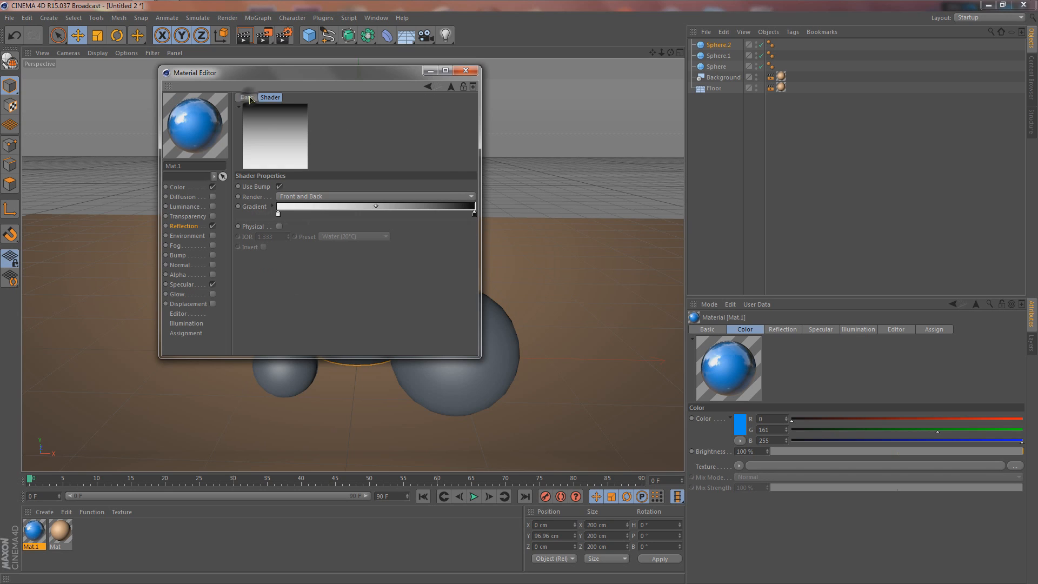
Lower the reflection Brightness to about 5% and Mix Strength to about 16%
{"action": "left_click", "coordinate": [184, 226]}
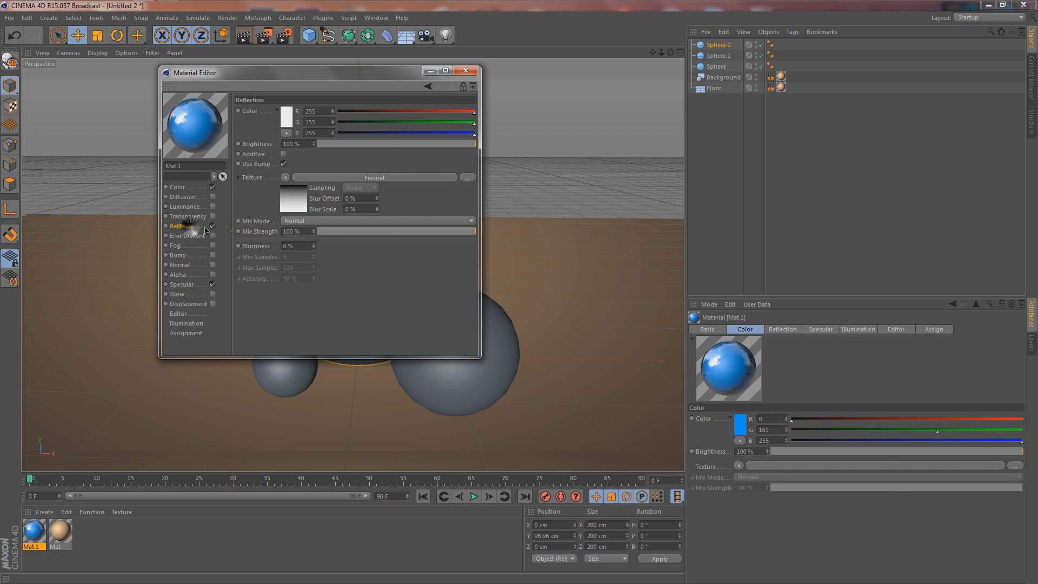
{"action": "left_click_drag", "start_coordinate": [474, 232], "coordinate": [328, 231]}
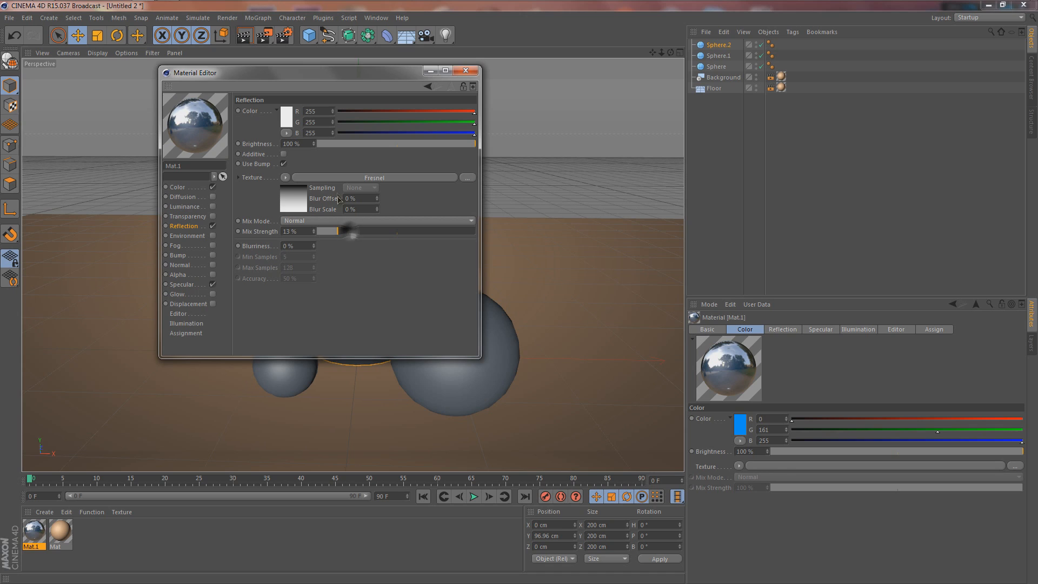
{"action": "left_click_drag", "start_coordinate": [474, 144], "coordinate": [321, 144]}
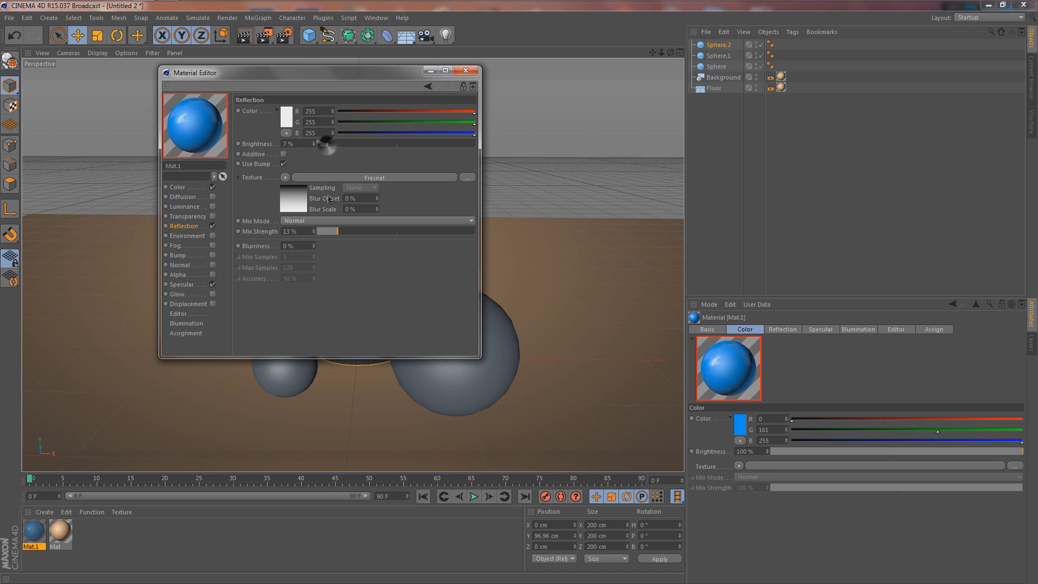
{"action": "left_click_drag", "start_coordinate": [324, 231], "coordinate": [344, 232]}
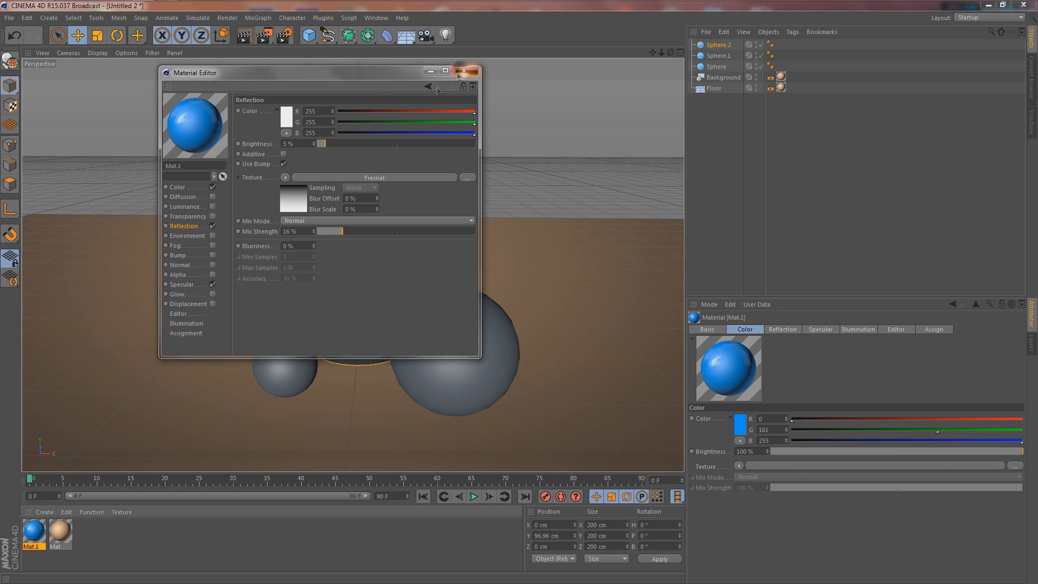
Duplicate the blue glossy material and recolour one copy green in the Color Picker
{"action": "left_click", "coordinate": [467, 70]}
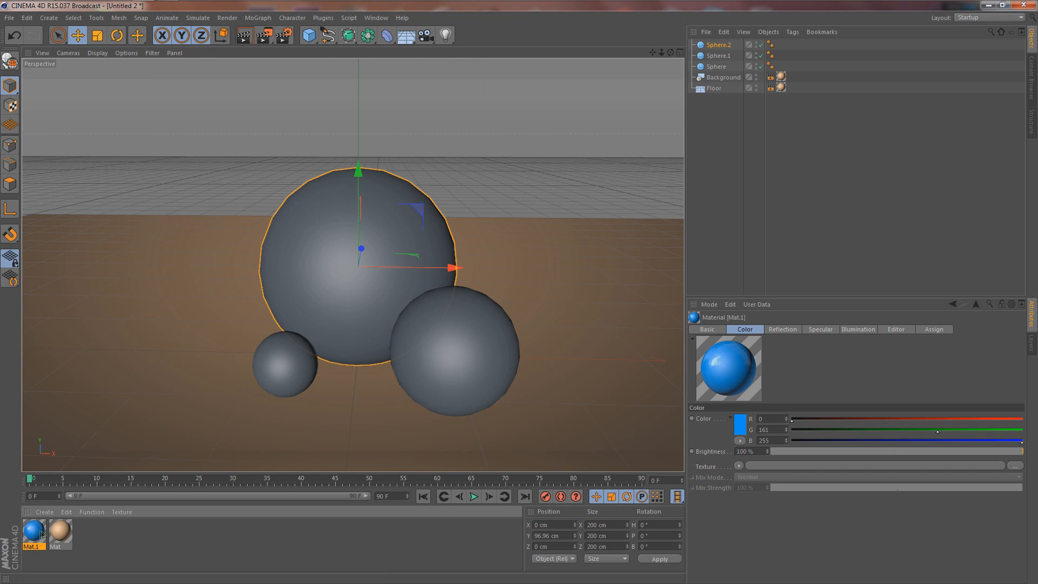
{"action": "mouse_move", "coordinate": [43, 539]}
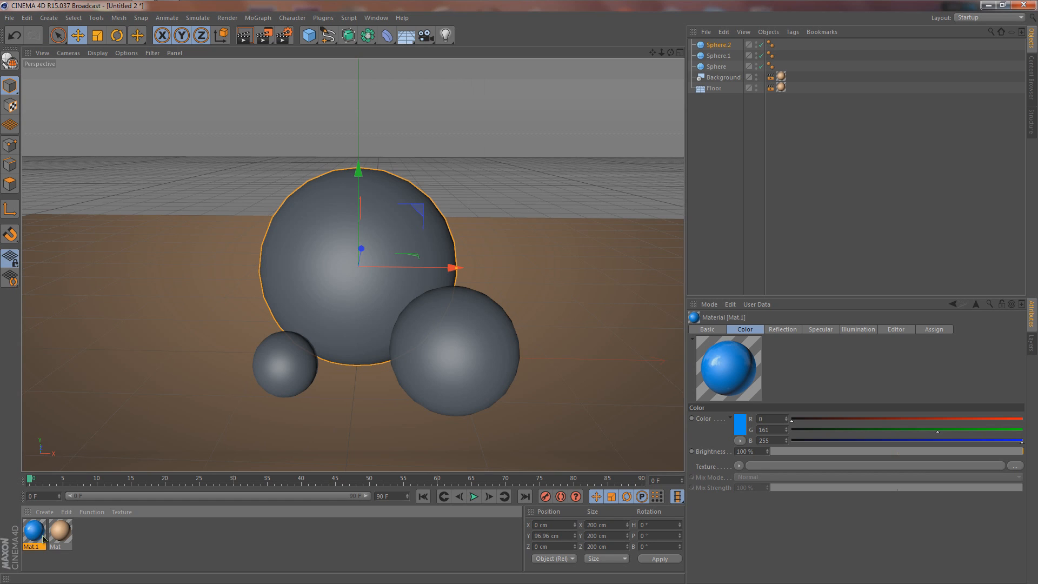
{"action": "key", "text": "ctrl+c"}
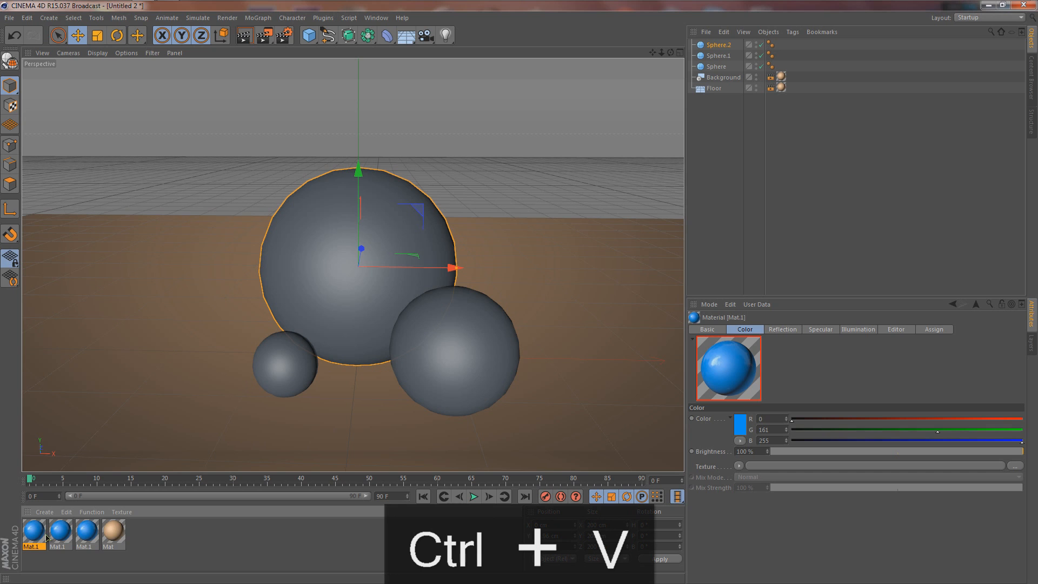
{"action": "left_click", "coordinate": [59, 530]}
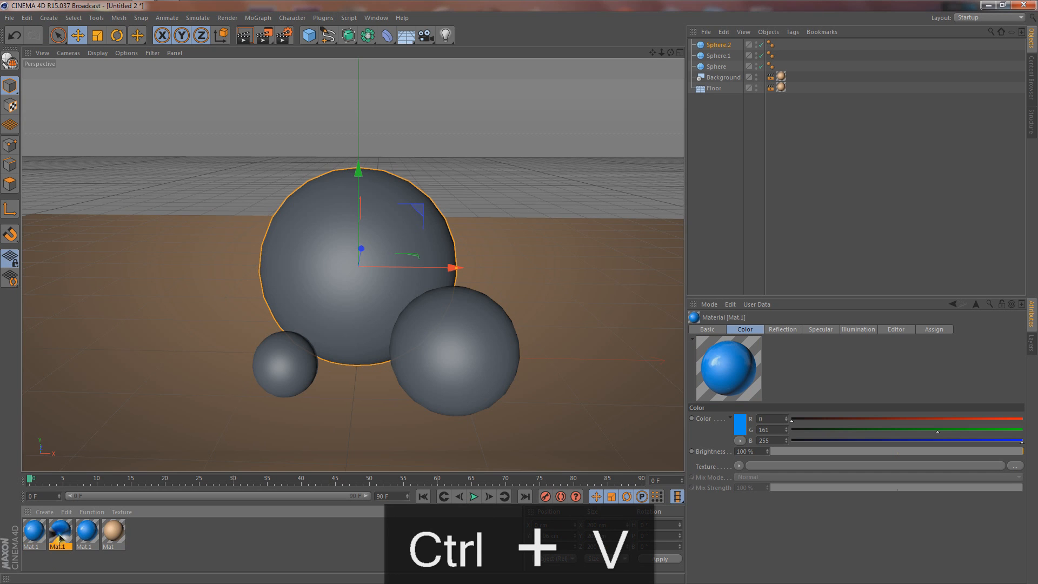
{"action": "double_click", "coordinate": [58, 533]}
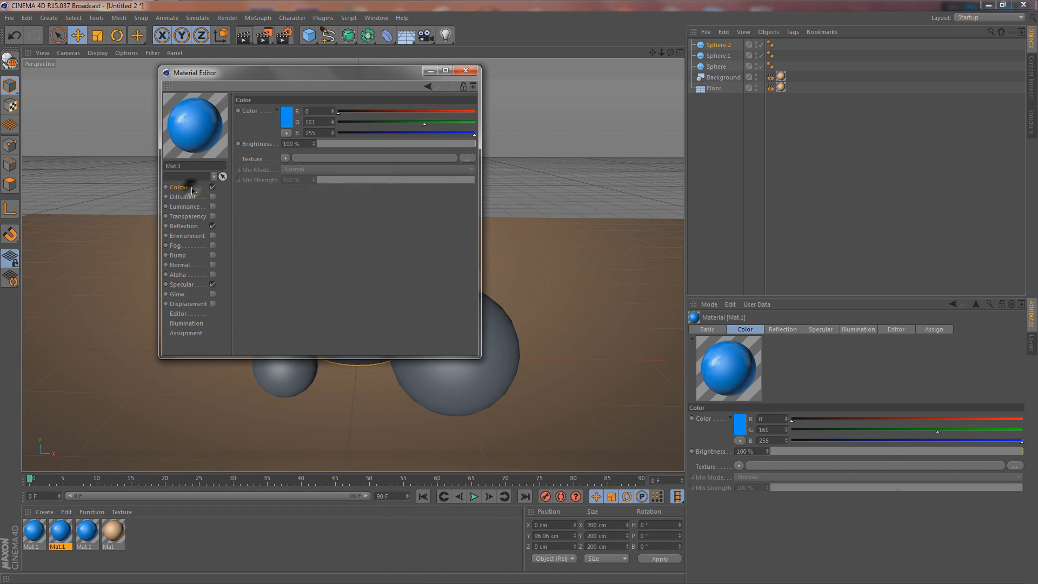
{"action": "left_click", "coordinate": [285, 117]}
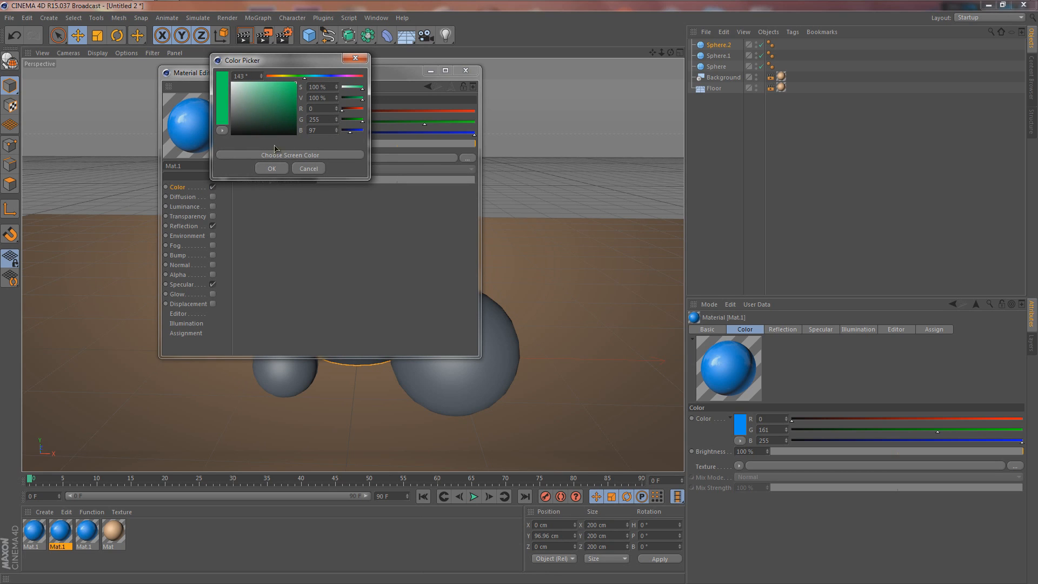
{"action": "left_click", "coordinate": [270, 167]}
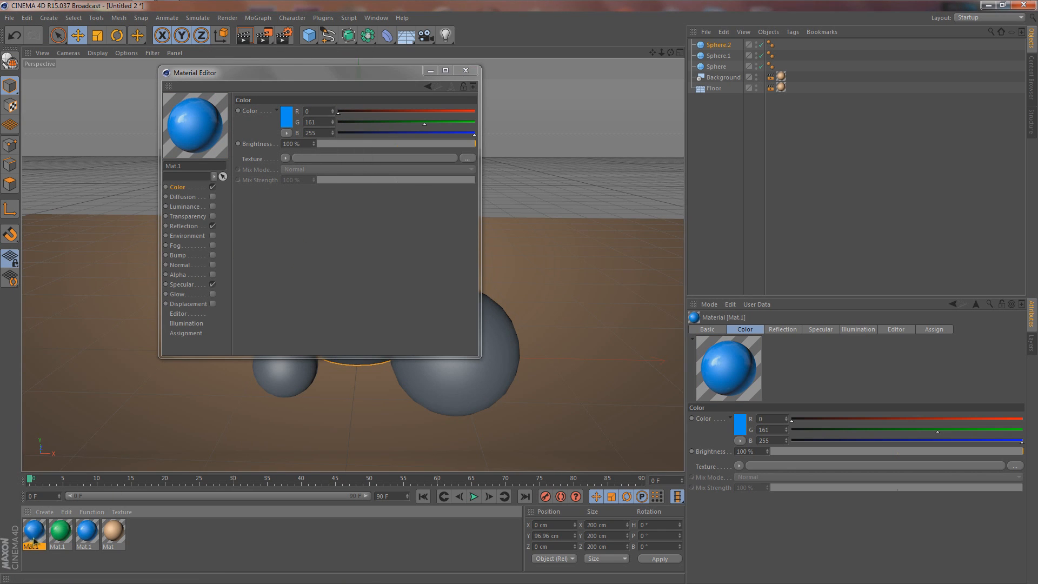
Recolour the other material copy a softer pink and close the Material Editor
{"action": "left_click", "coordinate": [284, 110]}
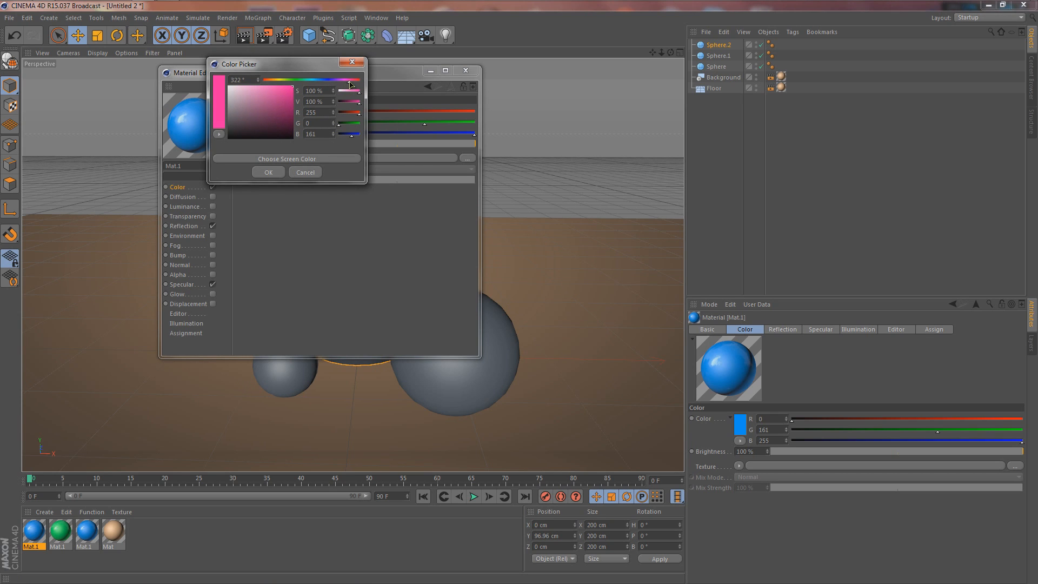
{"action": "left_click", "coordinate": [266, 93]}
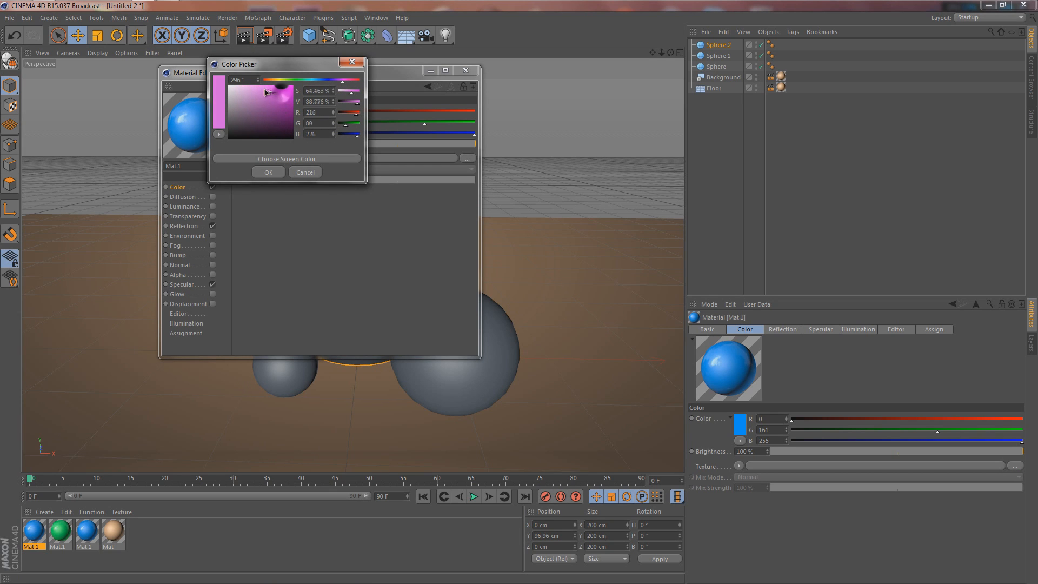
{"action": "left_click", "coordinate": [268, 172]}
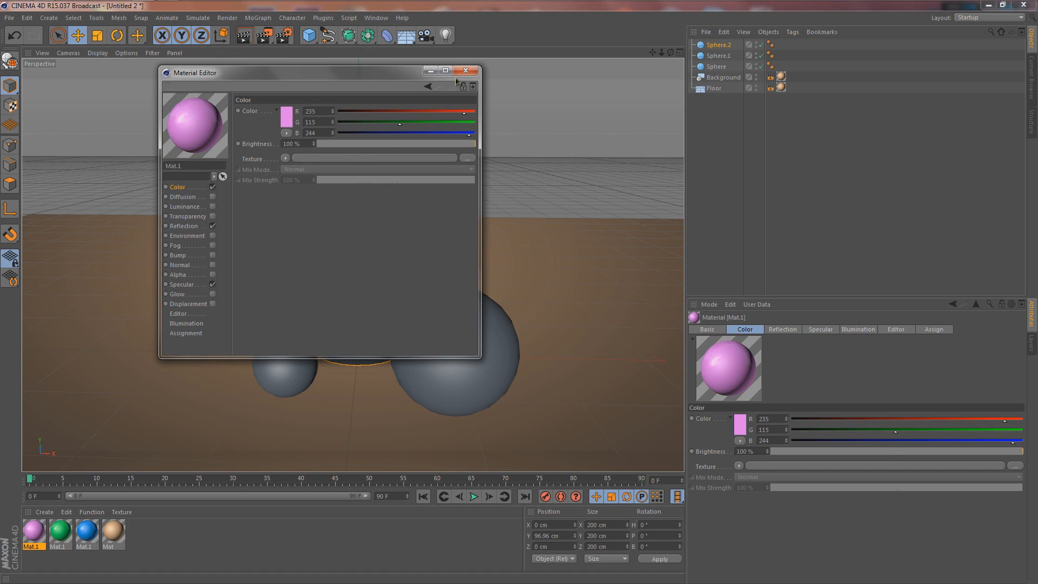
{"action": "left_click", "coordinate": [465, 72]}
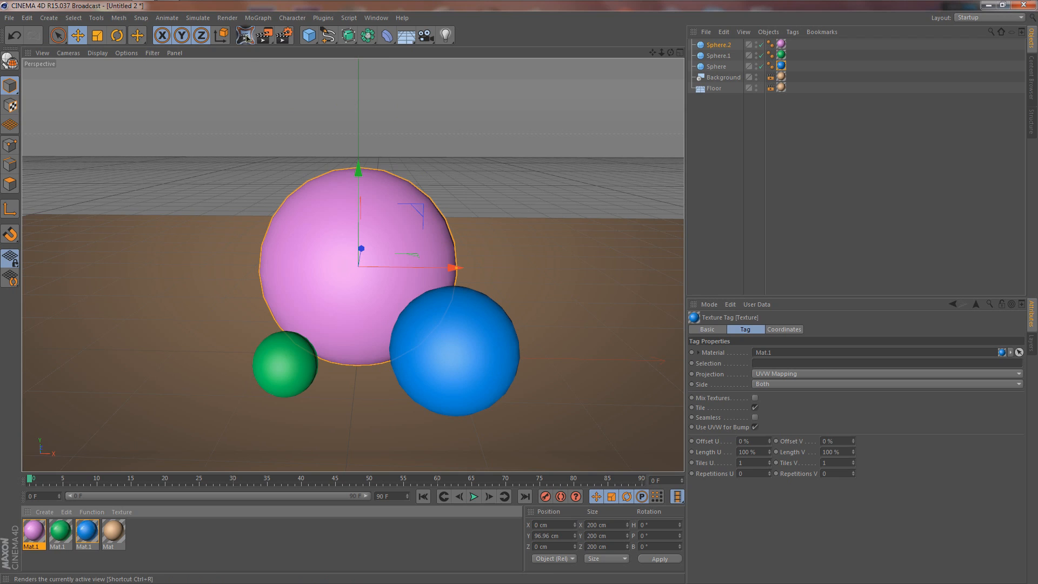
{"action": "left_click", "coordinate": [244, 35]}
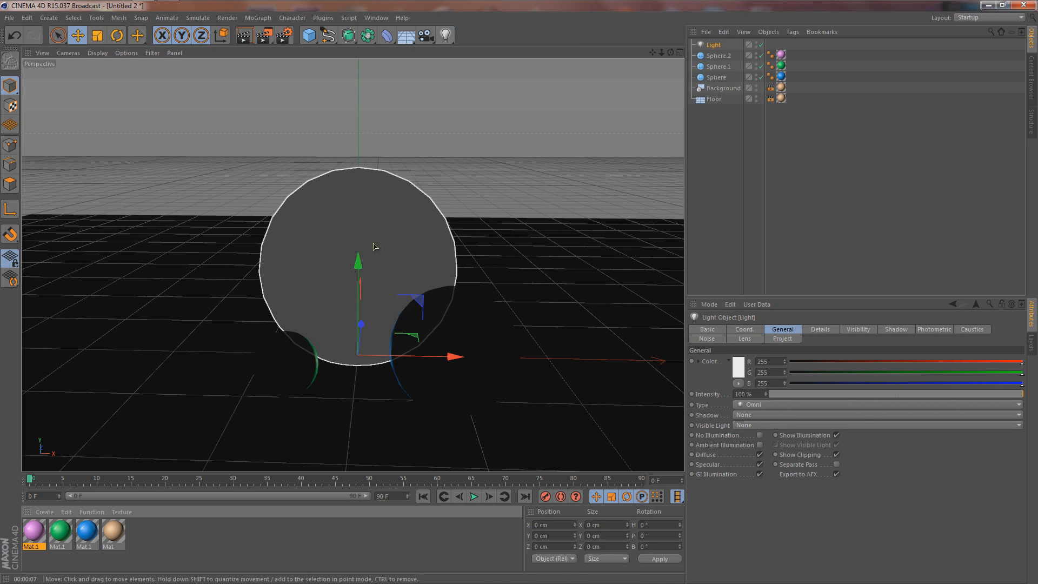
{"action": "left_click_drag", "start_coordinate": [358, 261], "coordinate": [361, 113]}
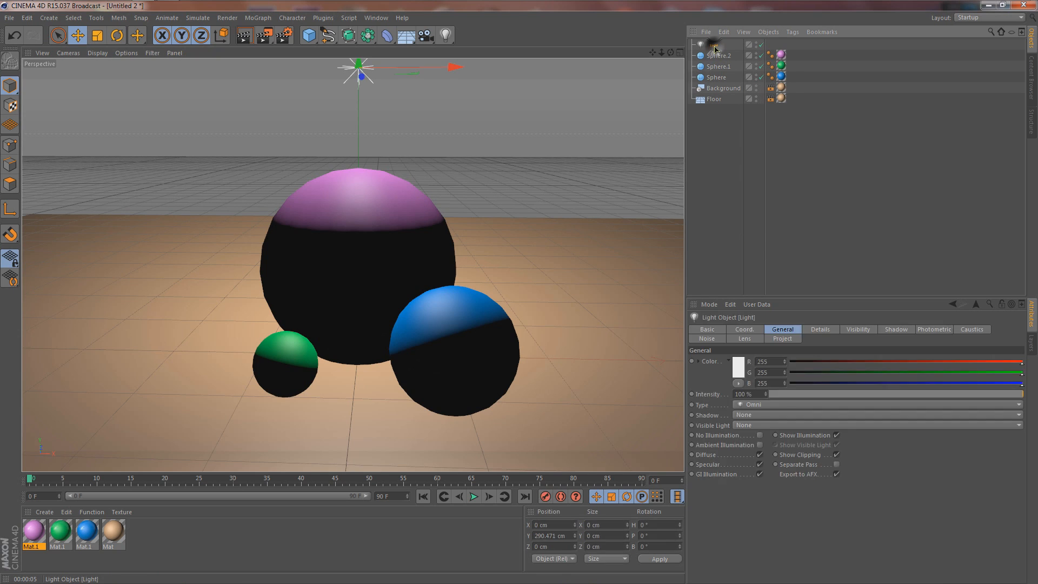
{"action": "key", "text": "Delete"}
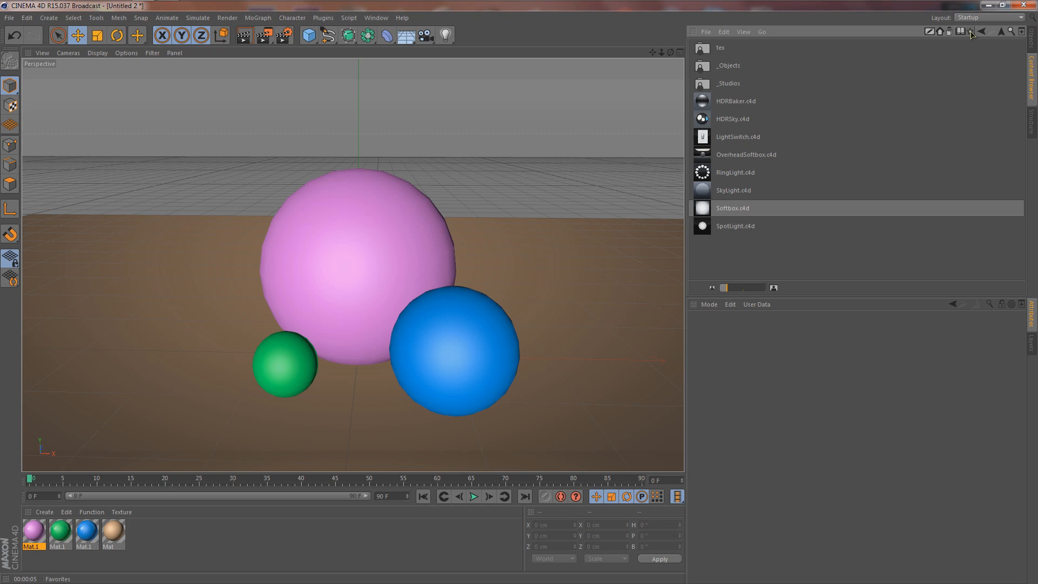
{"action": "mouse_move", "coordinate": [748, 215]}
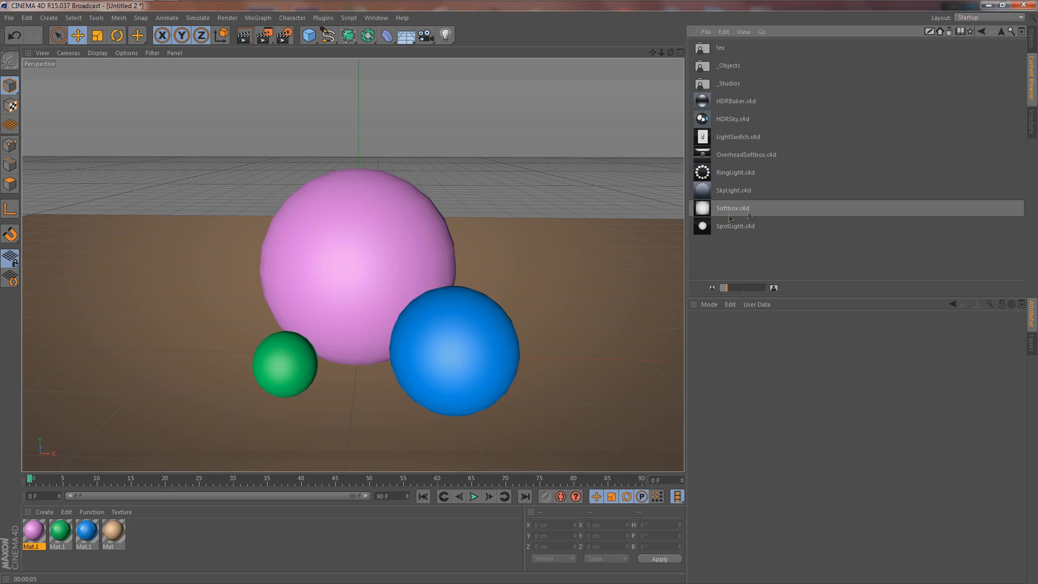
Merge the OverheadSoftbox and Softbox light presets from the Content Browser into the scene
{"action": "left_click", "coordinate": [746, 154]}
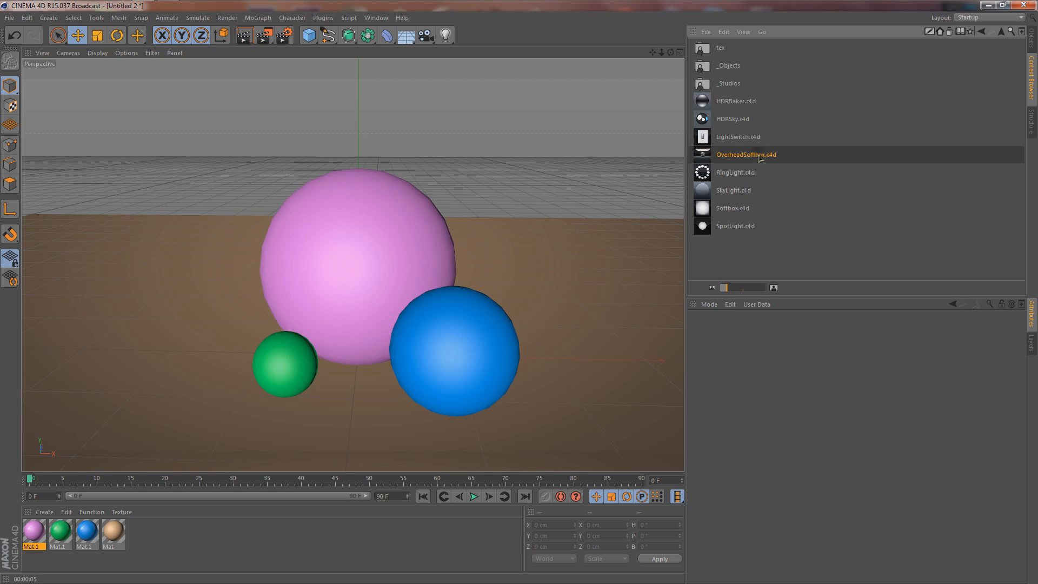
{"action": "double_click", "coordinate": [745, 154]}
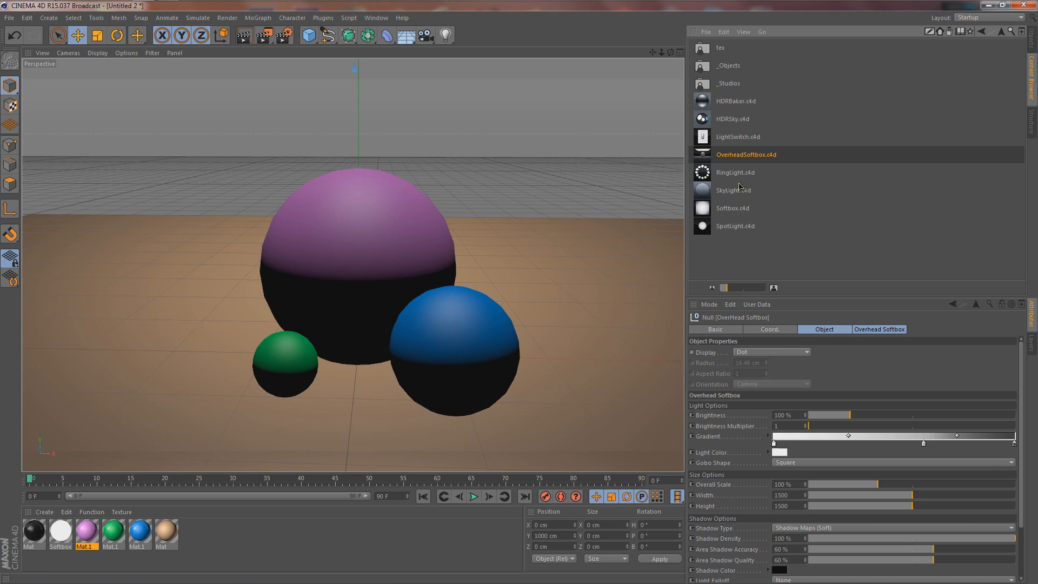
{"action": "left_click", "coordinate": [733, 208]}
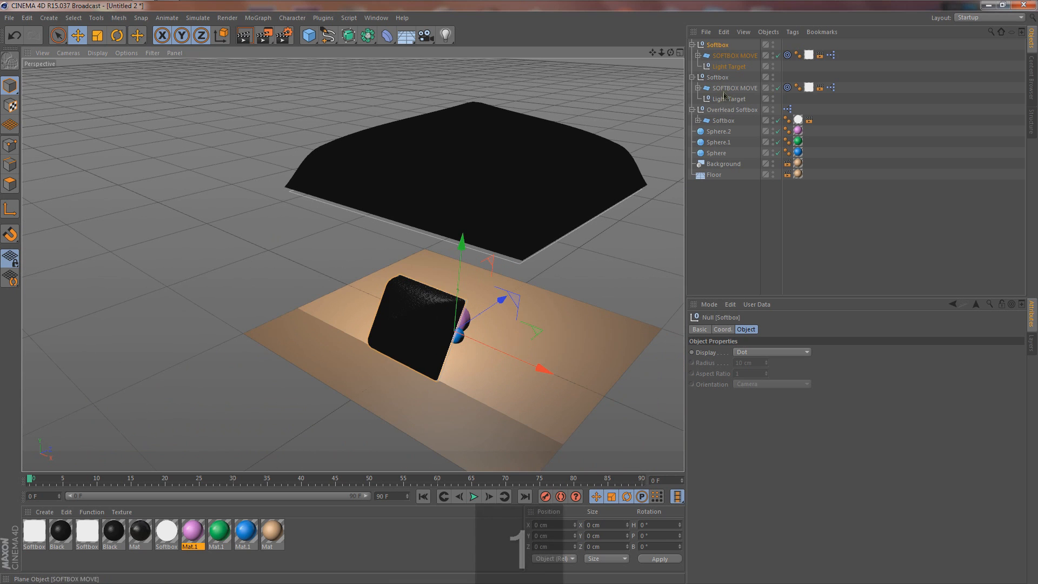
Select the side SOFTBOX MOVE plane, review its Softbox Controls, and shift it left toward the spheres
{"action": "left_click", "coordinate": [732, 109]}
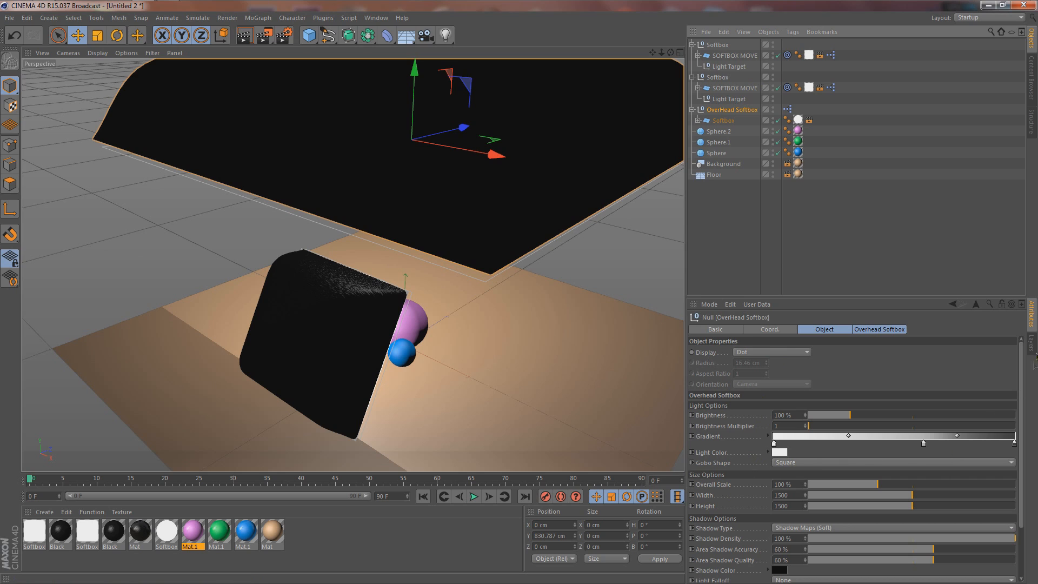
{"action": "mouse_move", "coordinate": [850, 338]}
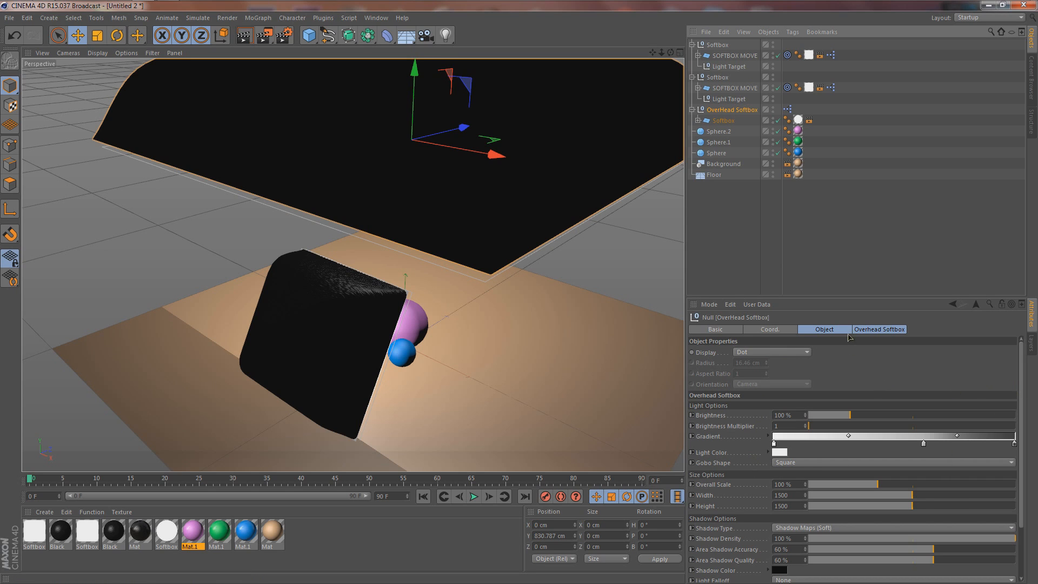
{"action": "left_click", "coordinate": [880, 329]}
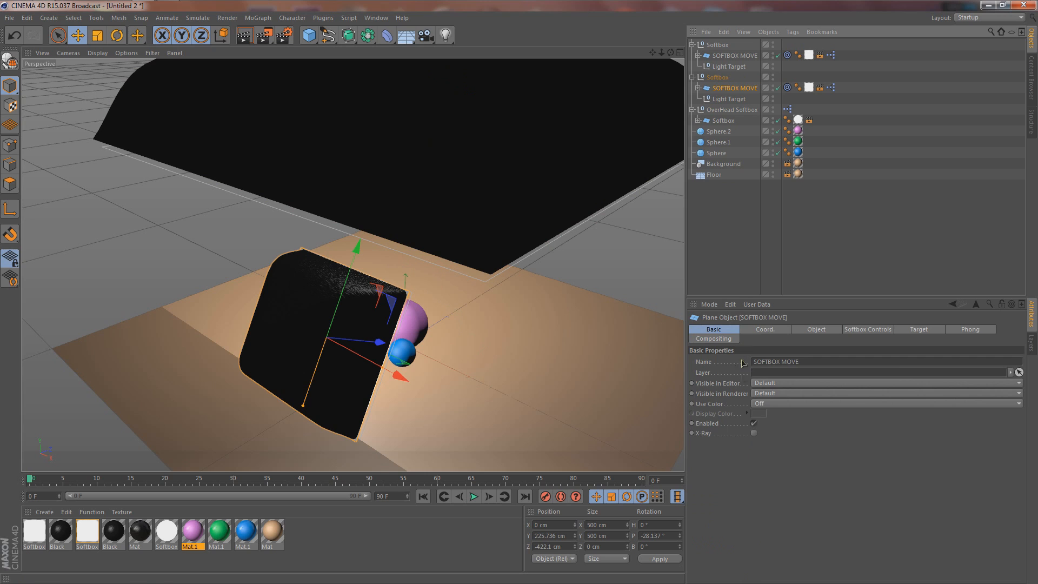
{"action": "left_click", "coordinate": [868, 329]}
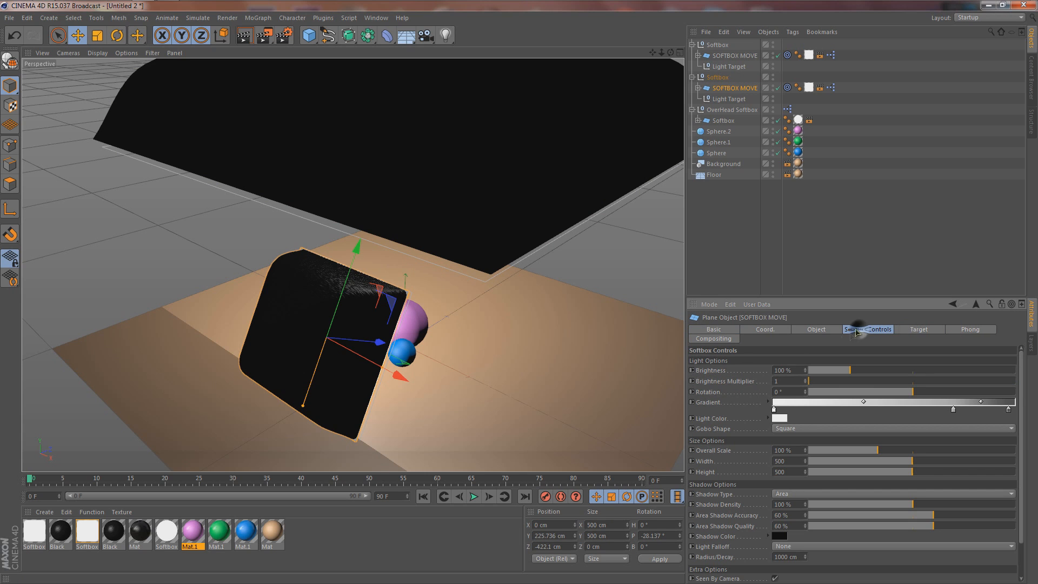
{"action": "left_click", "coordinate": [867, 329]}
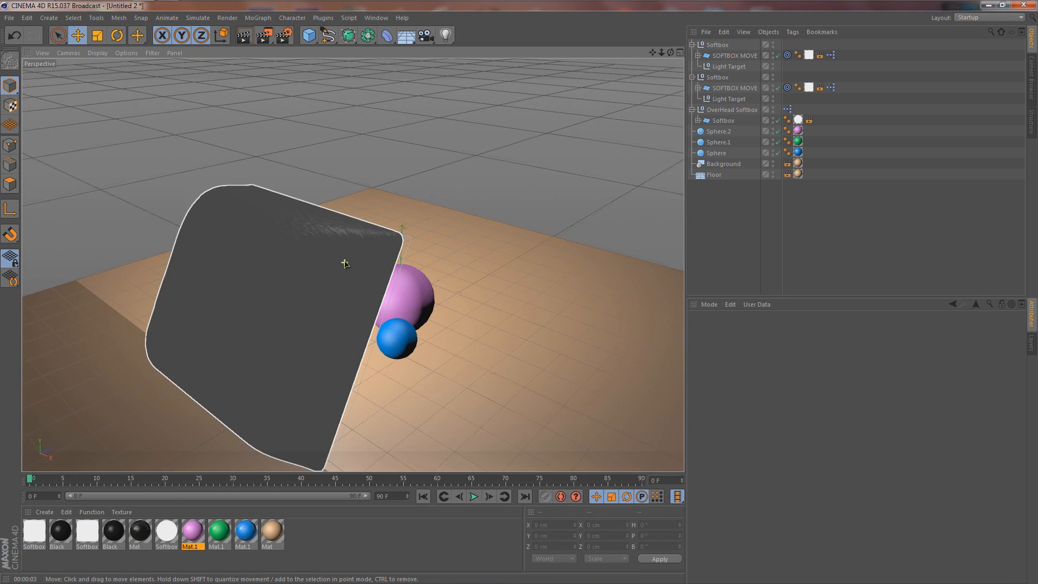
{"action": "left_click", "coordinate": [734, 55]}
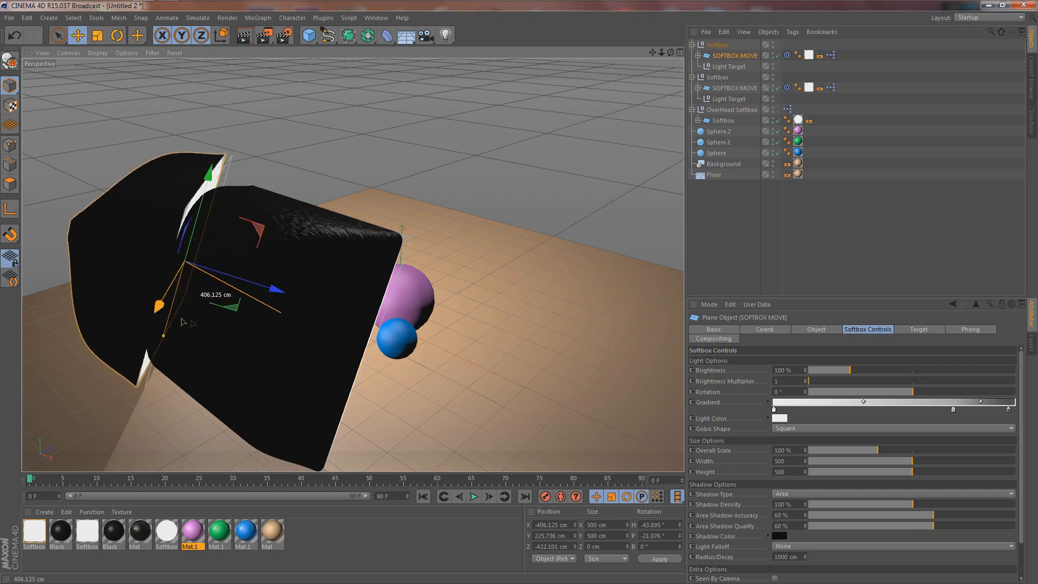
{"action": "left_click_drag", "start_coordinate": [185, 324], "coordinate": [119, 291]}
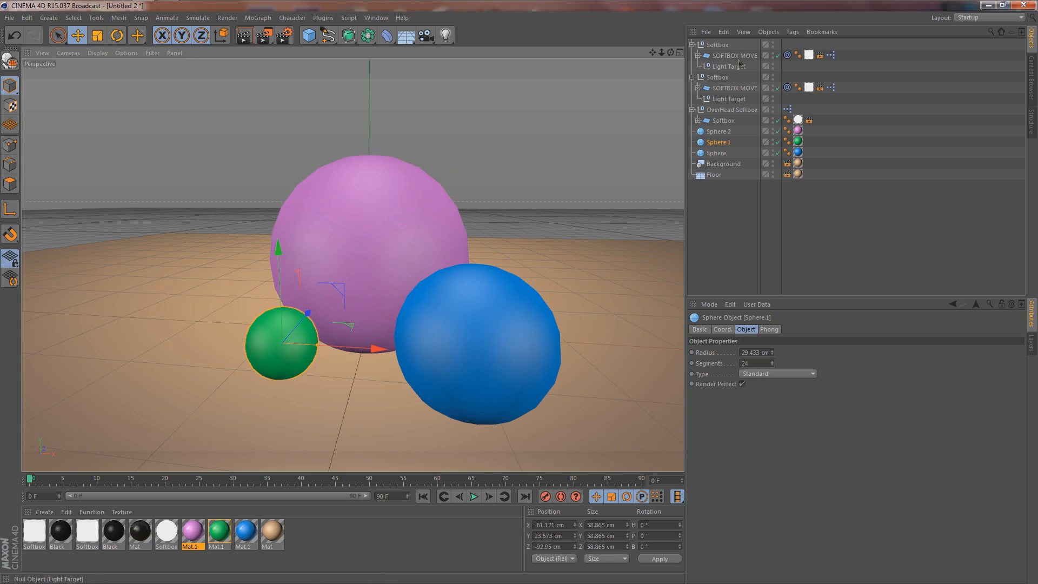
Select the softbox's Light Target null and centre it on the sphere group
{"action": "left_click", "coordinate": [736, 55]}
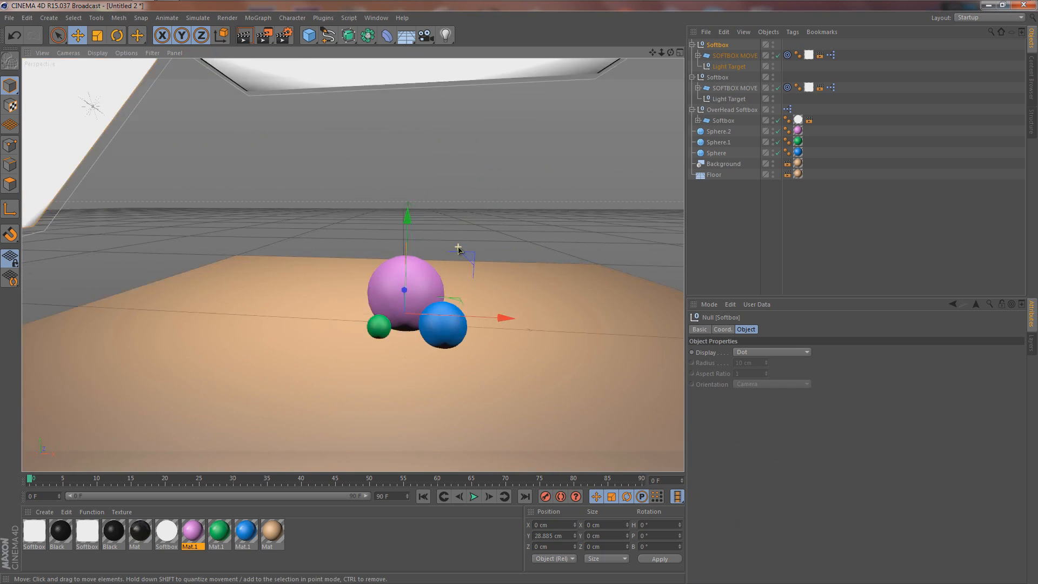
{"action": "scroll", "scroll_direction": "down", "scroll_amount": 3}
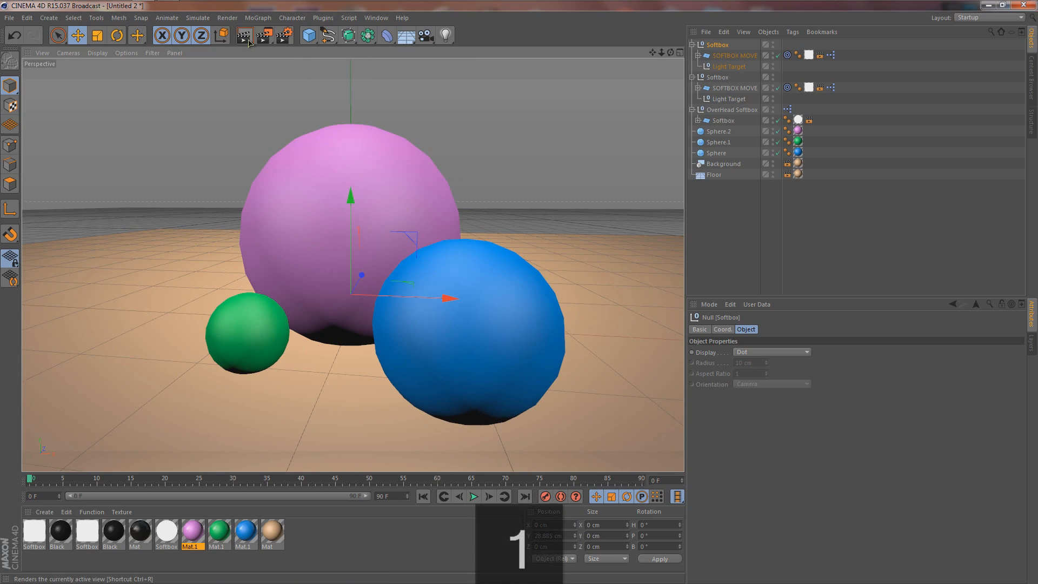
Render the active view to preview the softbox lighting on the spheres
{"action": "left_click", "coordinate": [245, 34]}
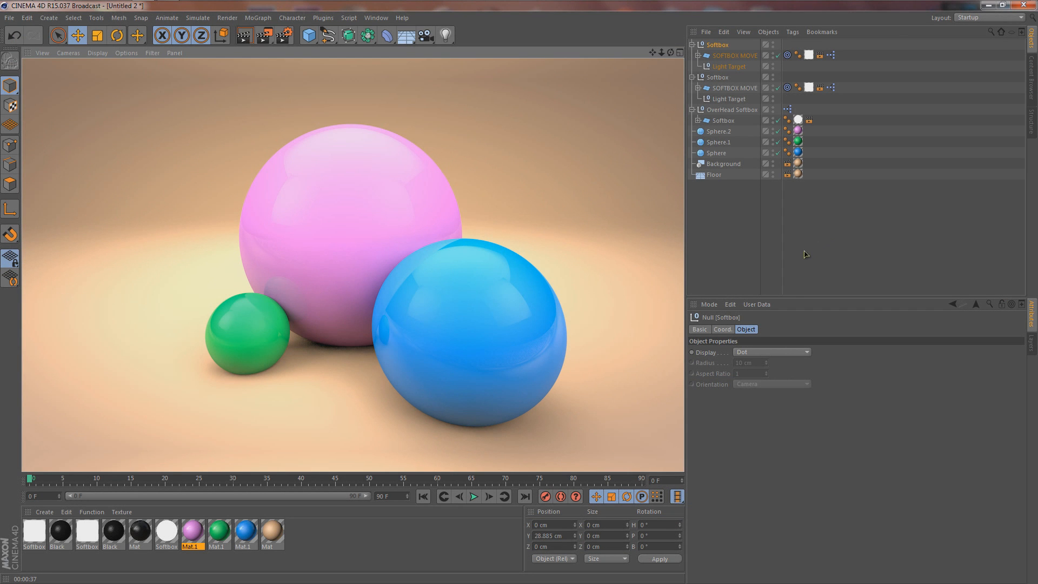
{"action": "mouse_move", "coordinate": [663, 207]}
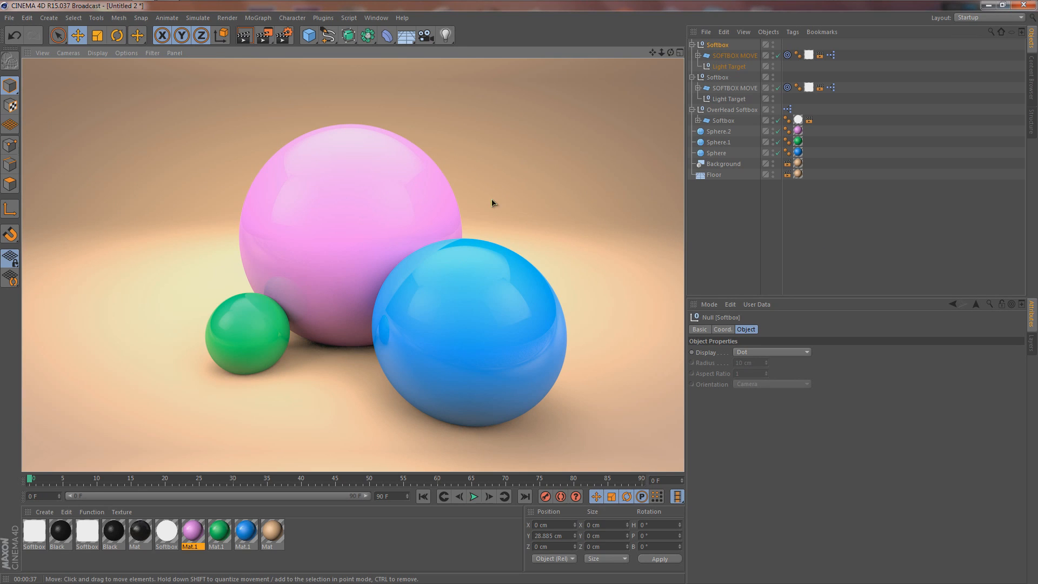
{"action": "mouse_move", "coordinate": [193, 160]}
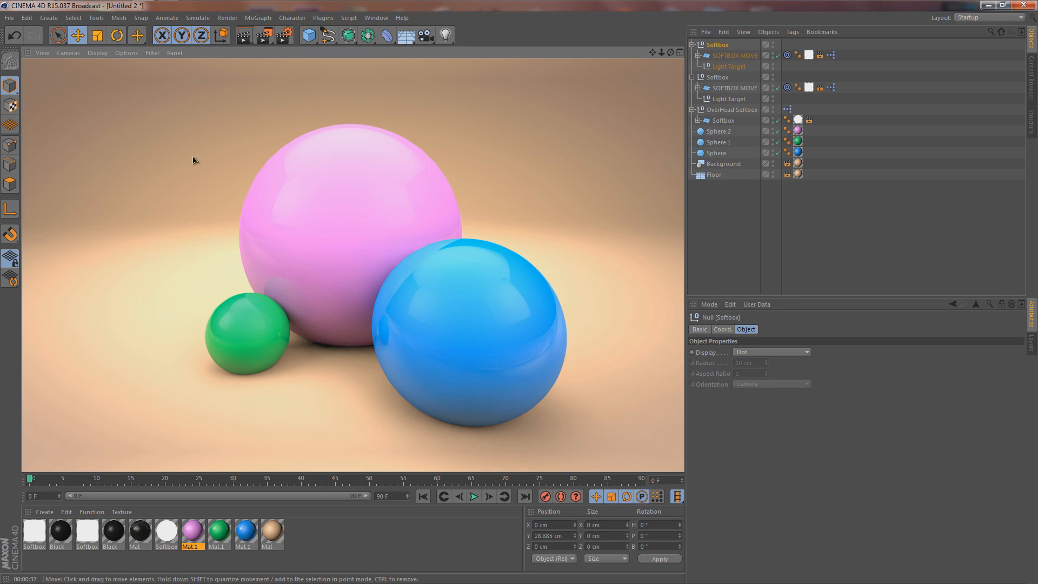
{"action": "mouse_move", "coordinate": [283, 36]}
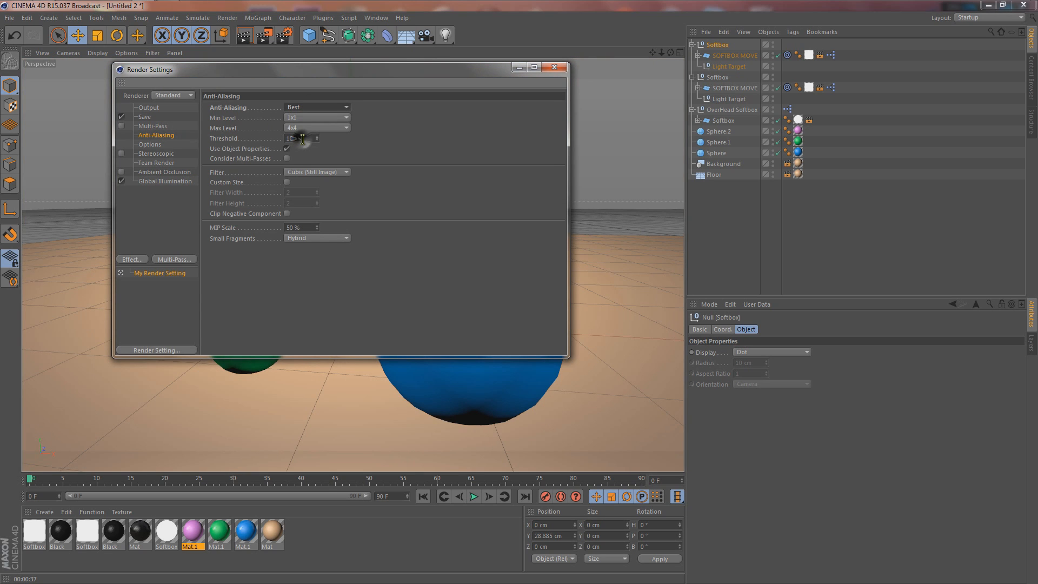
Set minimum anti-aliasing to 2x2 and enable Ambient Occlusion in Render Settings
{"action": "left_click", "coordinate": [317, 128]}
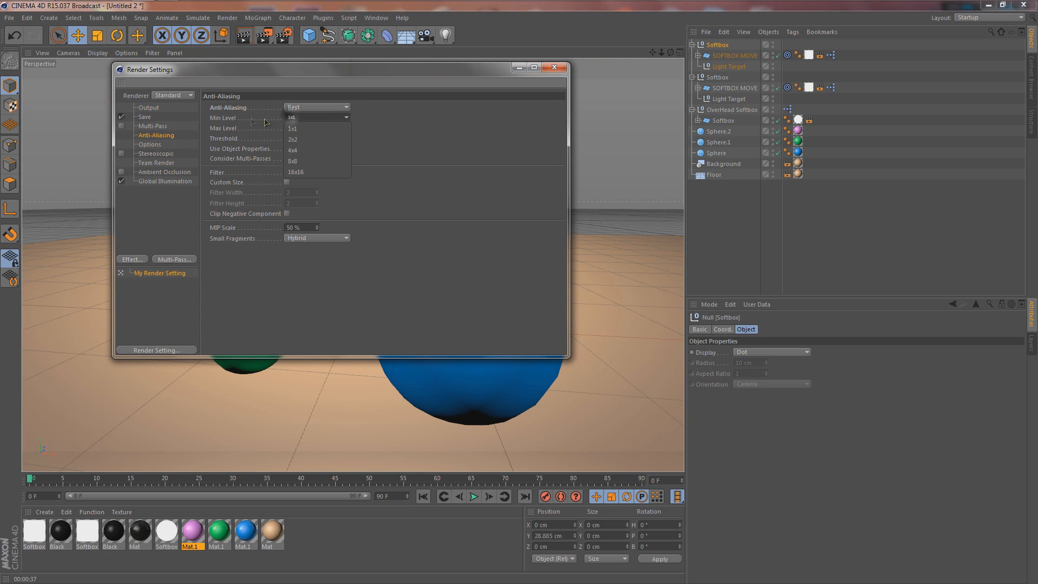
{"action": "left_click", "coordinate": [294, 129]}
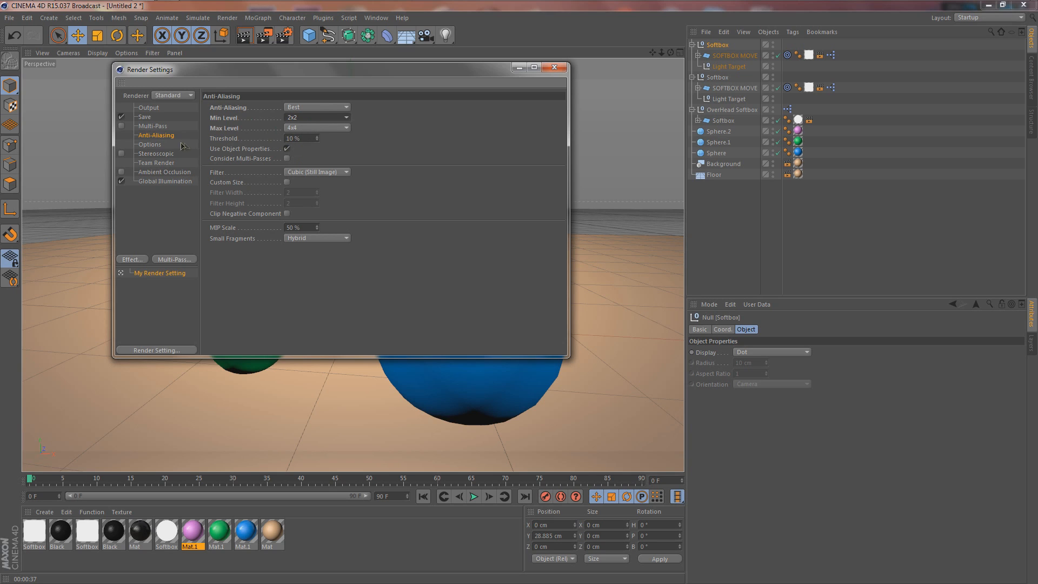
{"action": "left_click", "coordinate": [164, 172]}
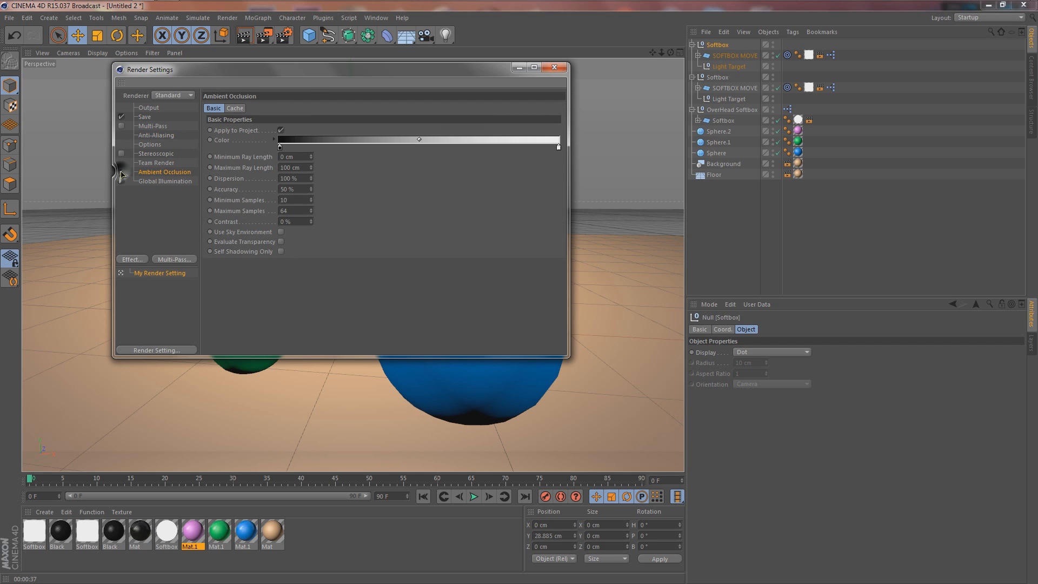
{"action": "left_click", "coordinate": [165, 181]}
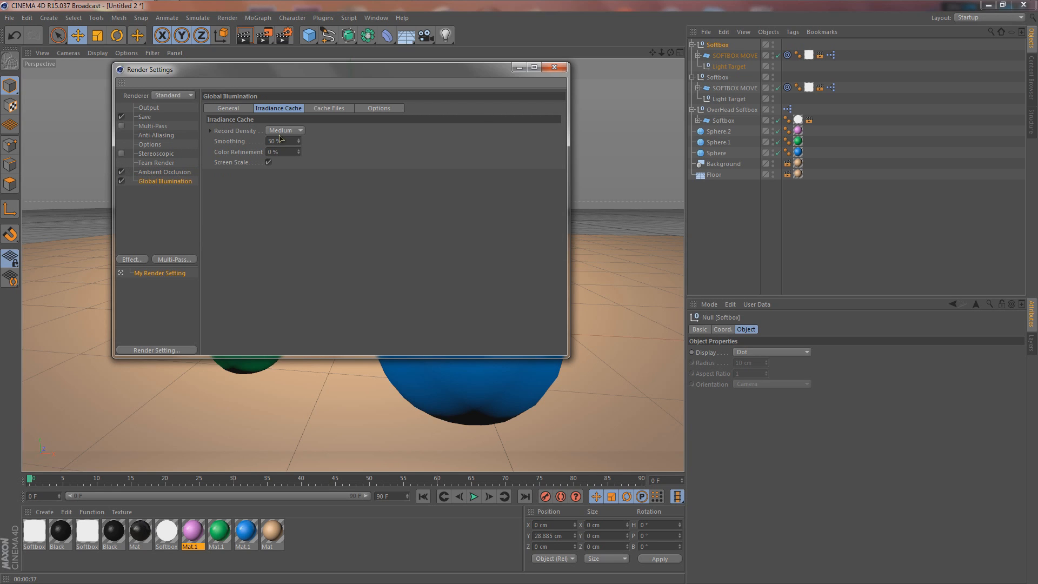
Set GI secondary method to Irradiance Cache, diffuse depth 3, gamma 1.5 and High samples
{"action": "left_click", "coordinate": [228, 108]}
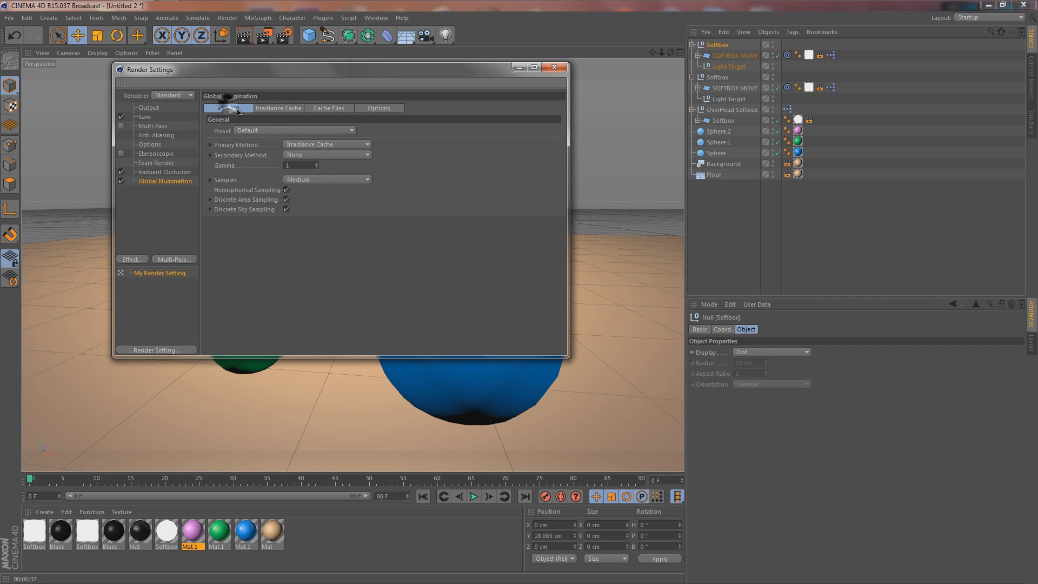
{"action": "left_click", "coordinate": [326, 154]}
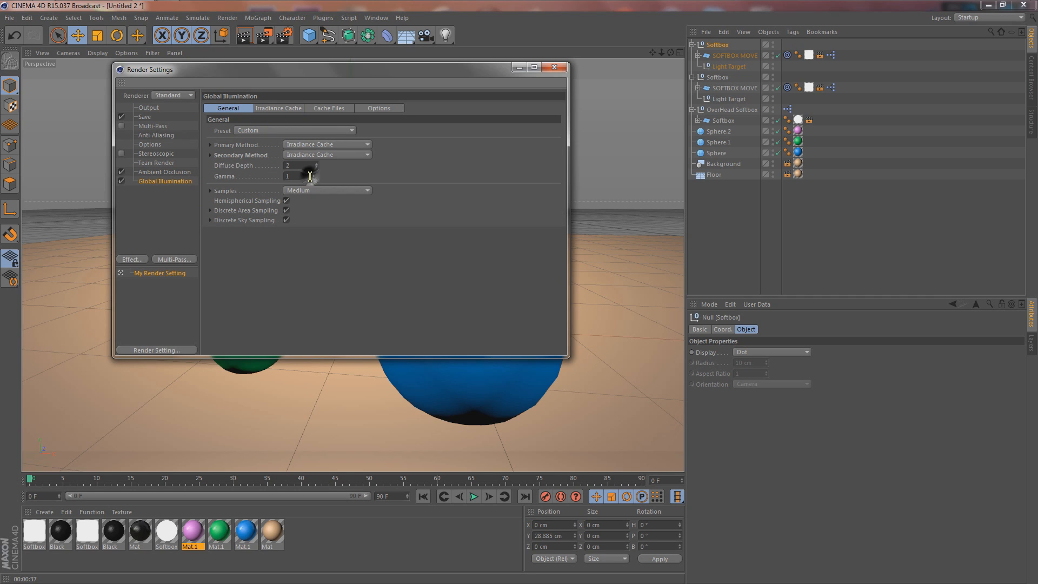
{"action": "left_click", "coordinate": [308, 165]}
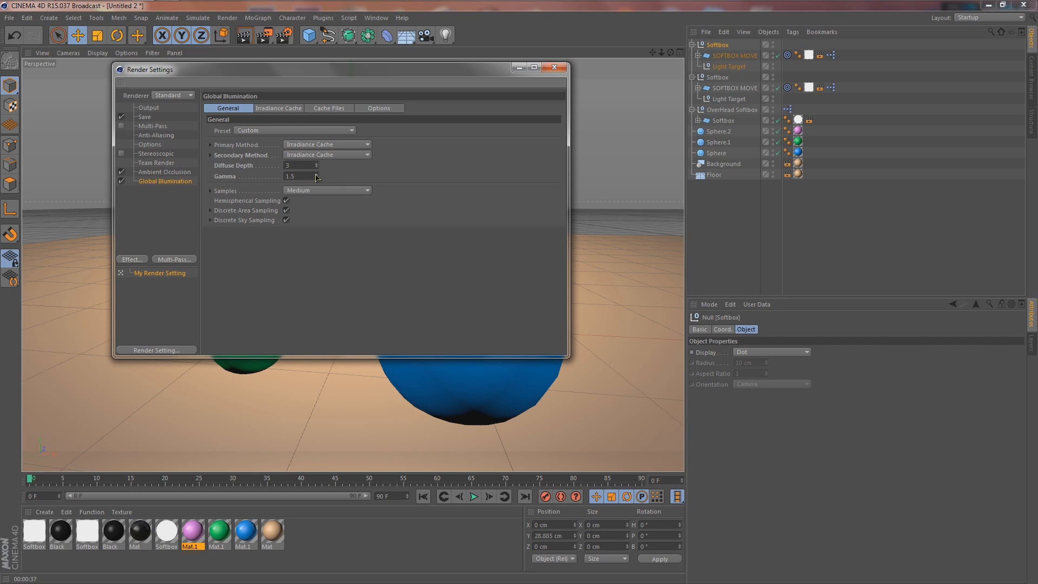
{"action": "mouse_move", "coordinate": [227, 194]}
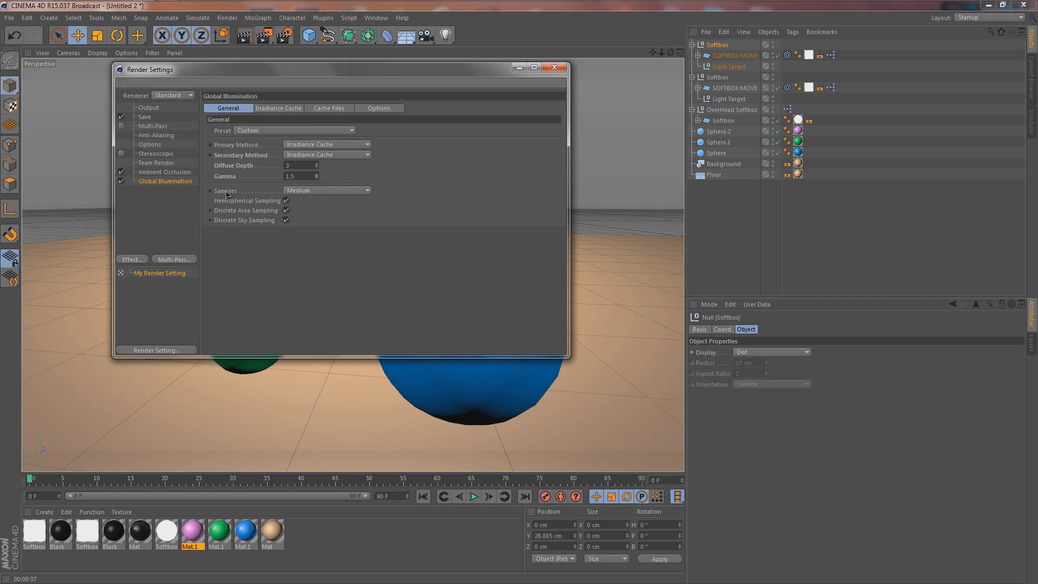
{"action": "left_click", "coordinate": [326, 191]}
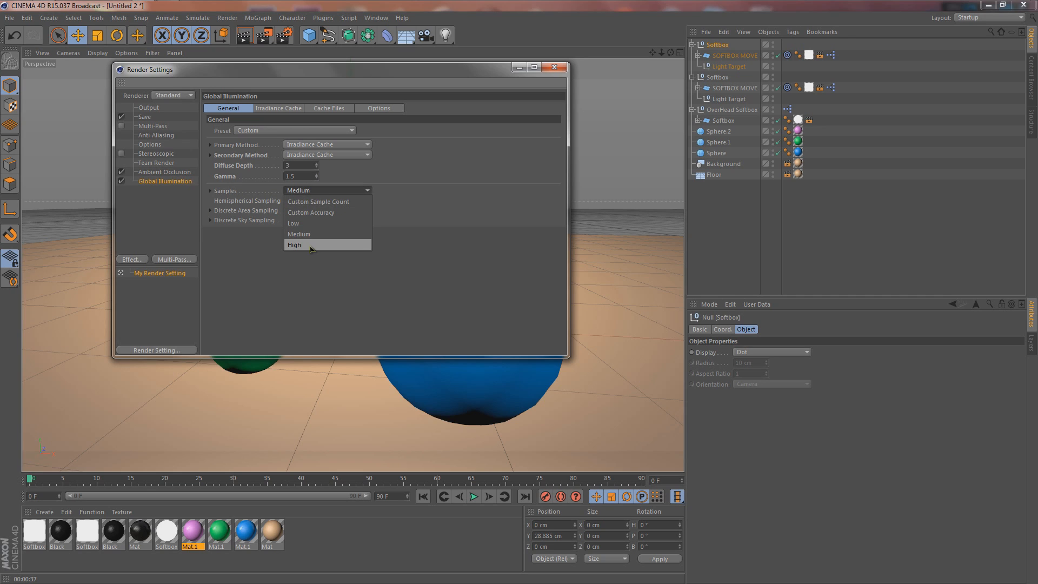
{"action": "left_click", "coordinate": [294, 245]}
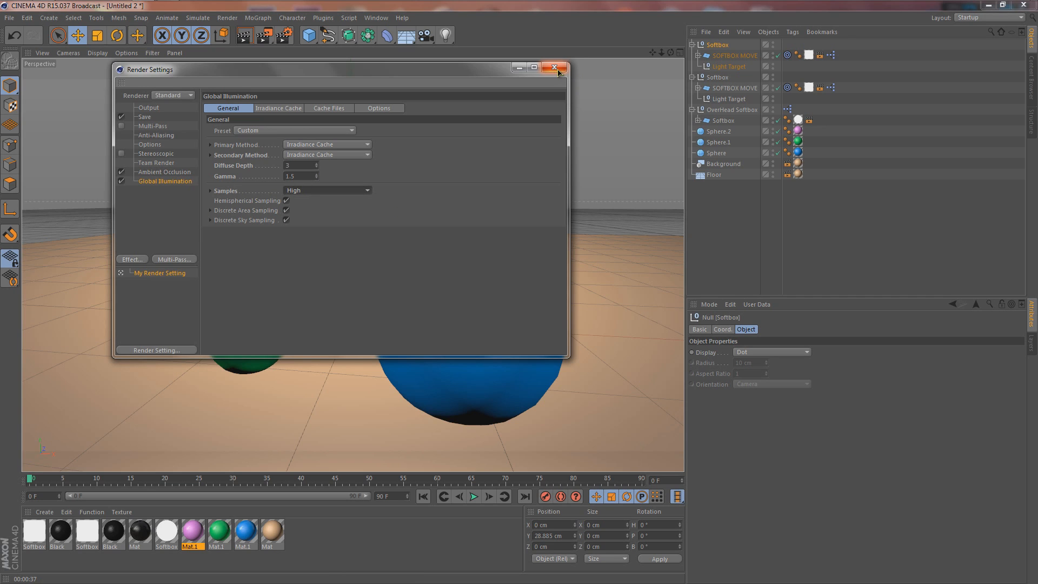
Close Render Settings and render the view with the new GI and AO settings
{"action": "left_click", "coordinate": [555, 69]}
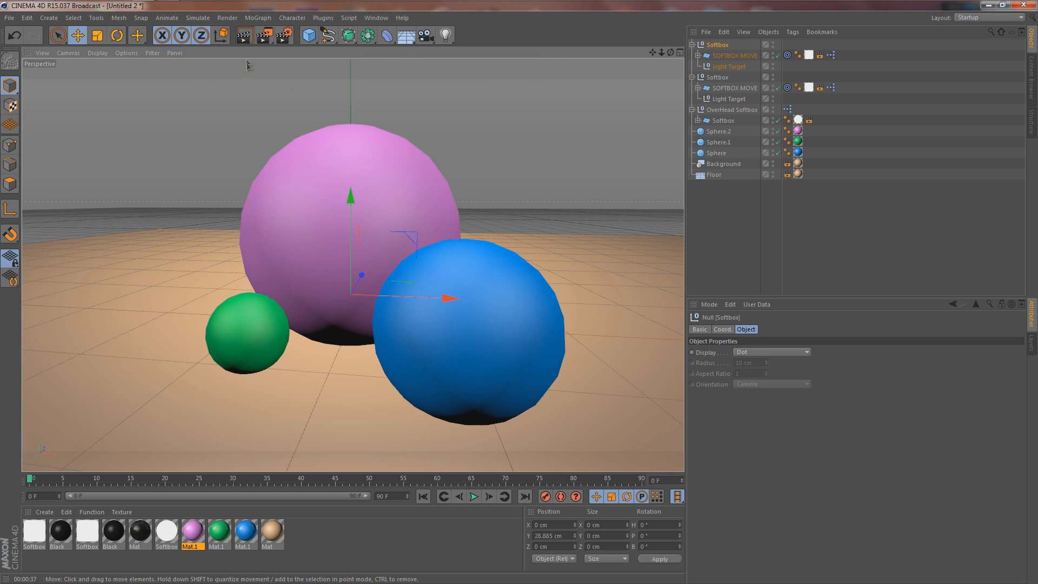
{"action": "left_click", "coordinate": [244, 36]}
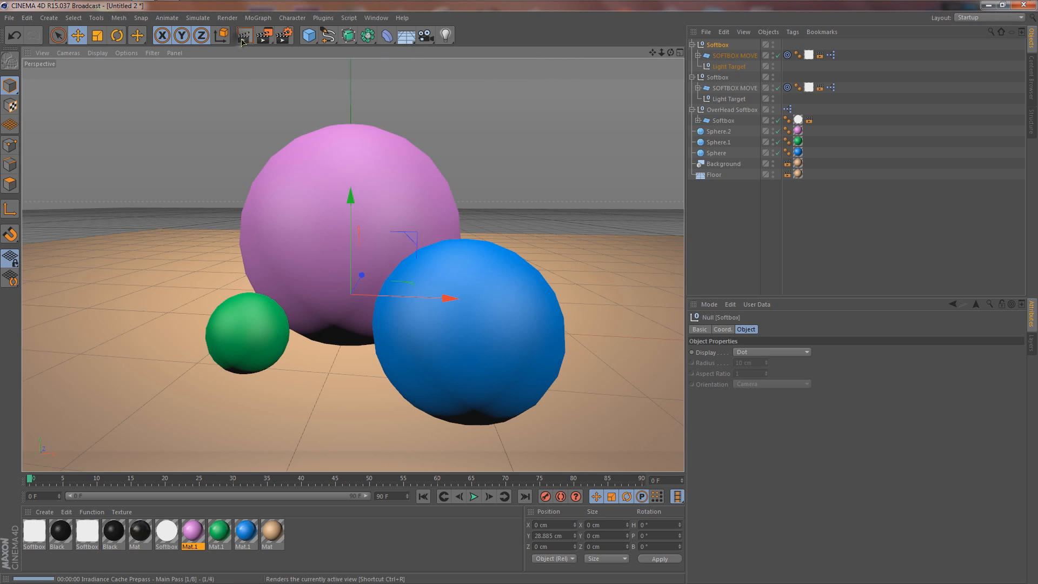